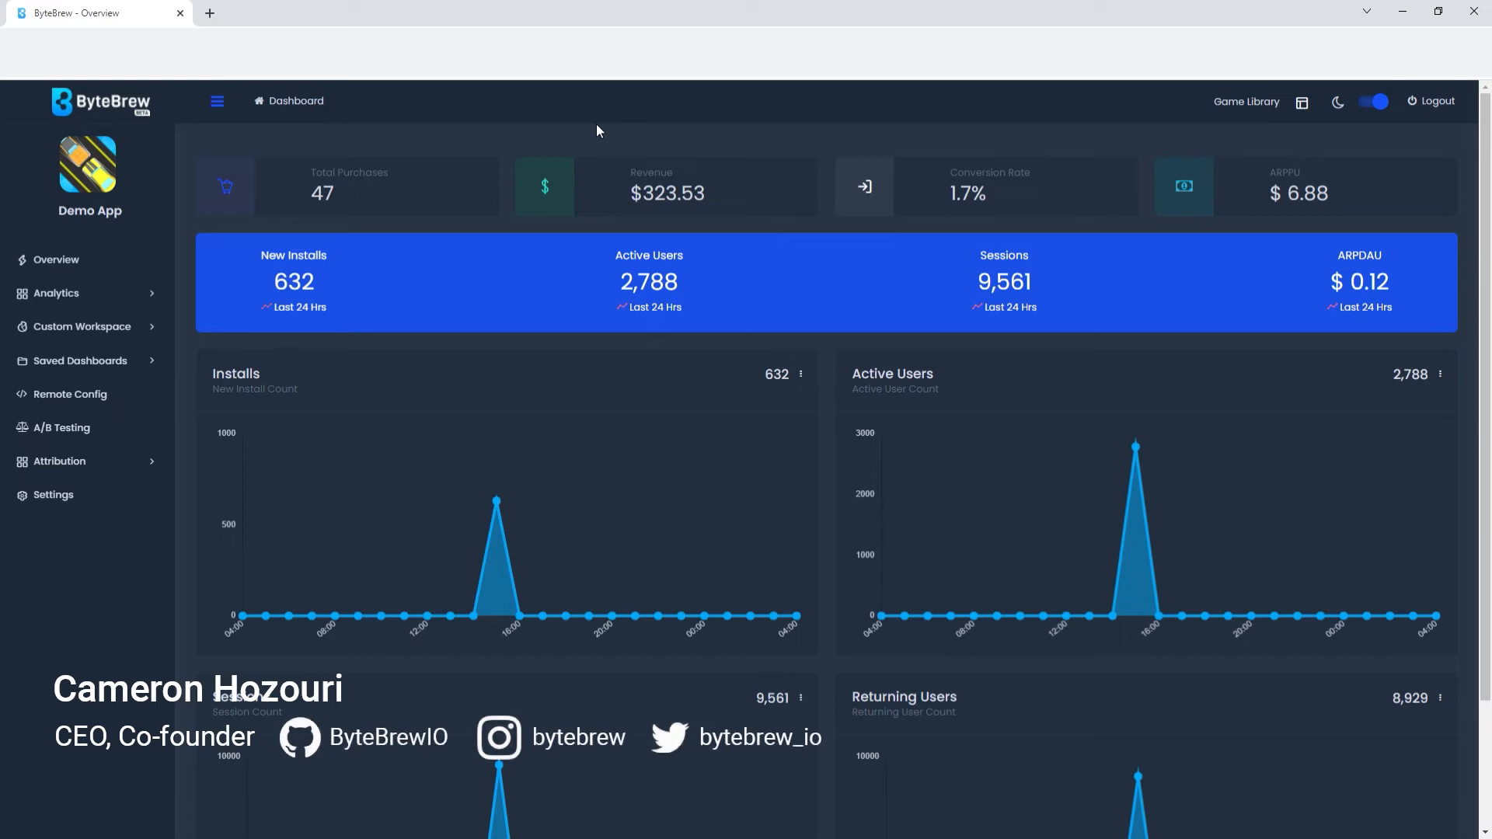
mouse_move(340, 308)
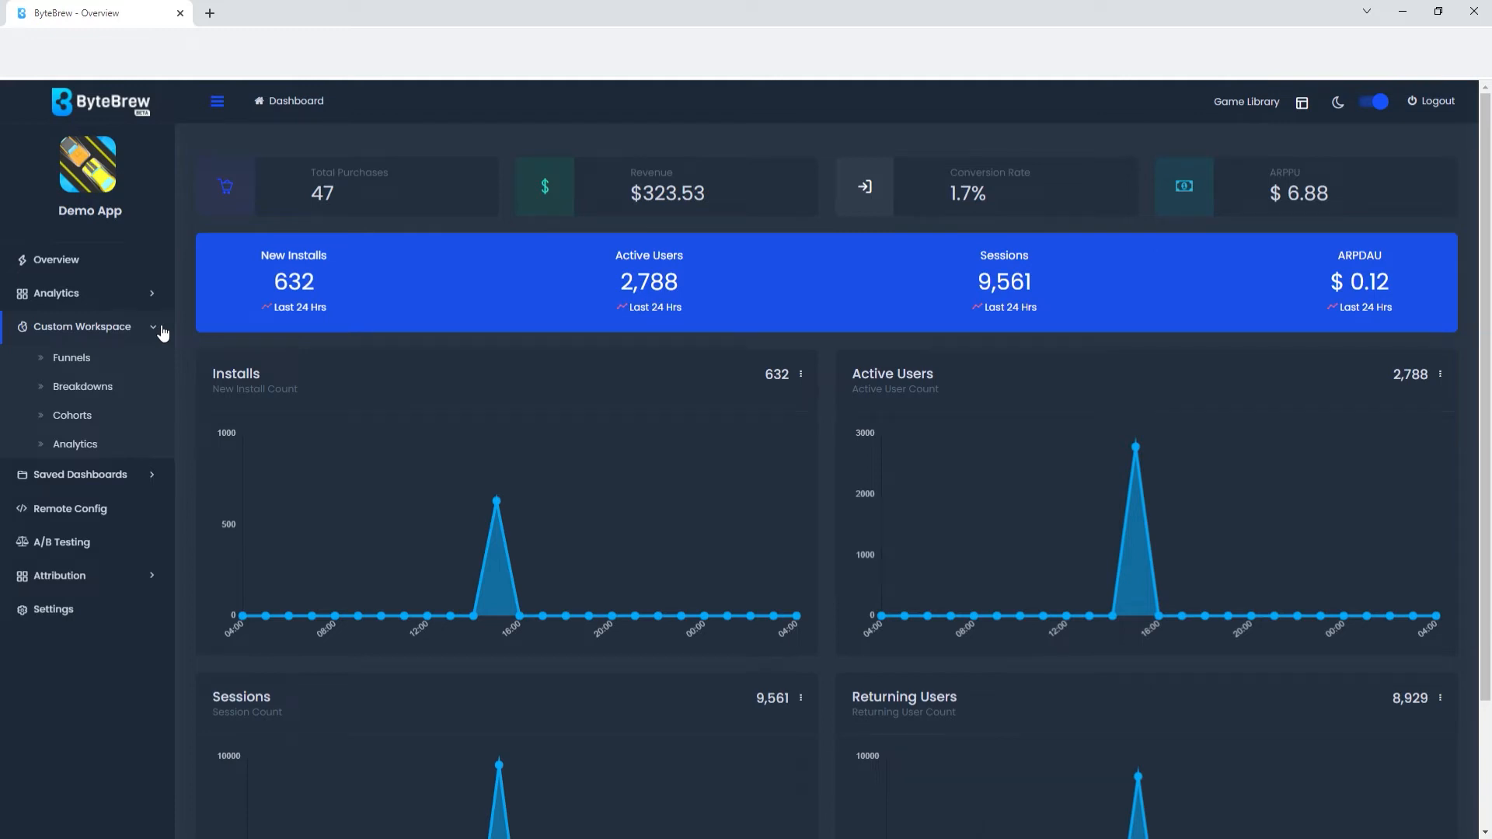
mouse_move(93, 348)
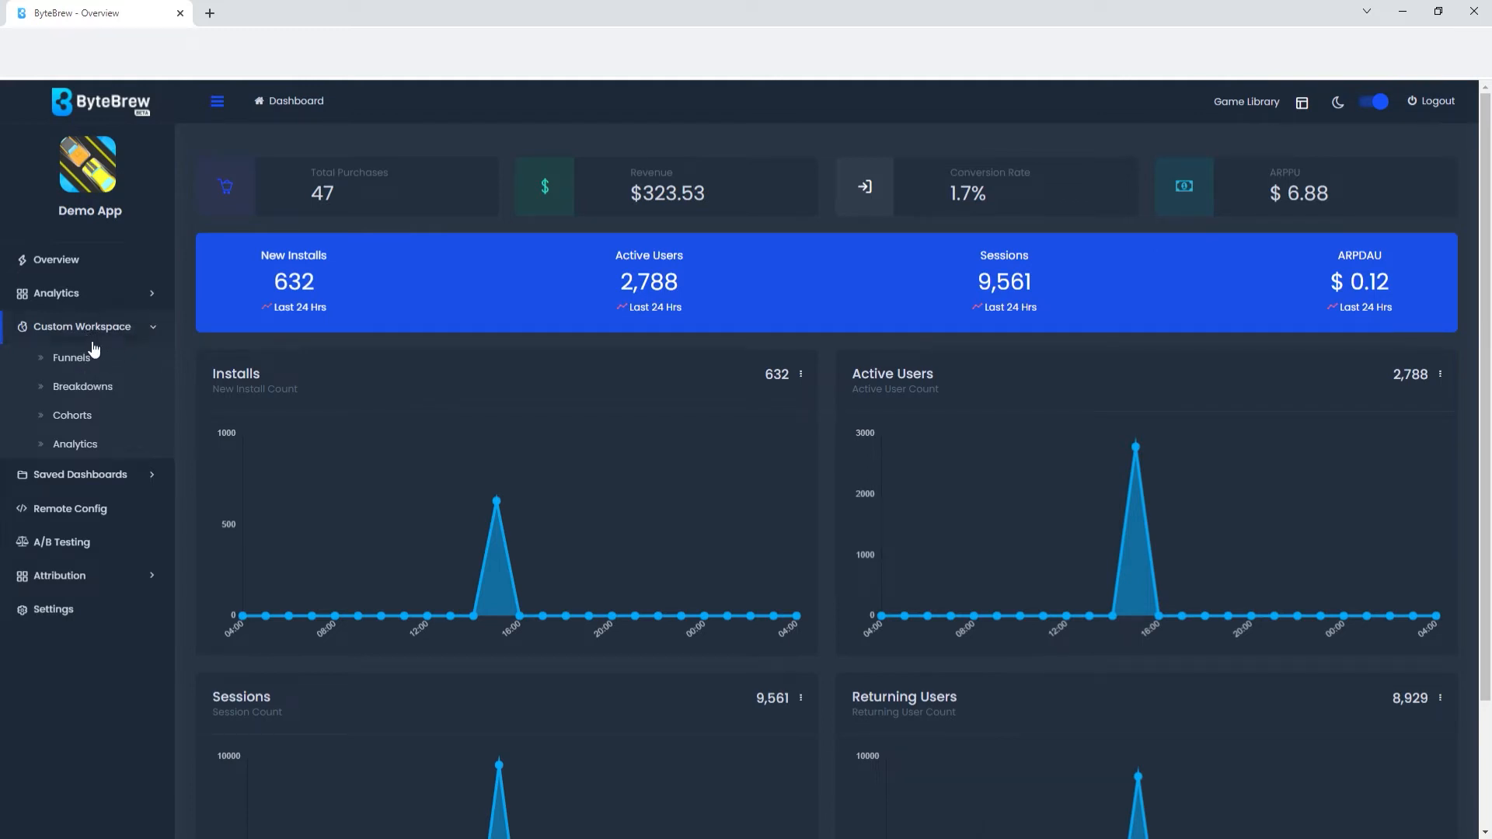
mouse_move(148, 365)
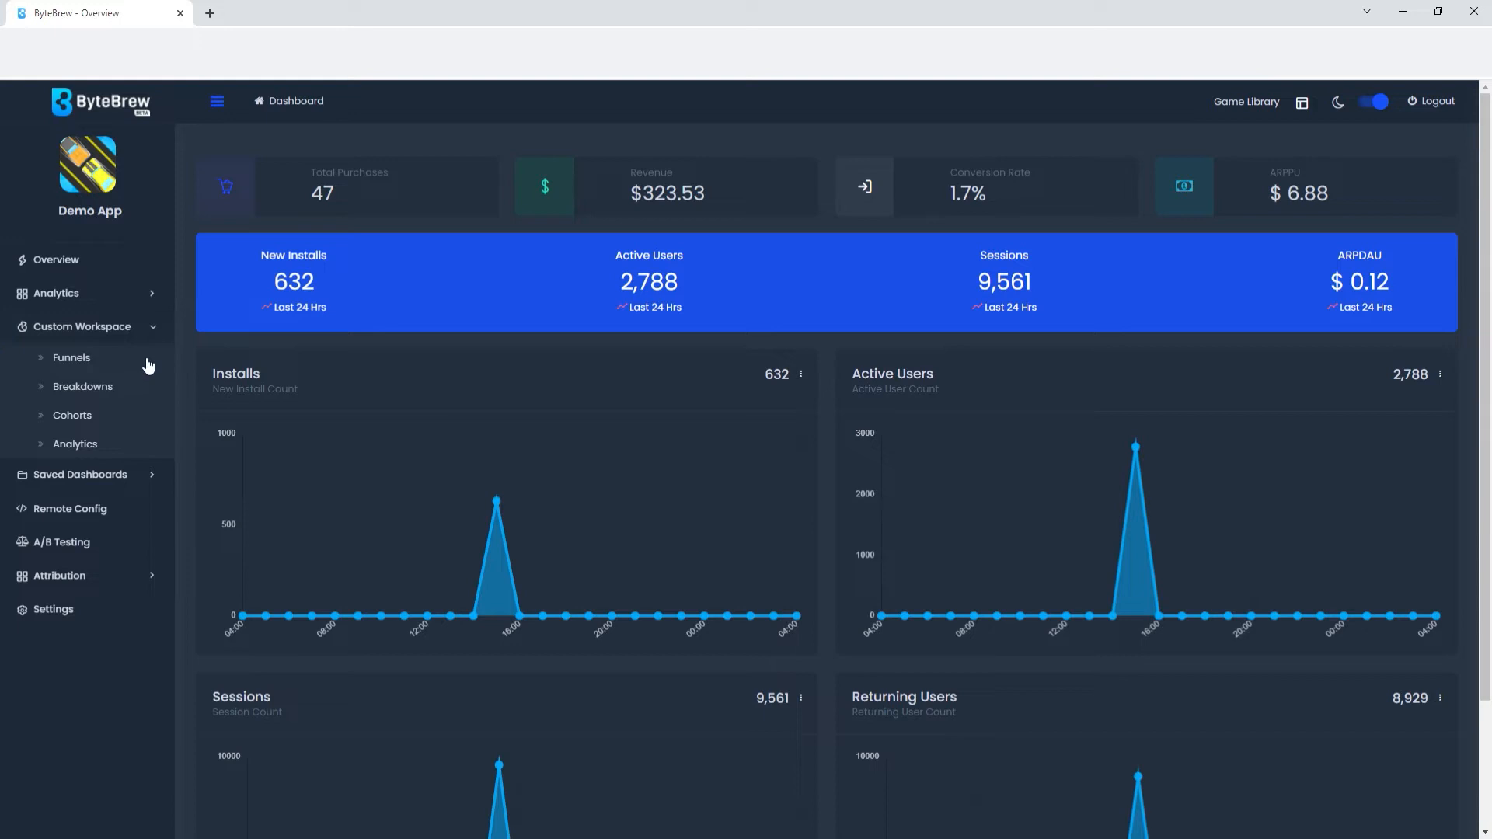
mouse_move(112, 425)
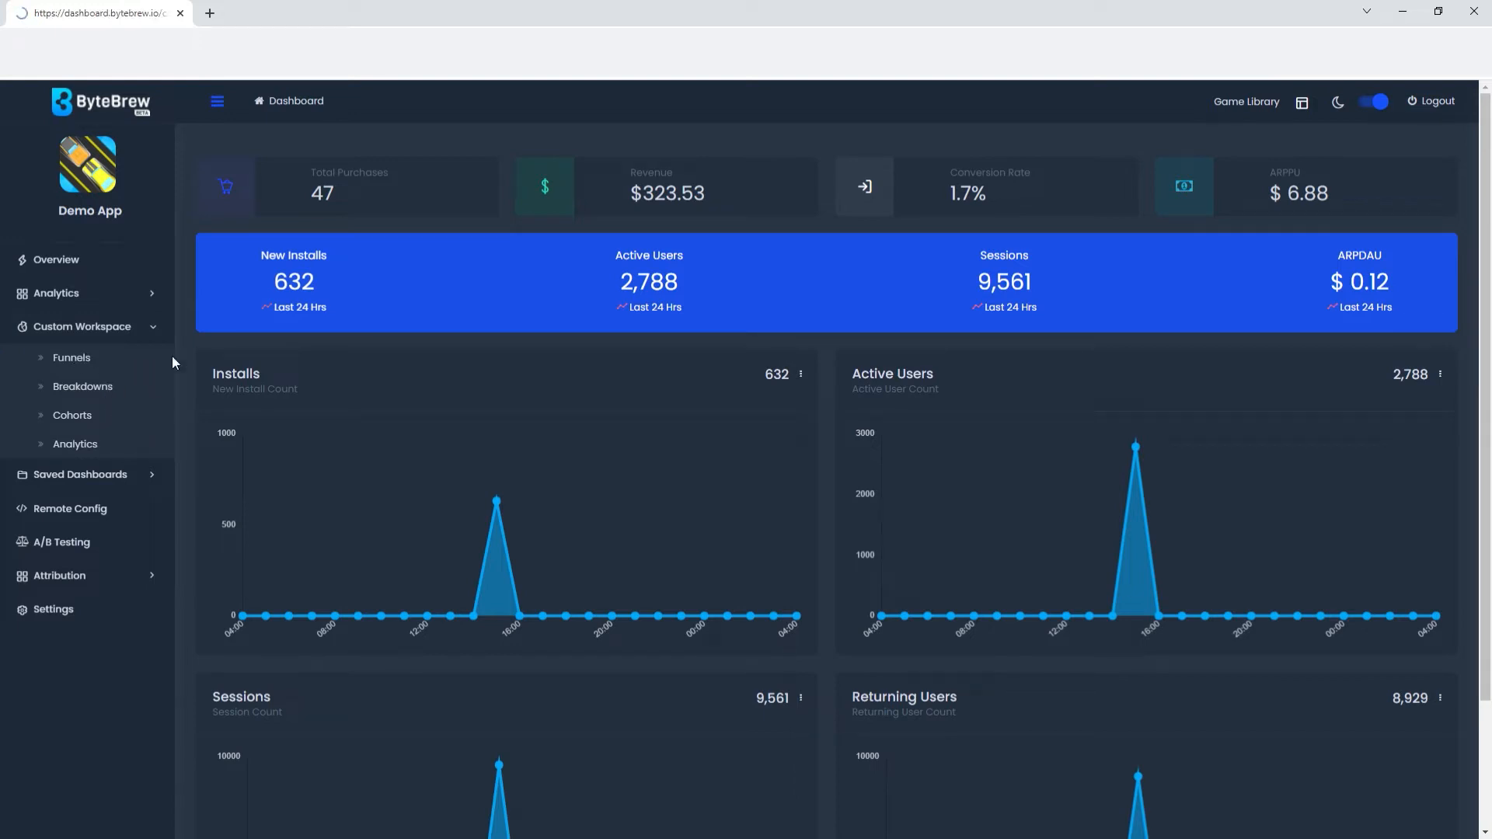
Step: Open the Funnels report from Custom Workspace, showing April 19–25, 2022 with an empty graph
left_click(71, 357)
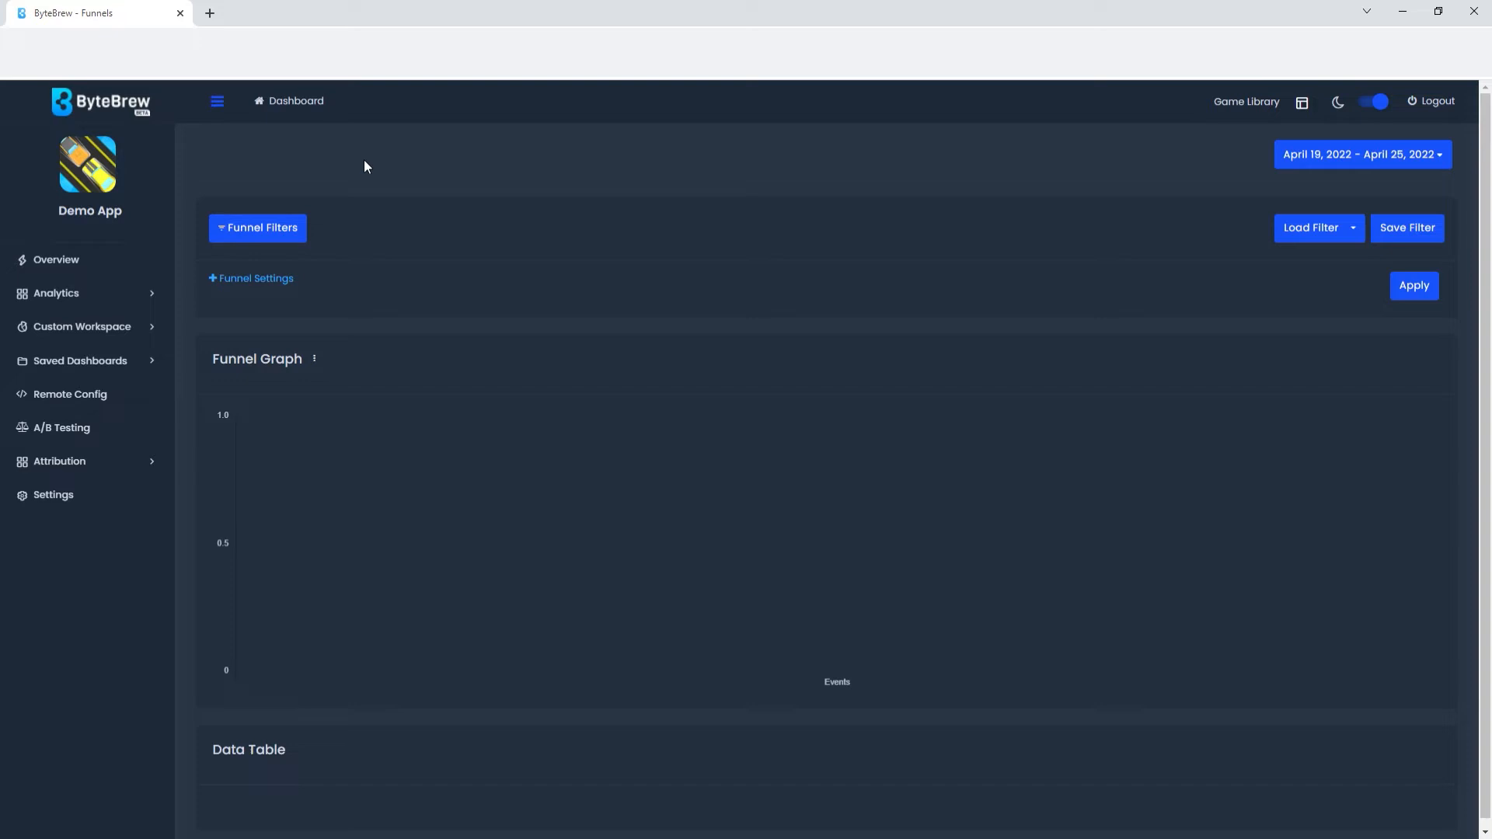
mouse_move(375, 254)
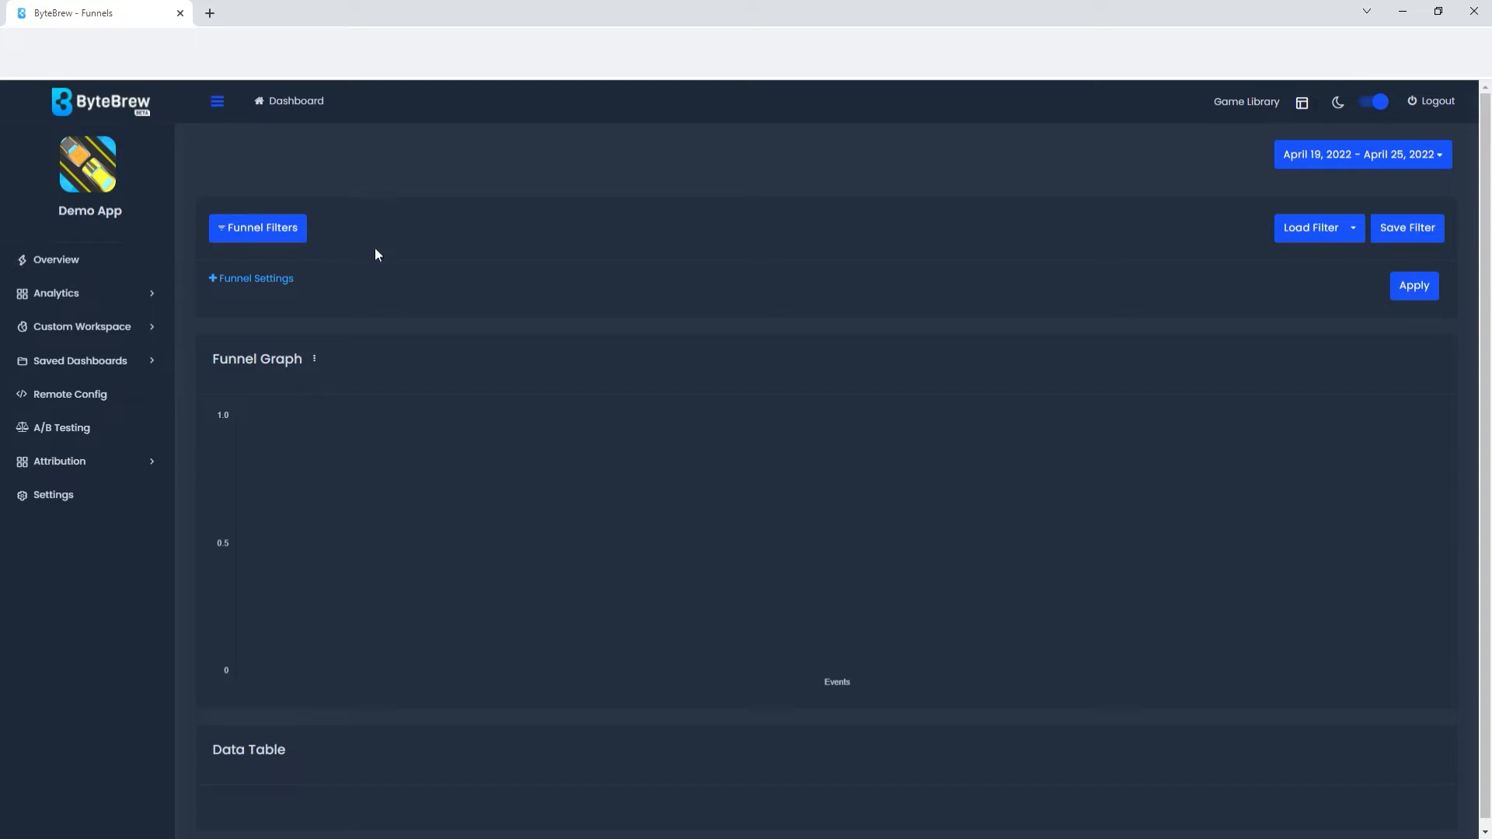
mouse_move(257, 225)
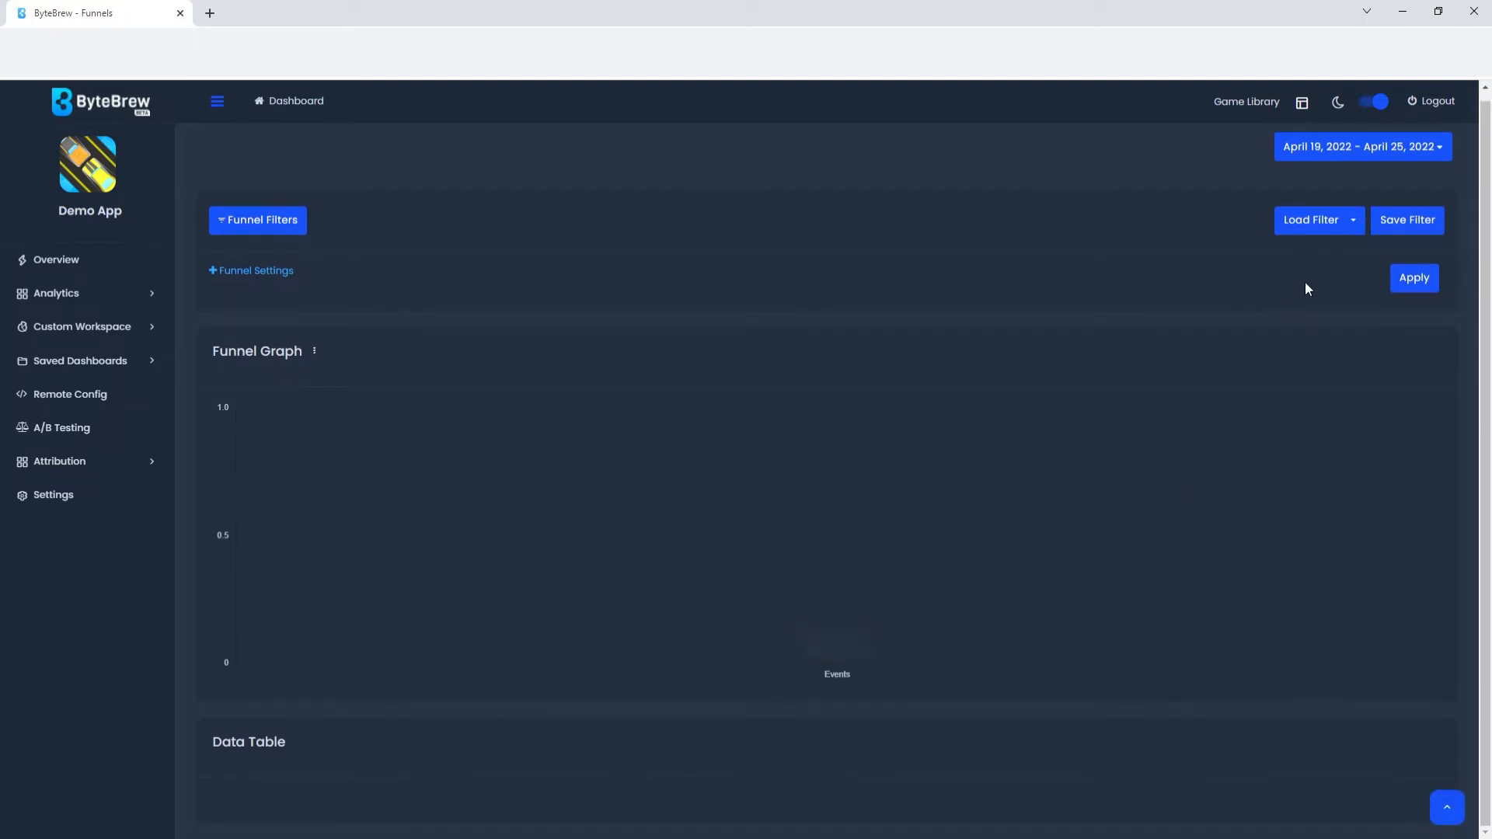
mouse_move(1317, 205)
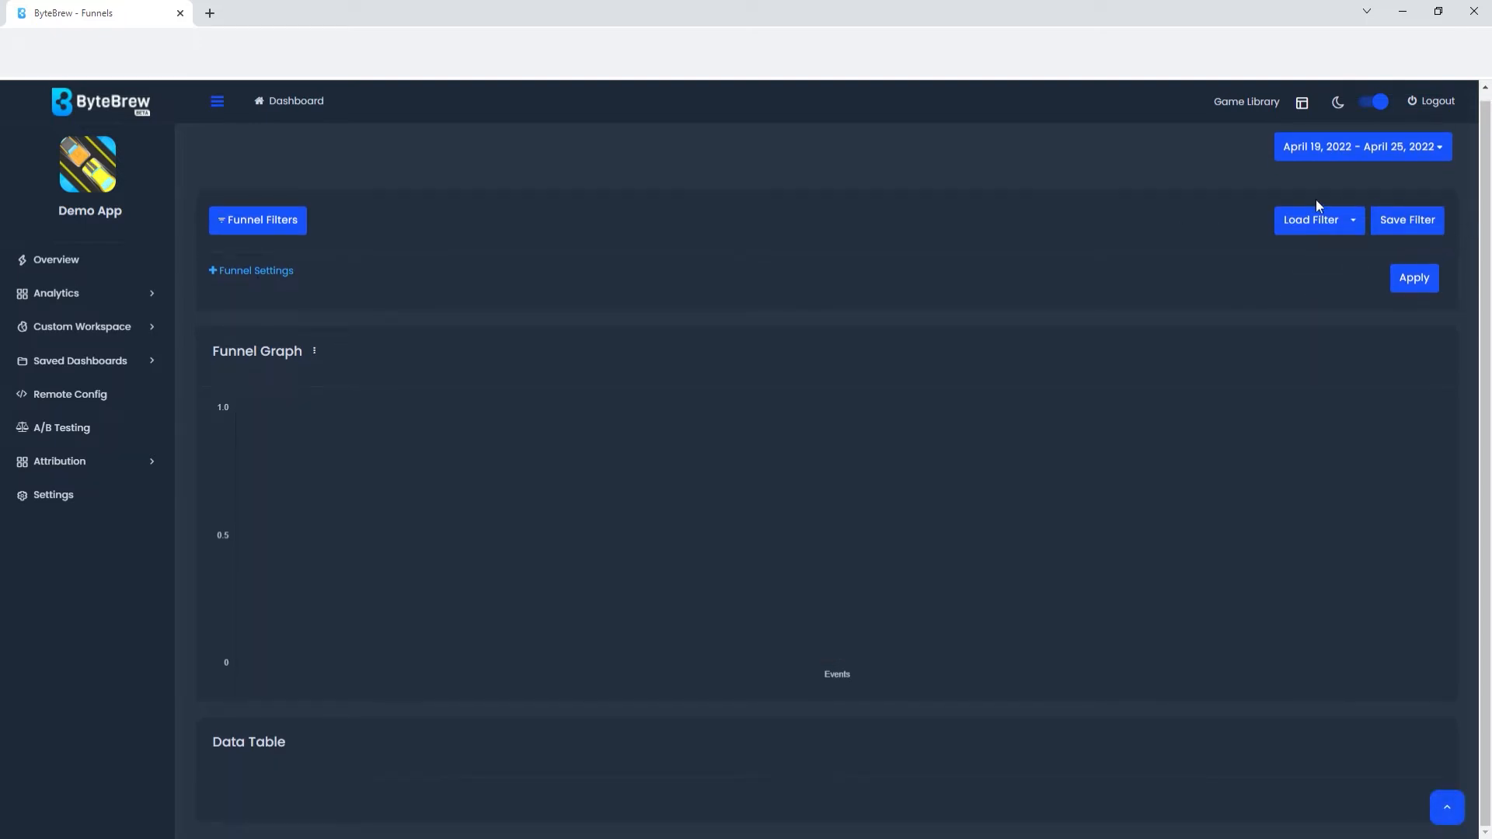
mouse_move(1462, 212)
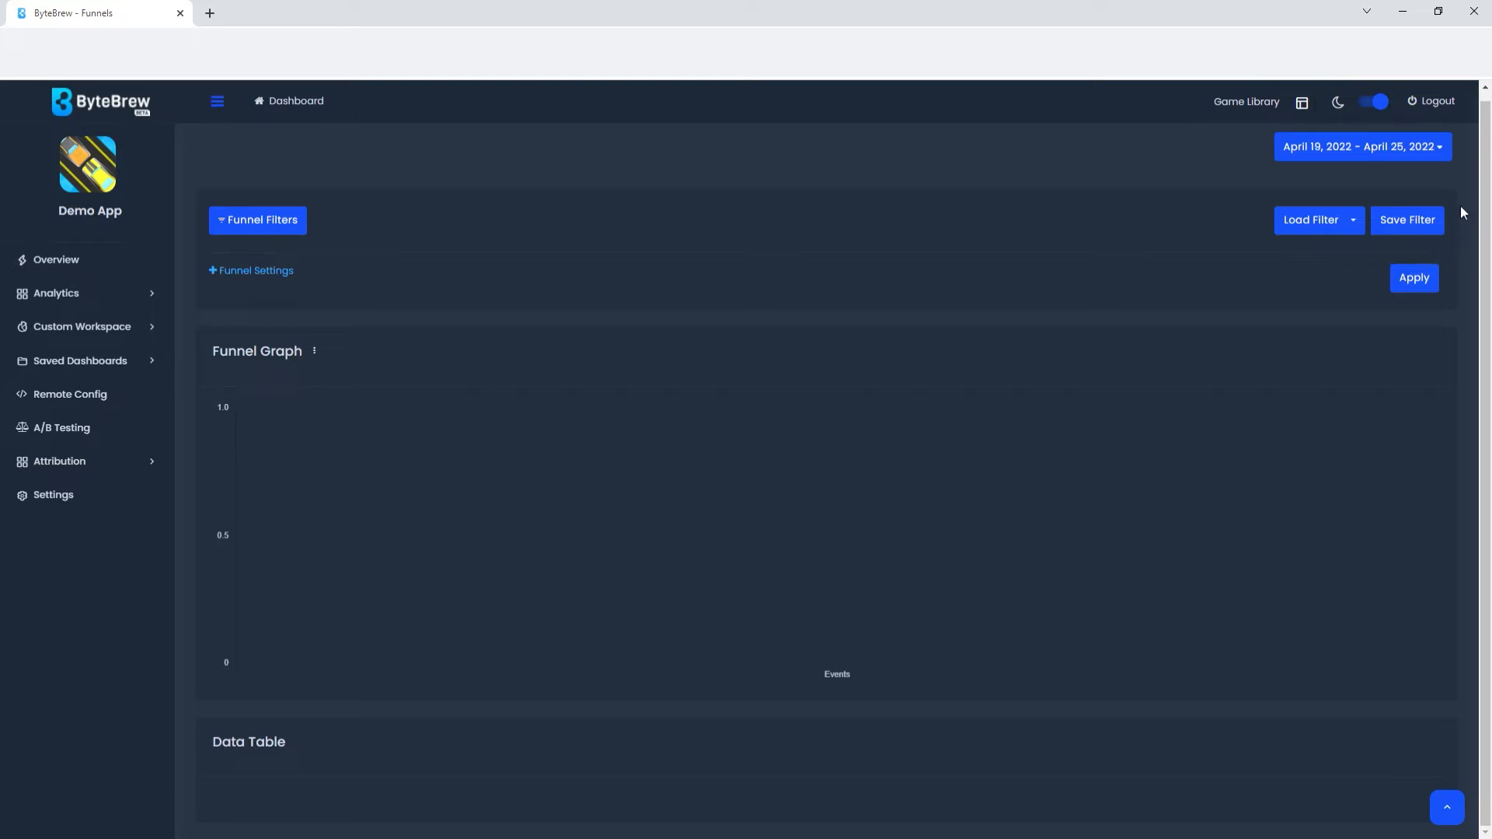
mouse_move(903, 239)
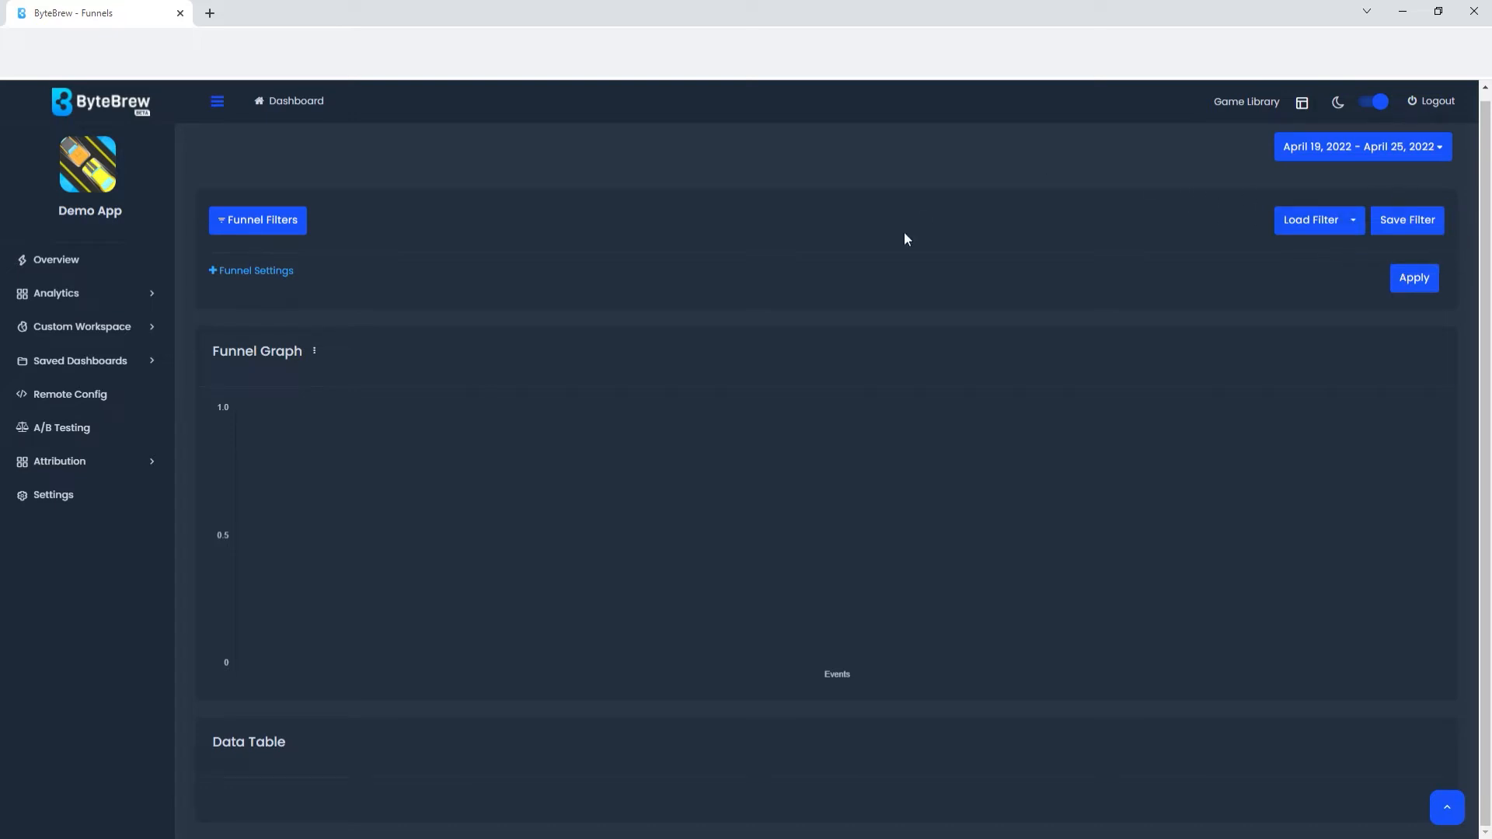
left_click(258, 220)
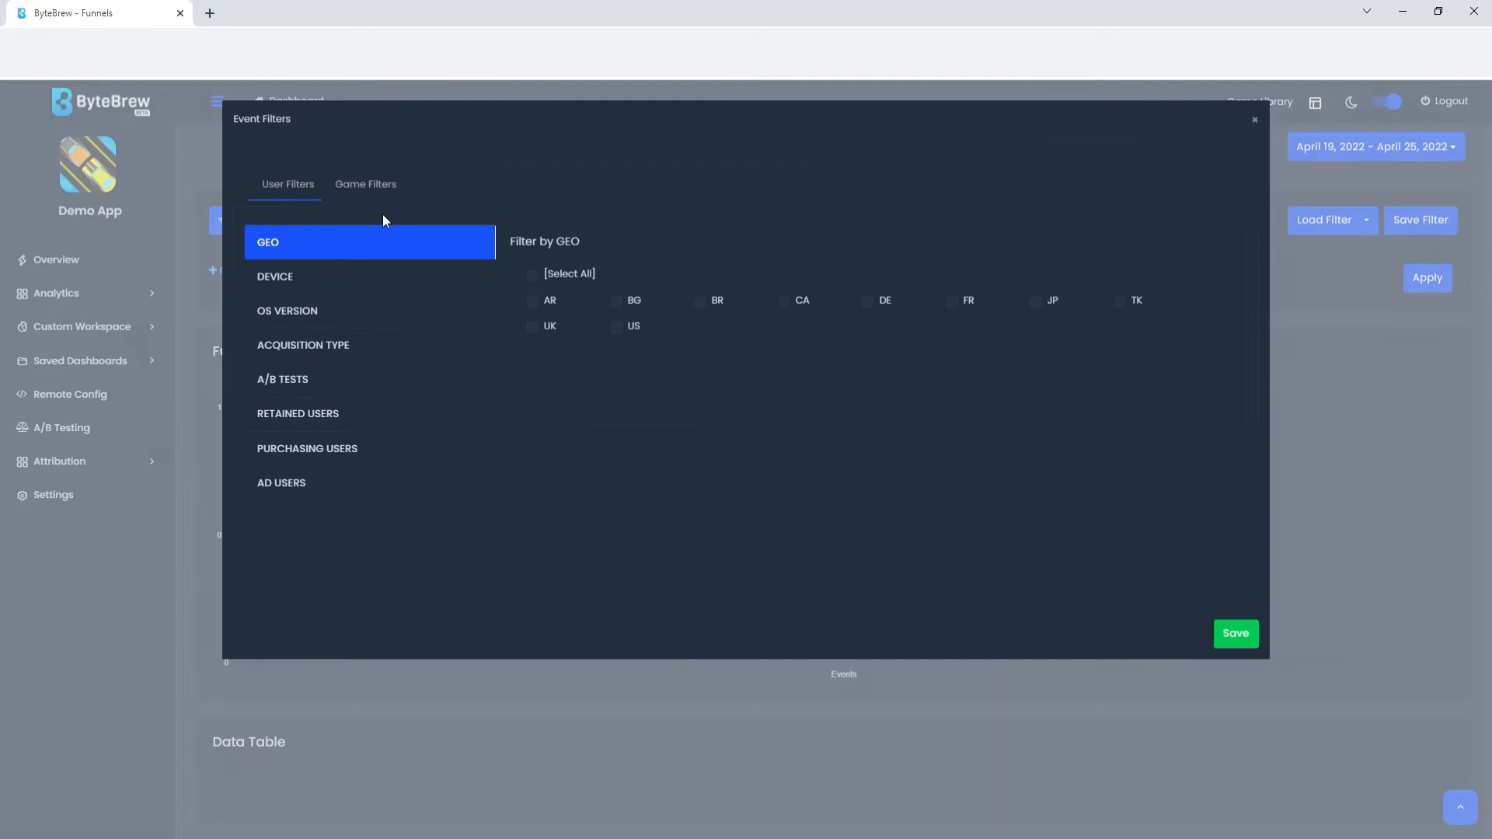
mouse_move(236, 258)
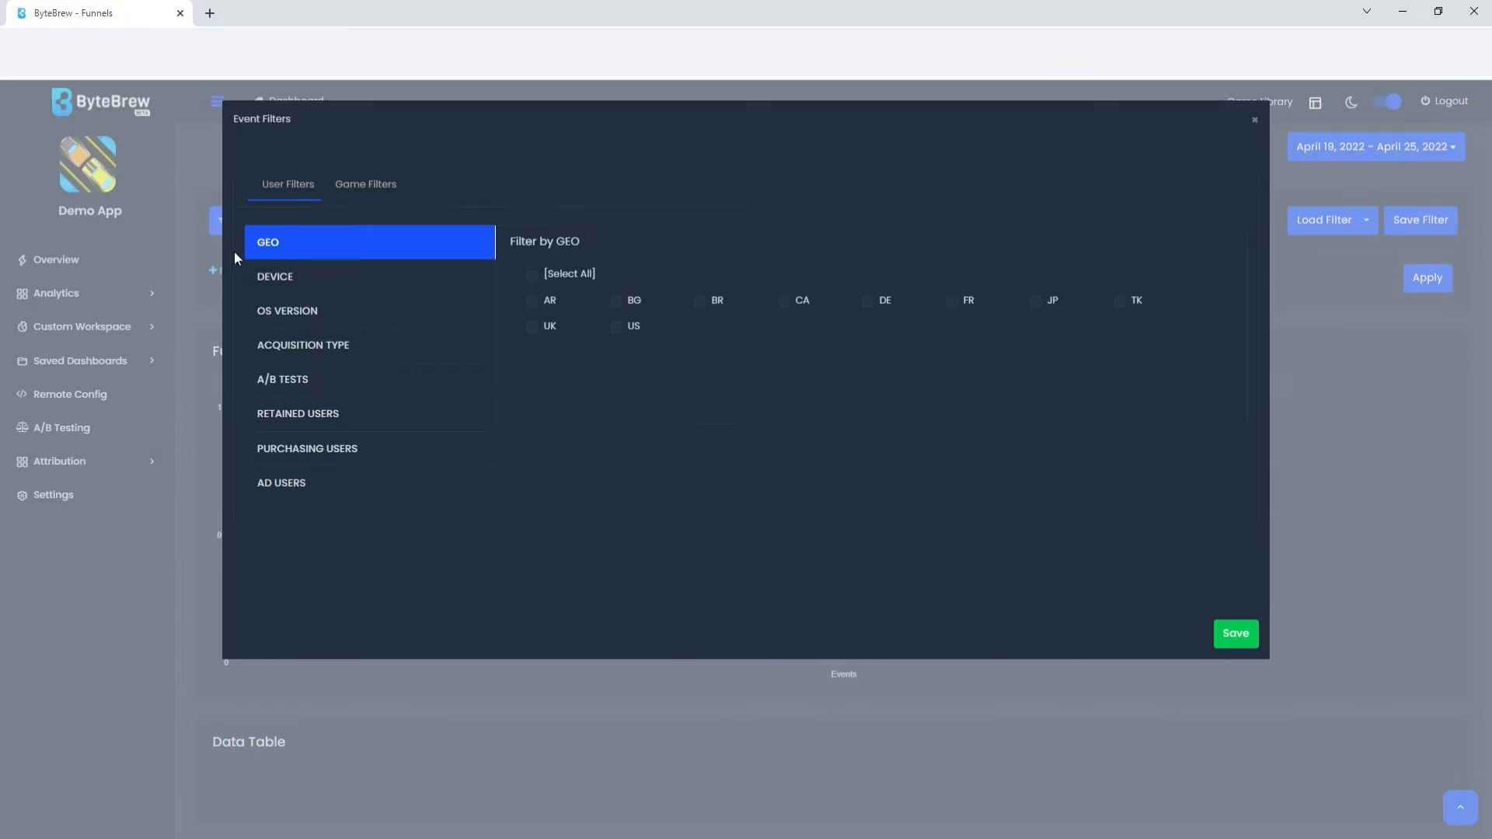
mouse_move(349, 281)
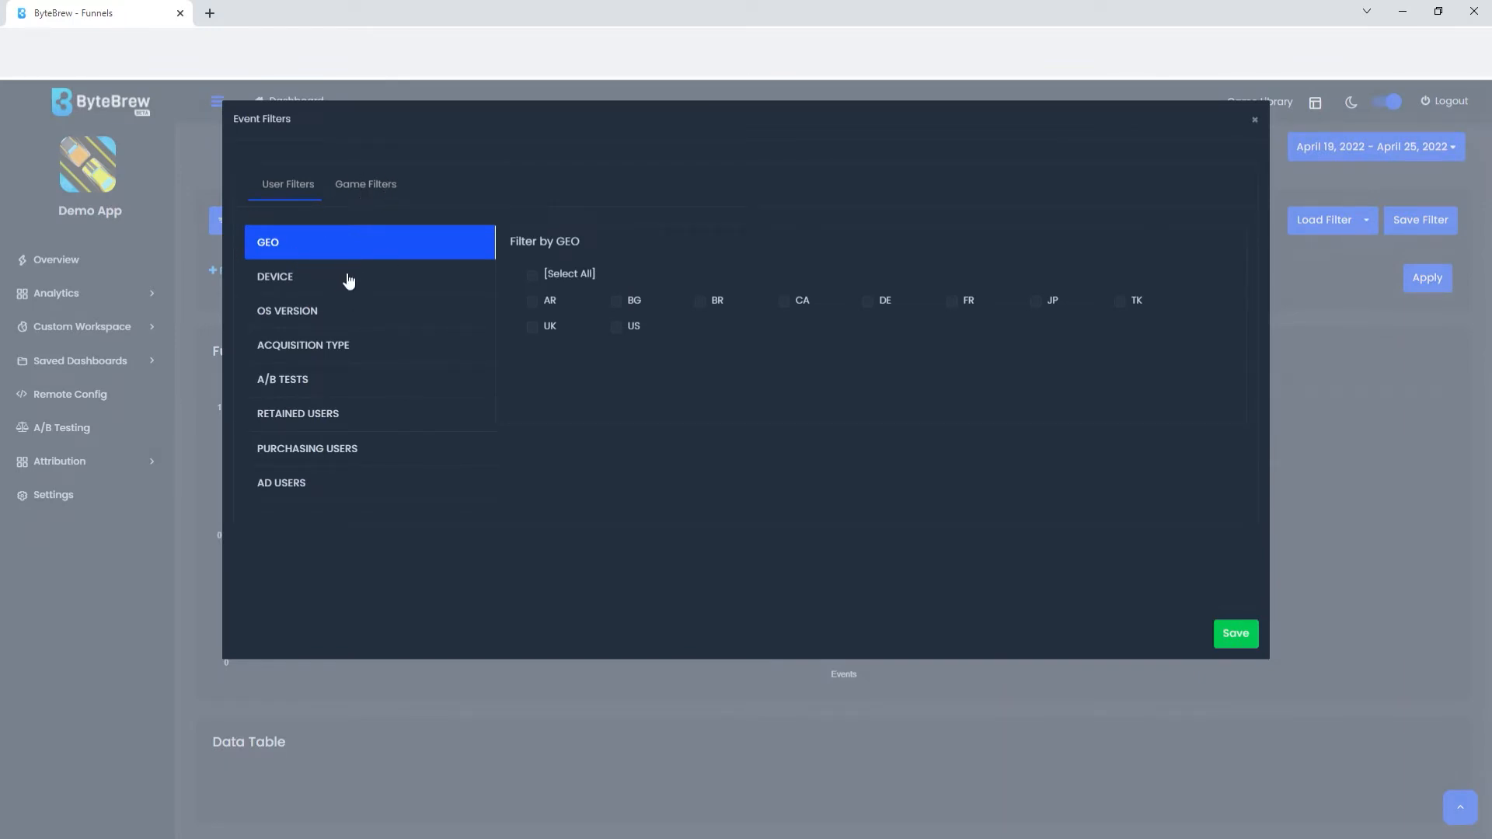
left_click(276, 276)
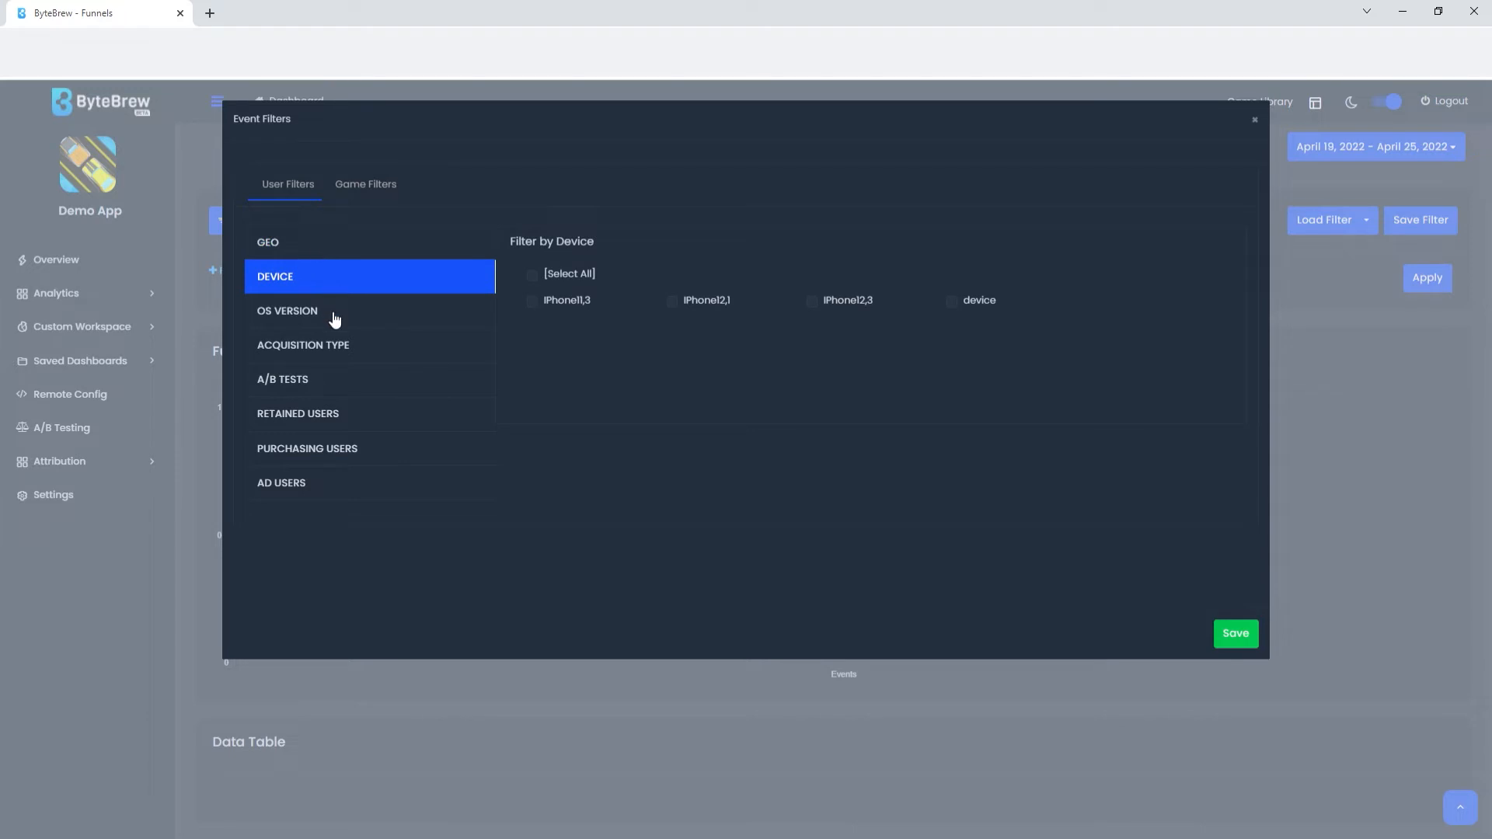
left_click(302, 344)
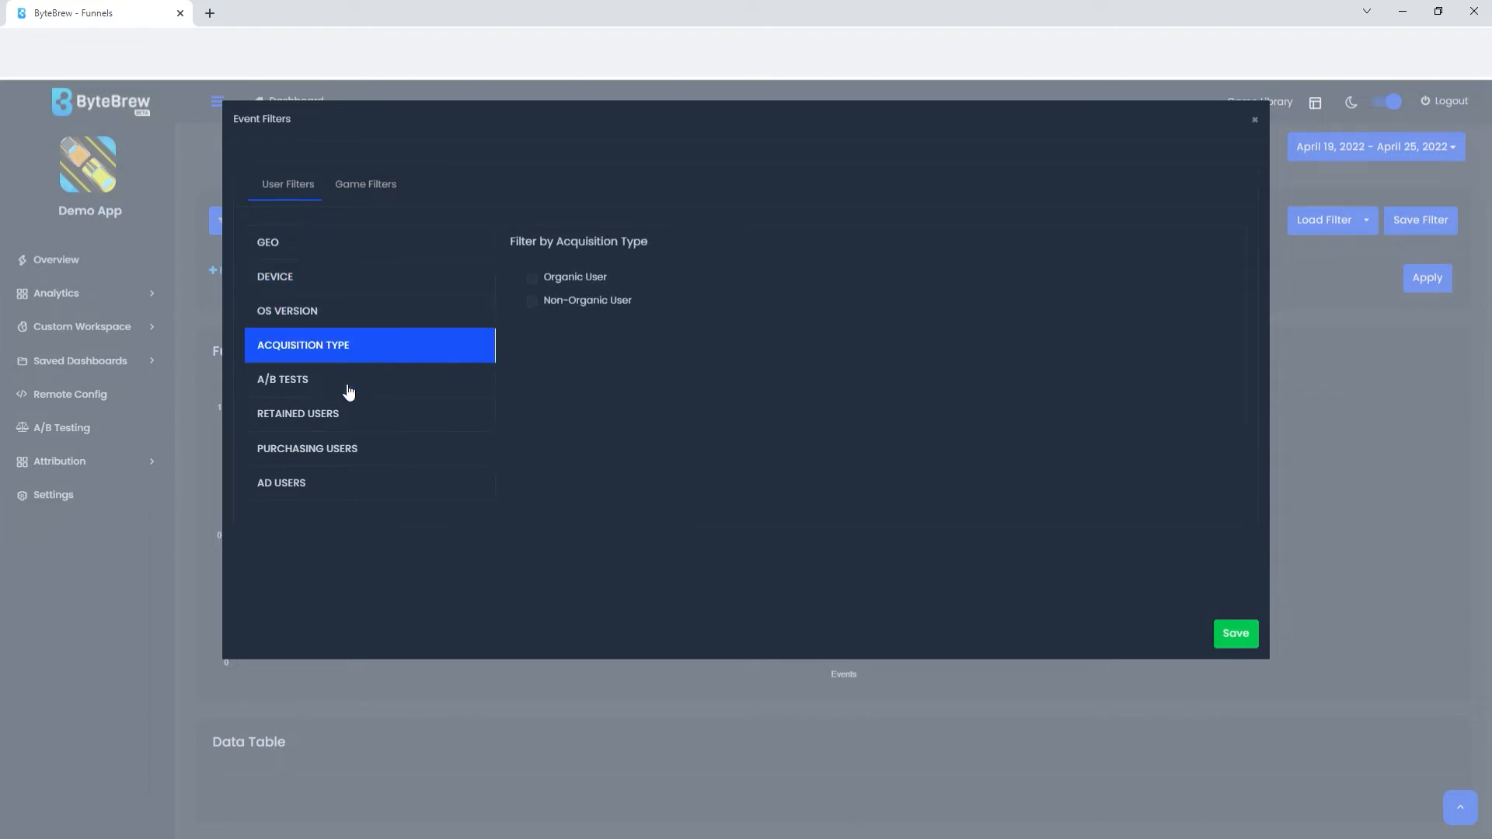
left_click(298, 413)
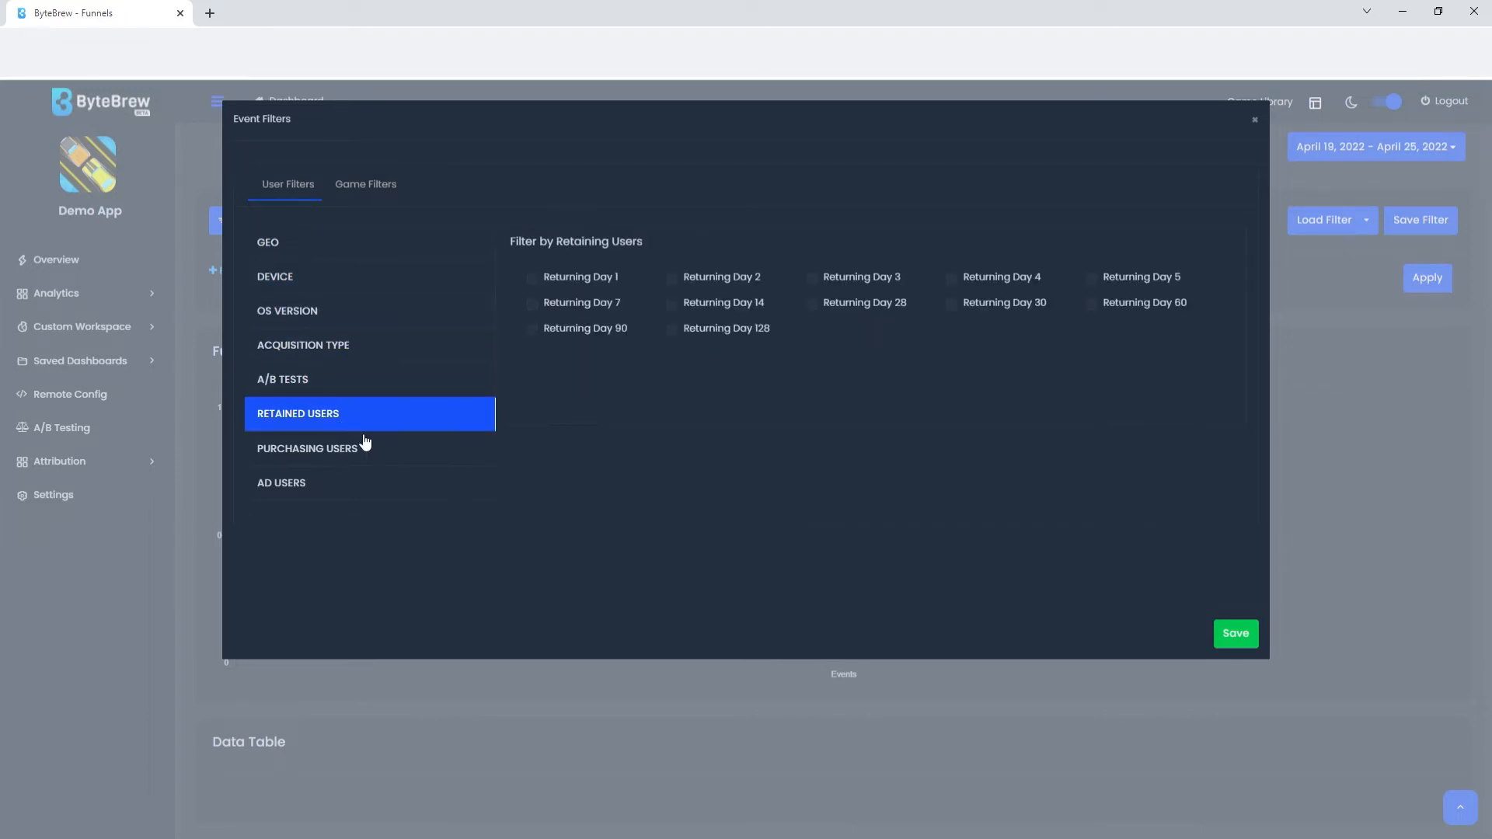
mouse_move(1152, 133)
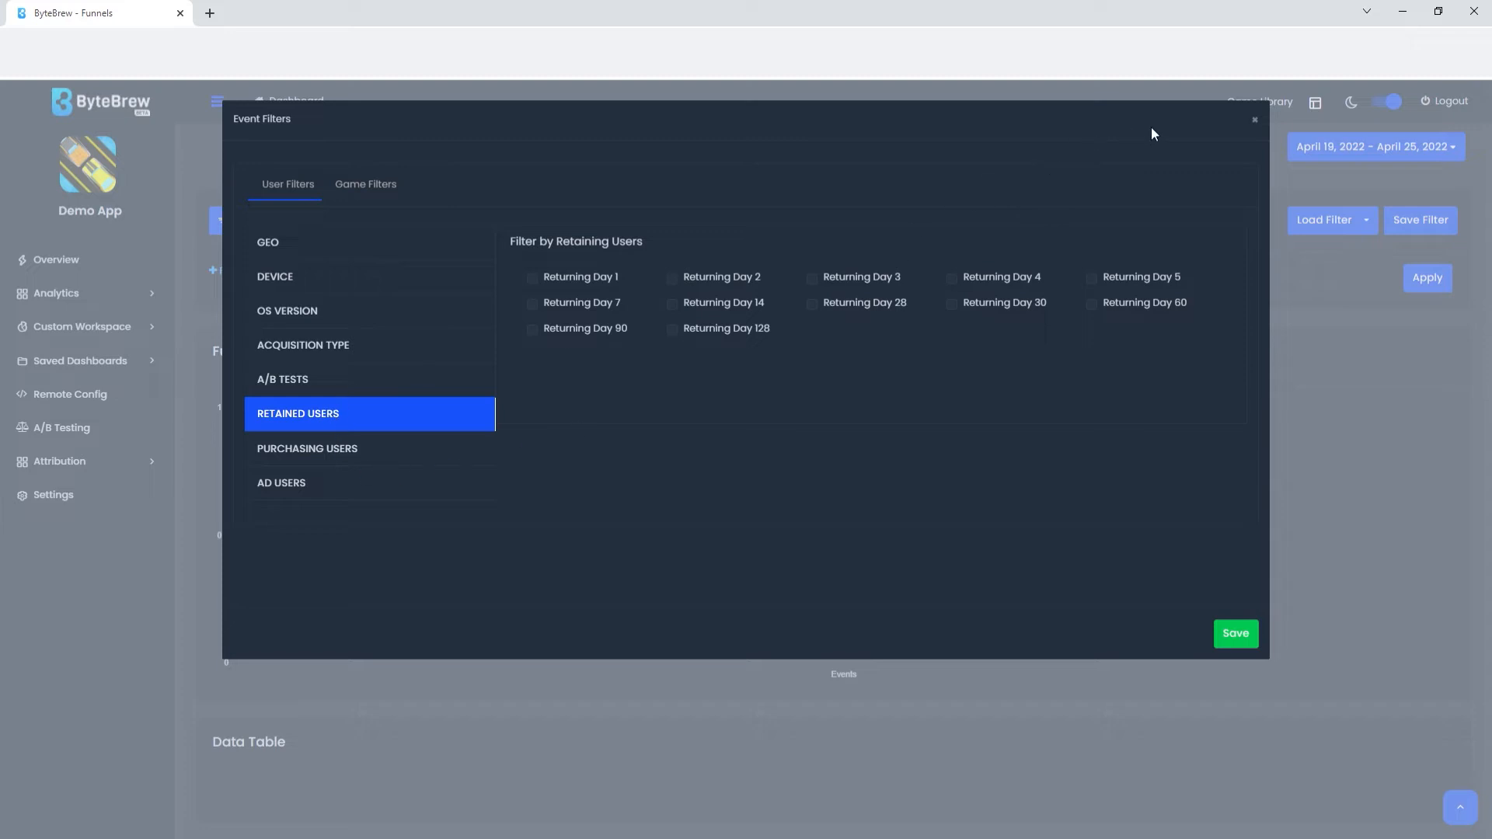
left_click(1254, 120)
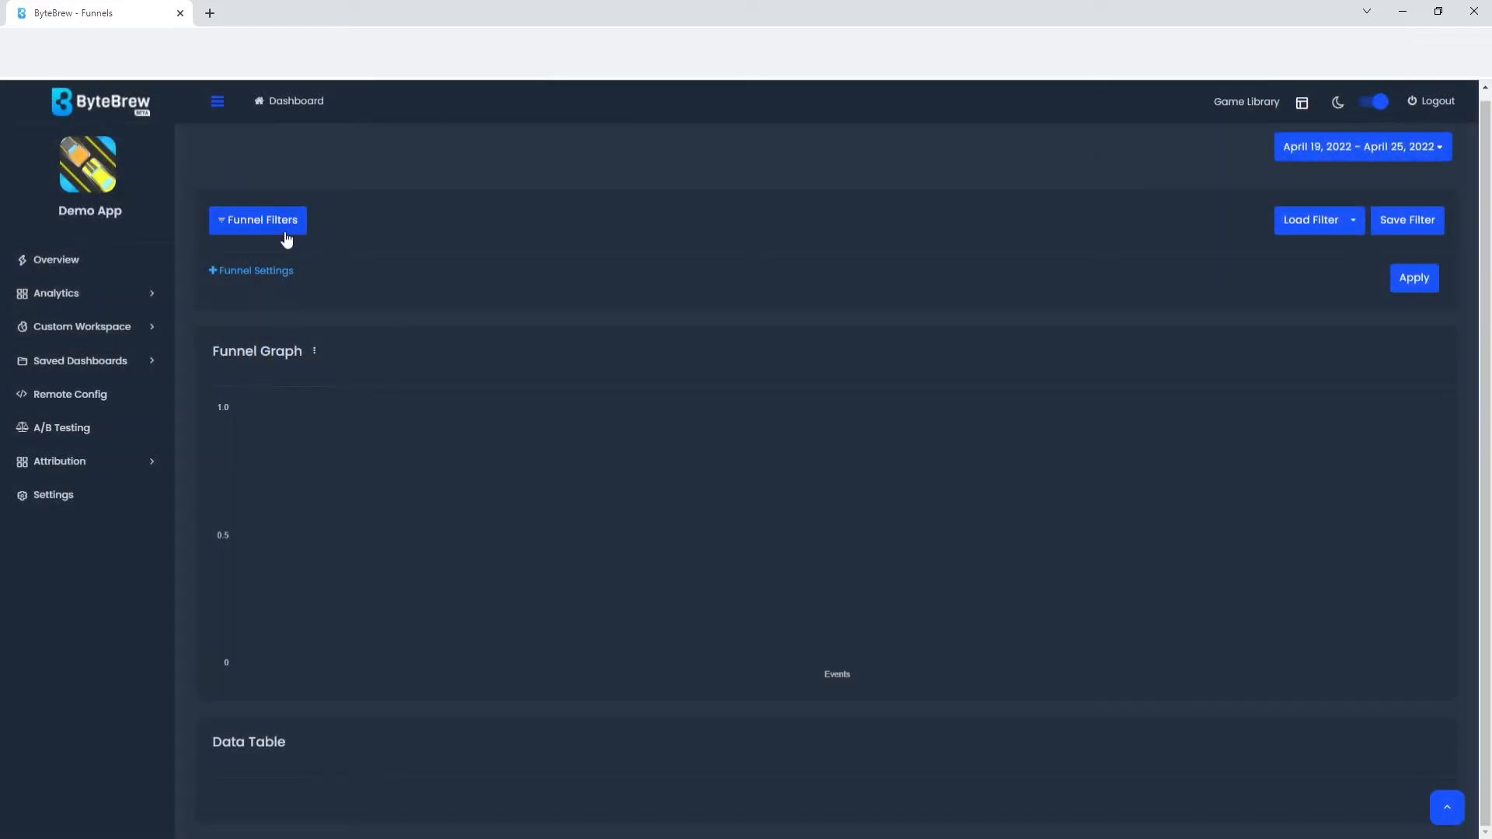
Step: Open the Funnel Settings dialog, which has no steps defined yet
left_click(250, 271)
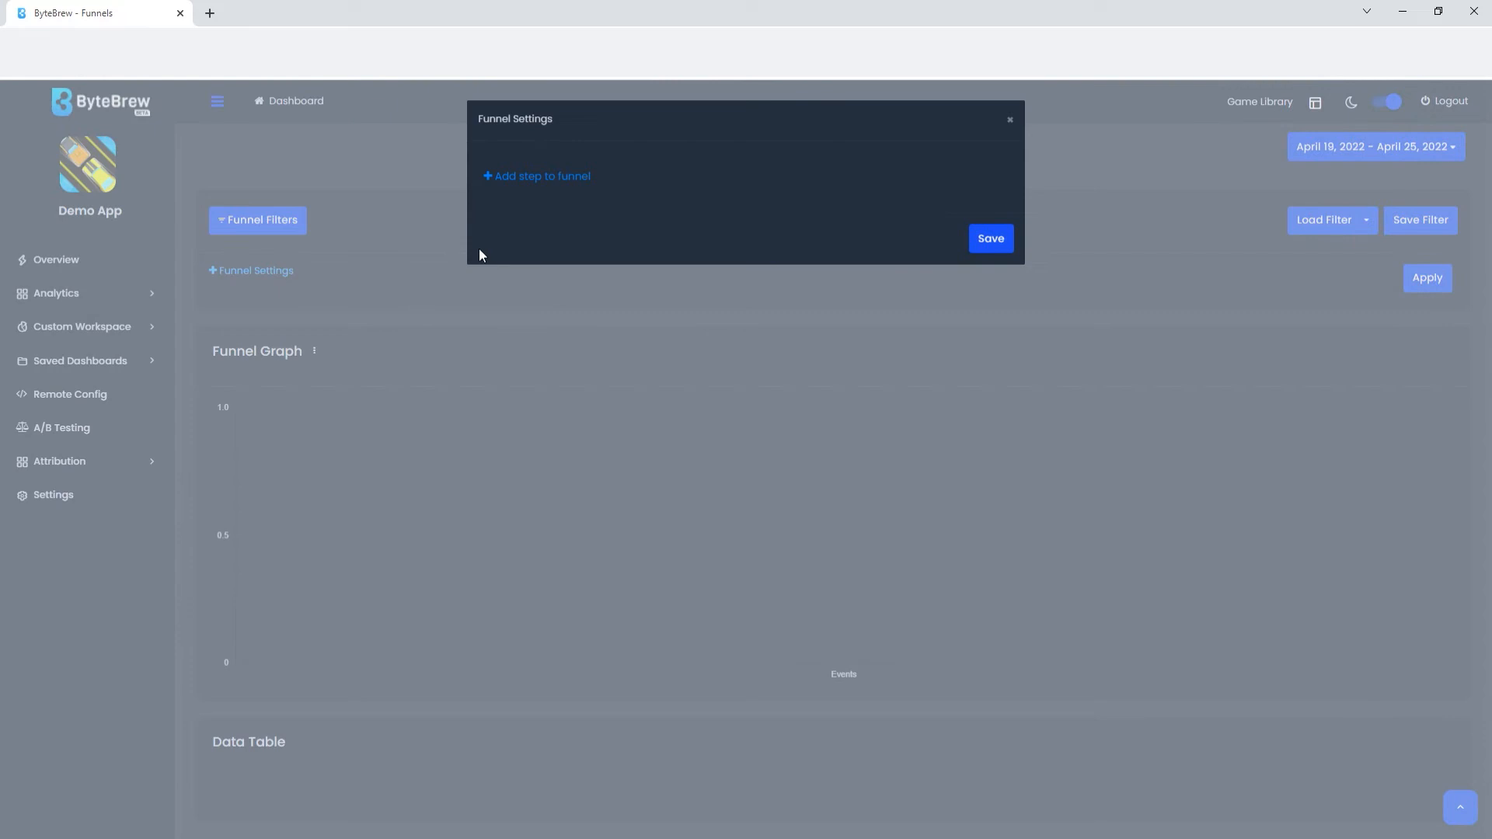
mouse_move(505, 201)
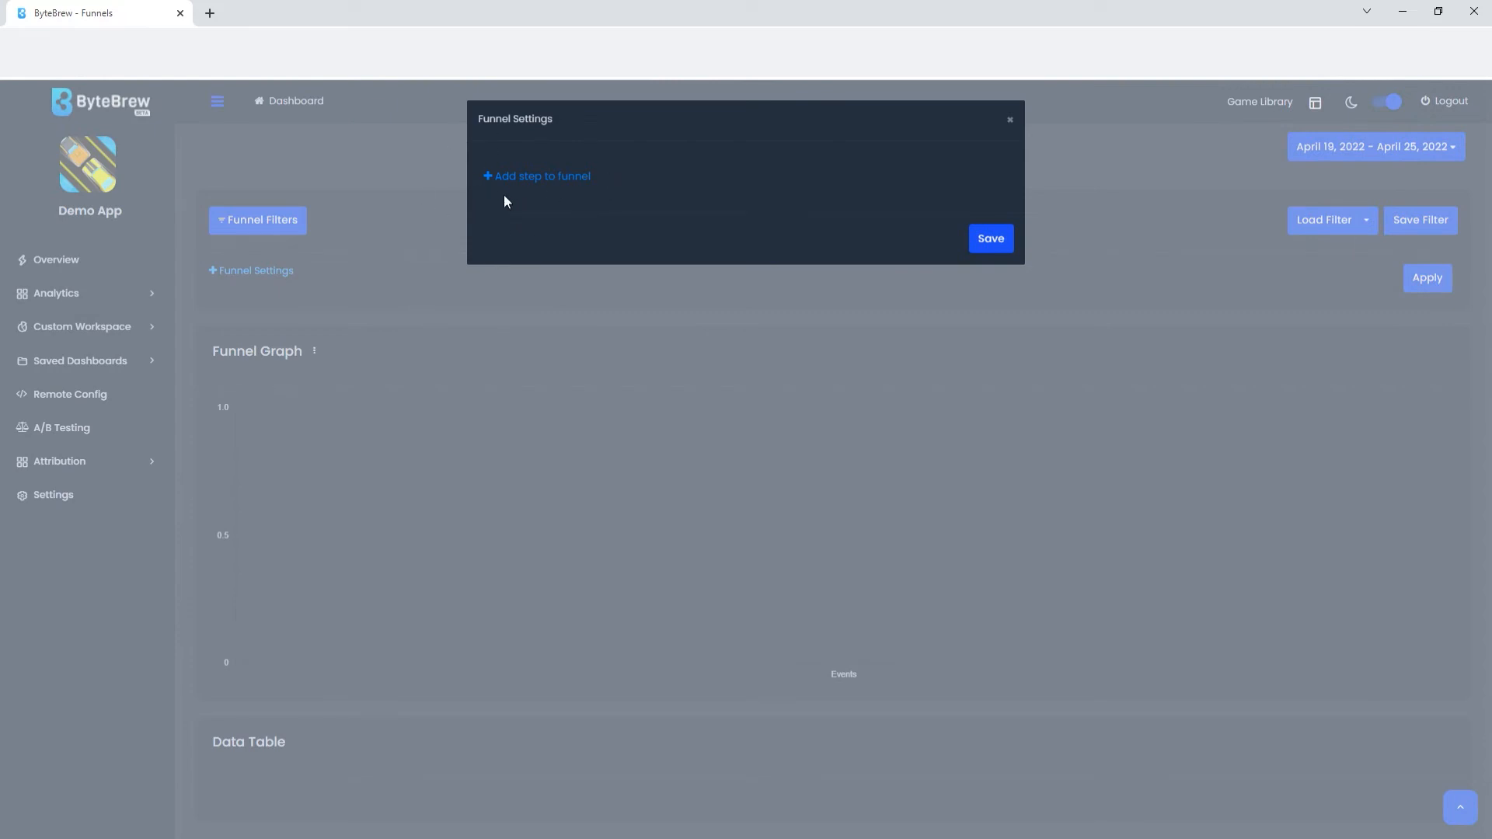
mouse_move(467, 189)
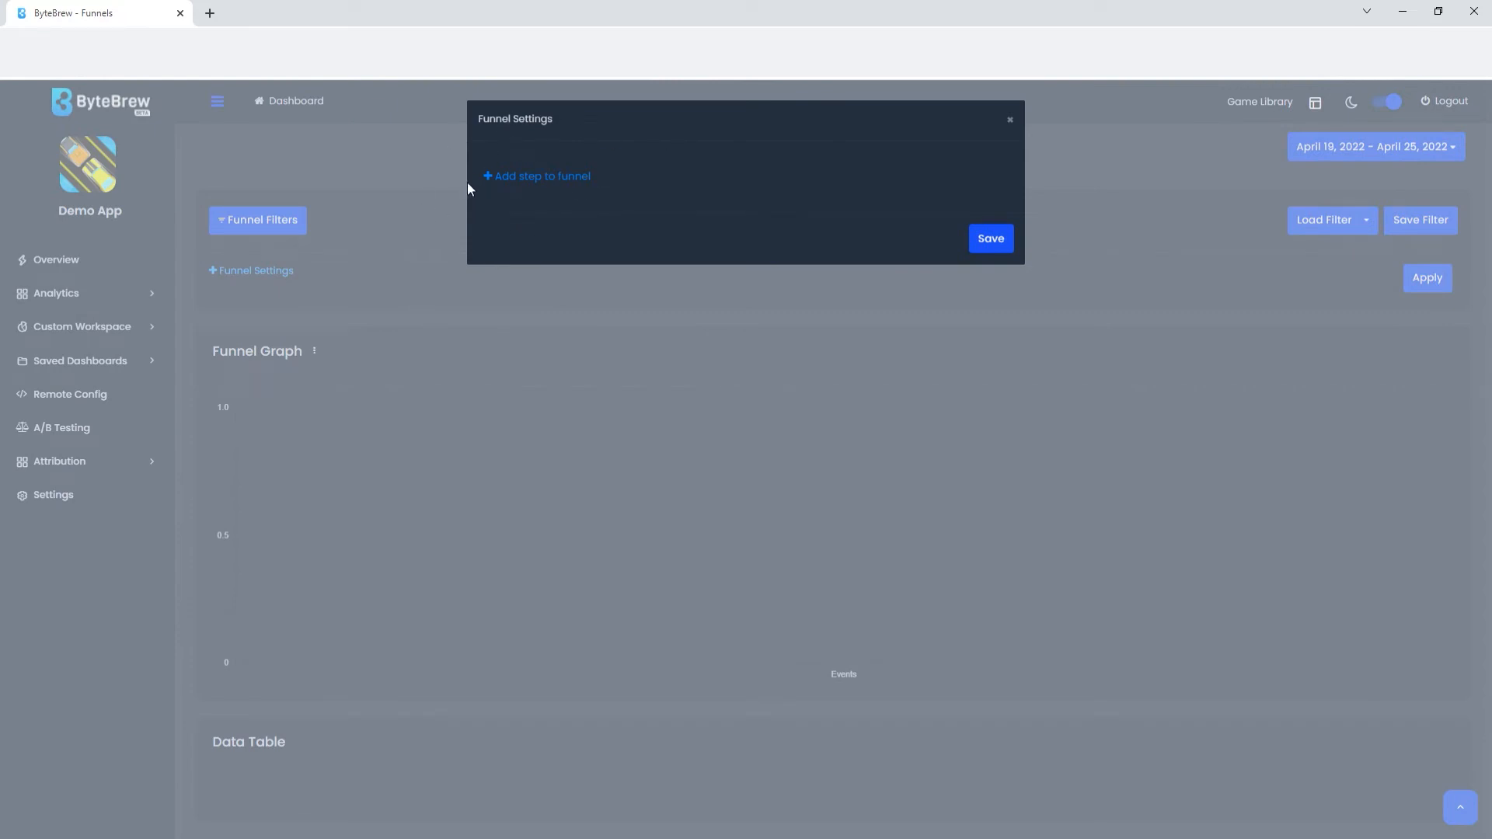
mouse_move(987, 139)
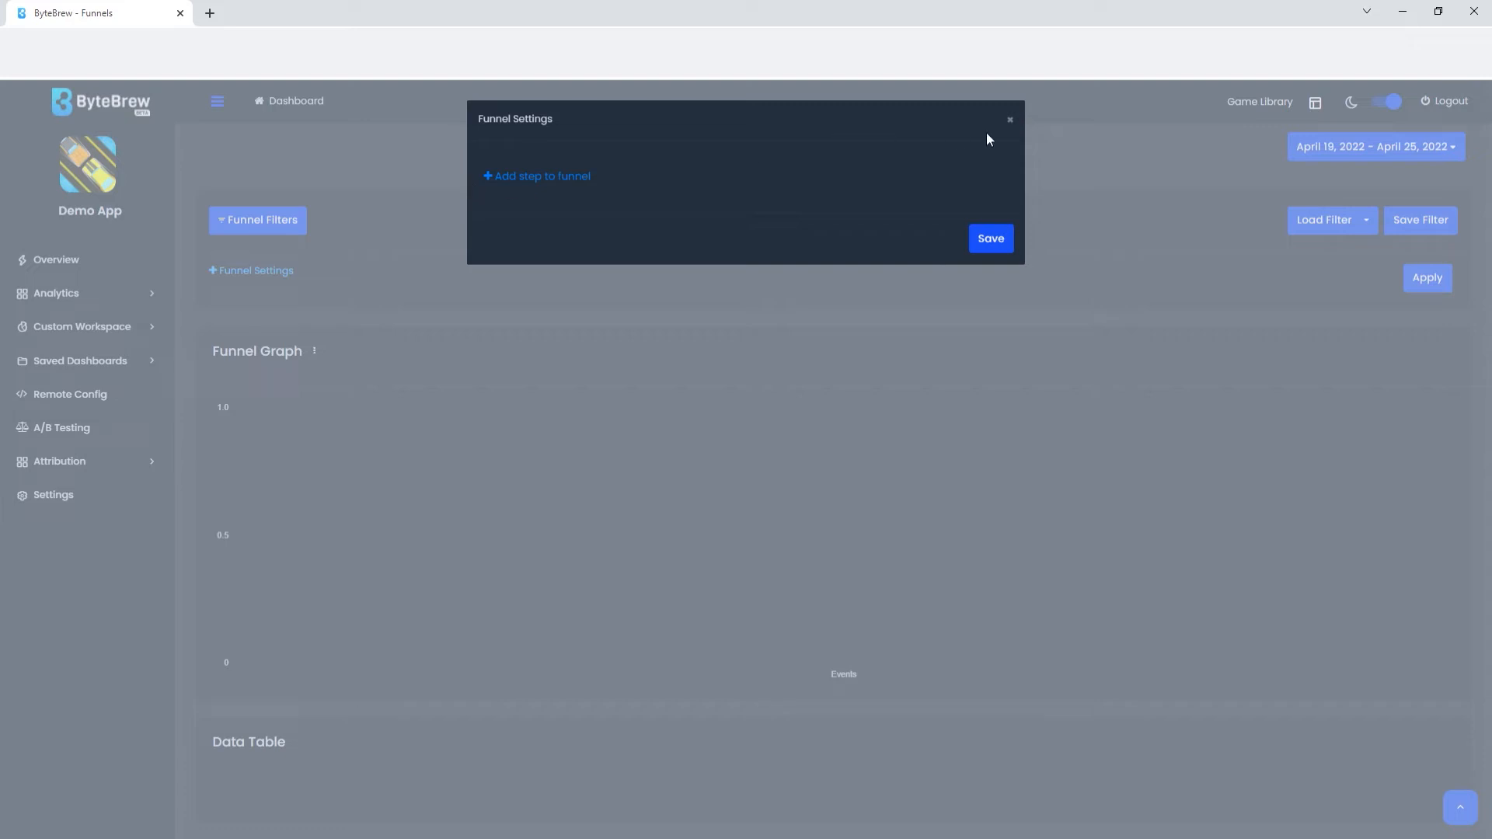
mouse_move(980, 141)
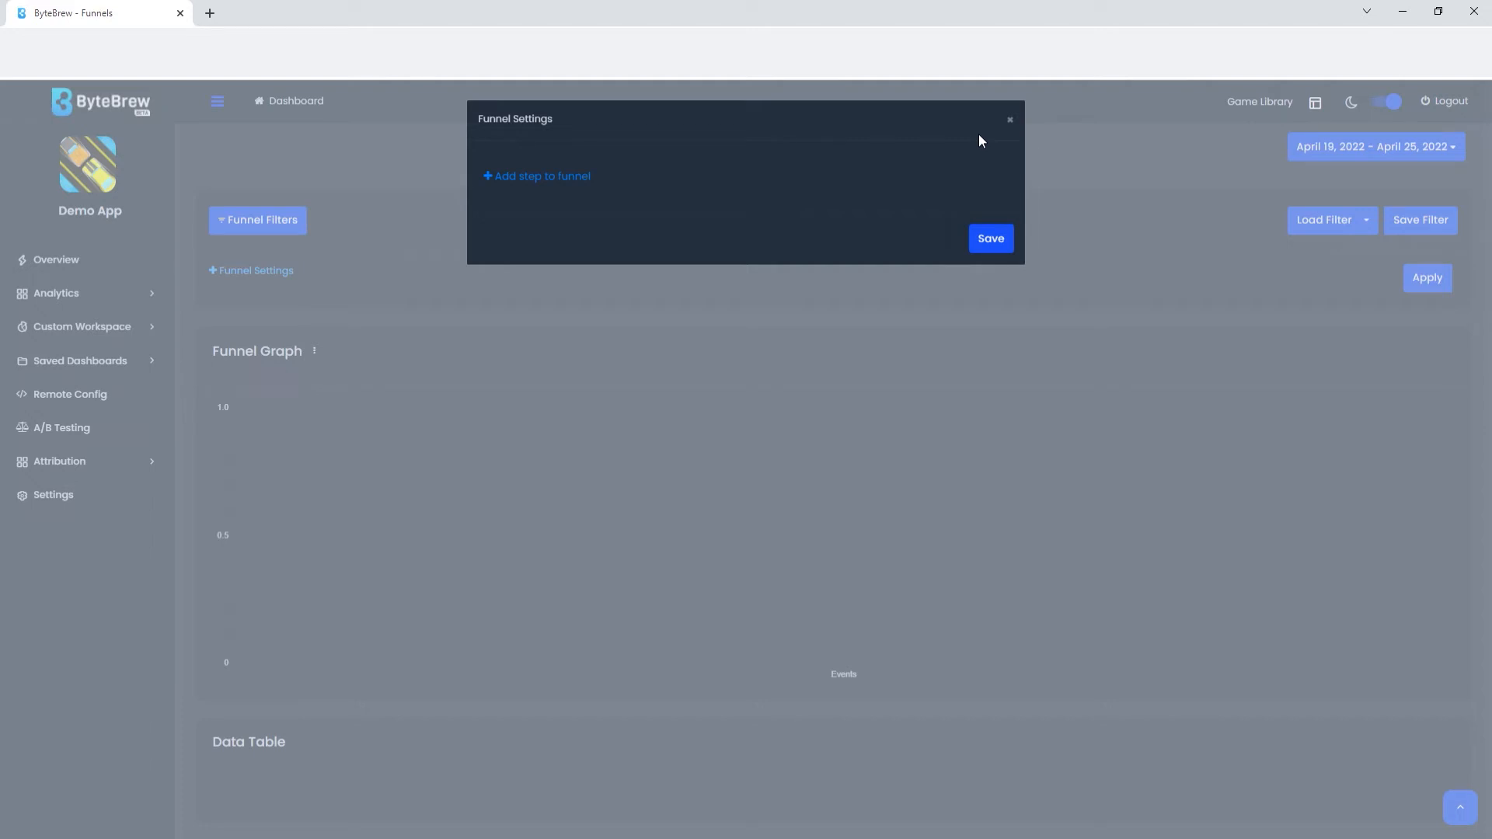
Step: Add funnel Step 1 with openedShop as its event
left_click(535, 176)
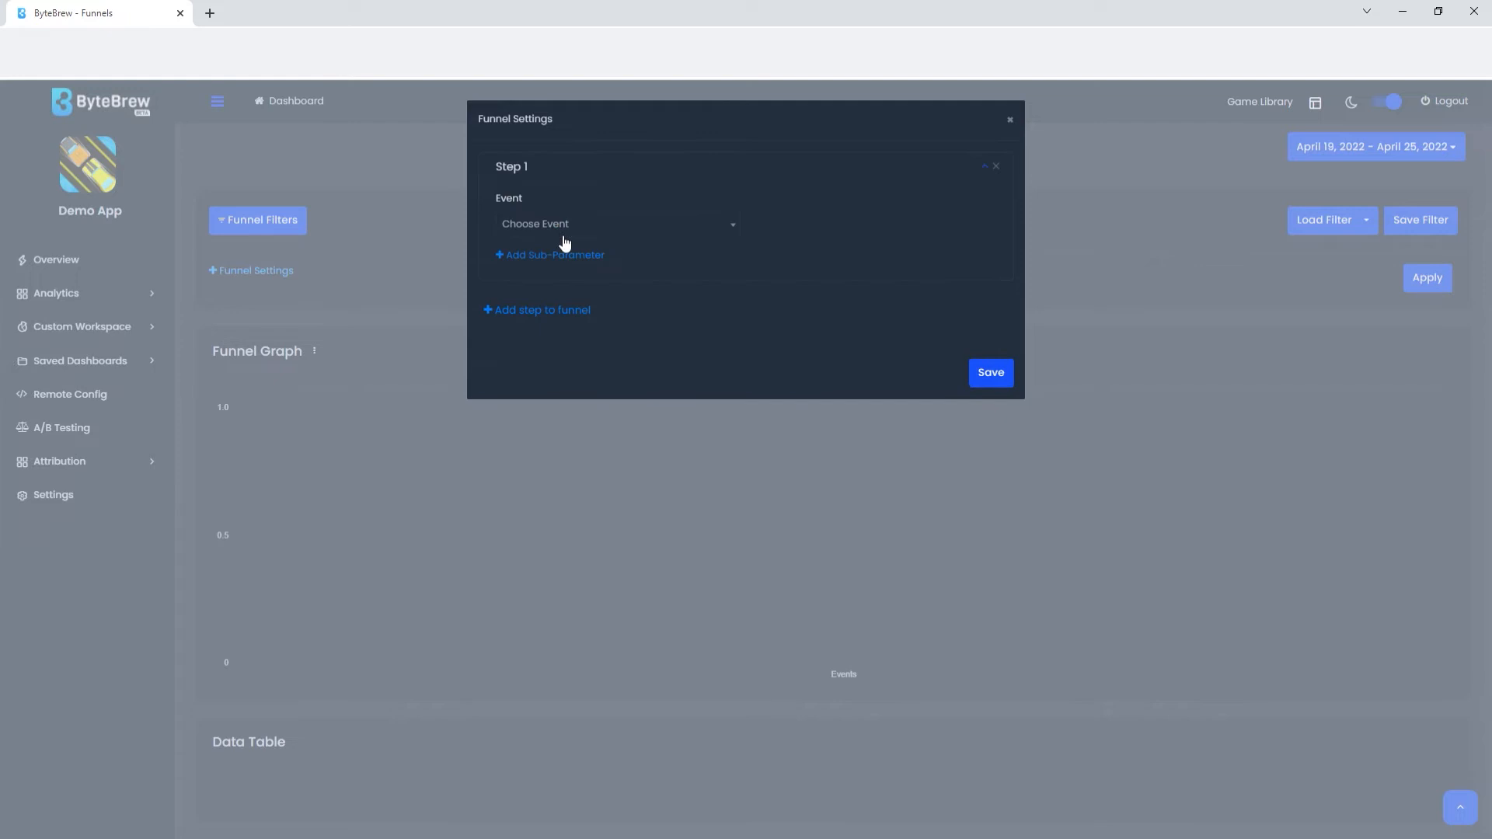
left_click(615, 224)
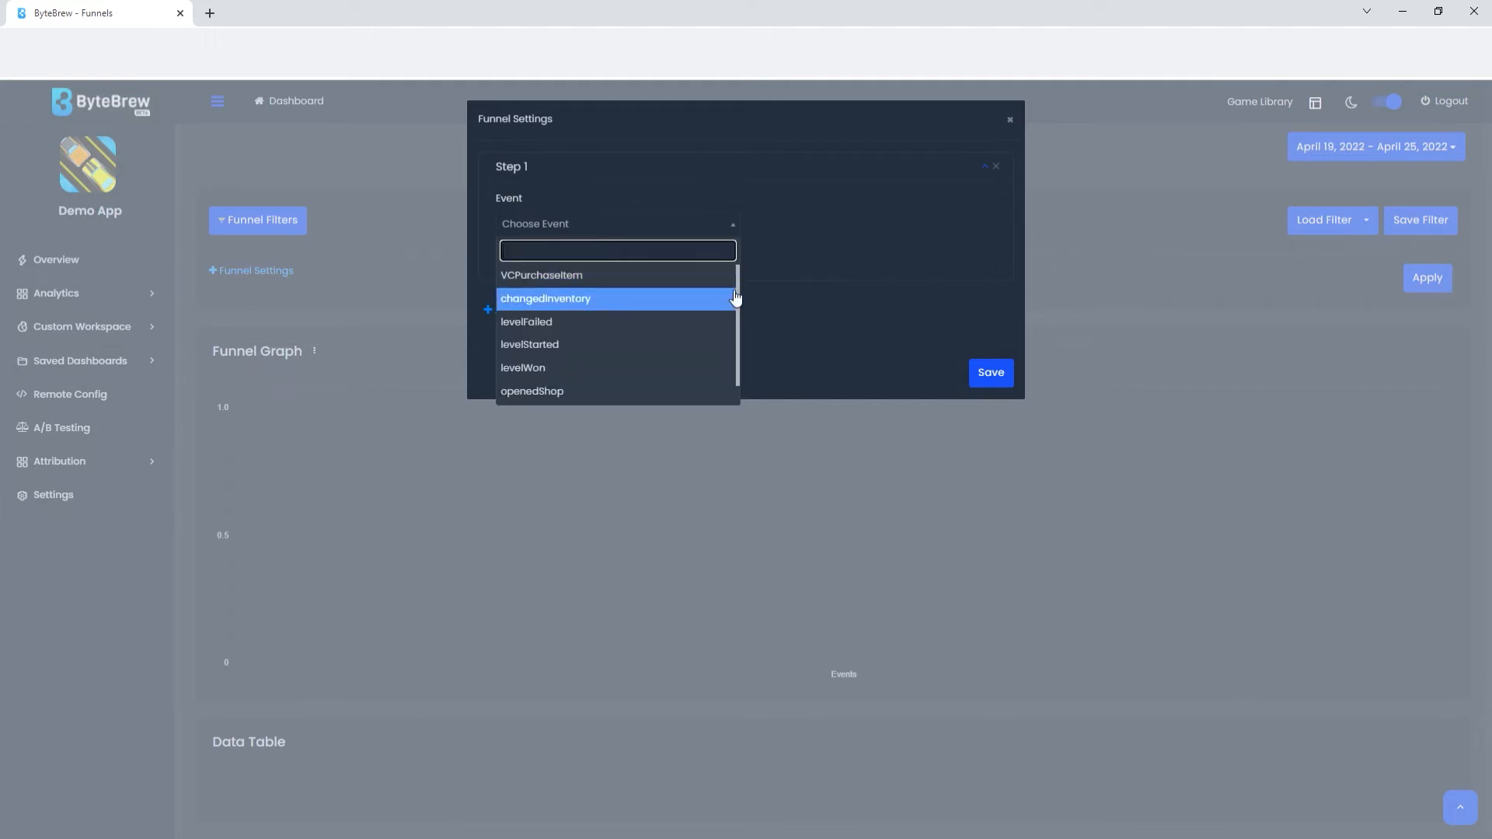
mouse_move(647, 297)
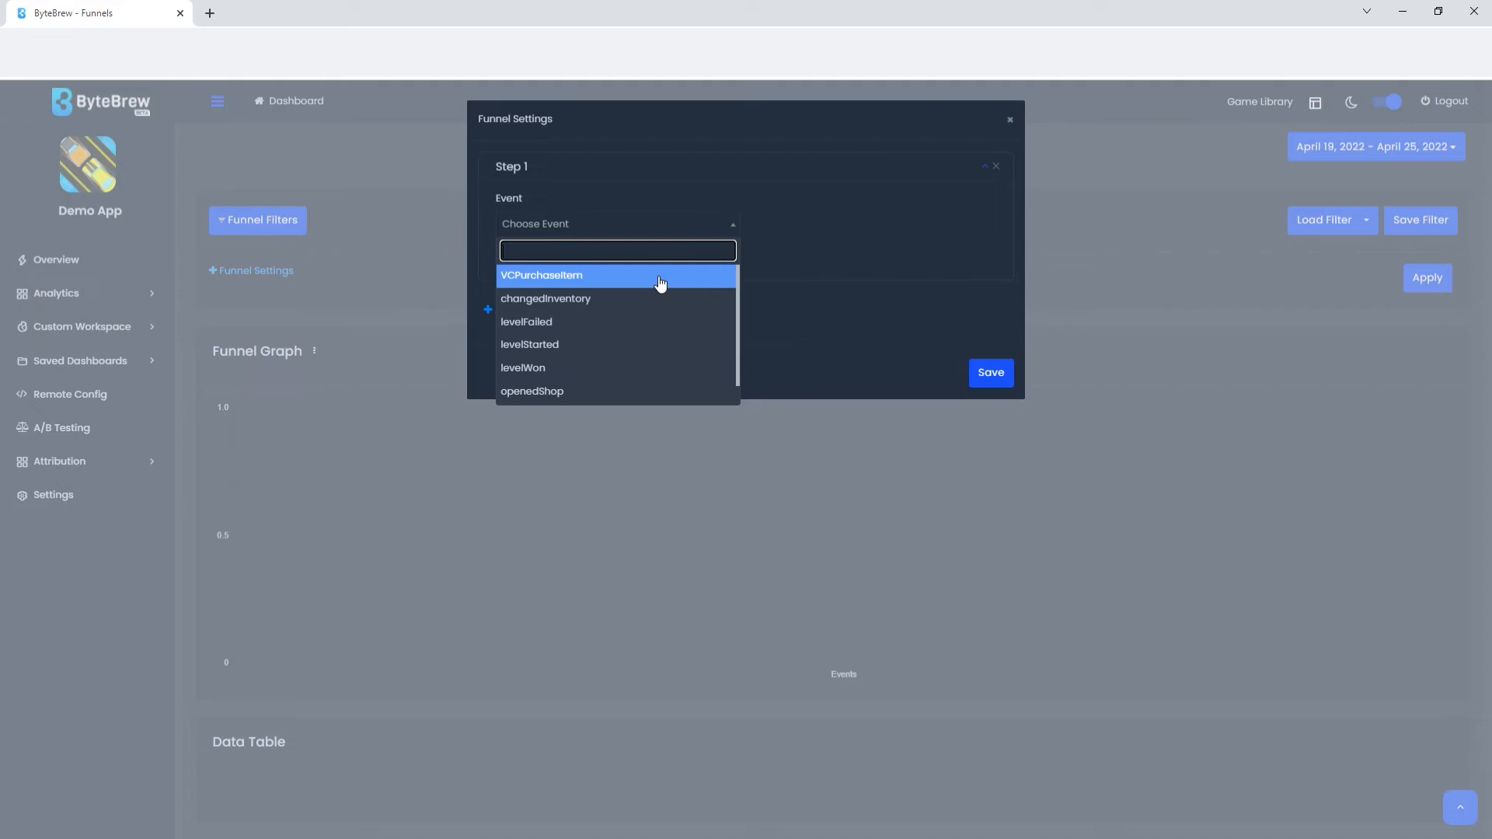
mouse_move(636, 276)
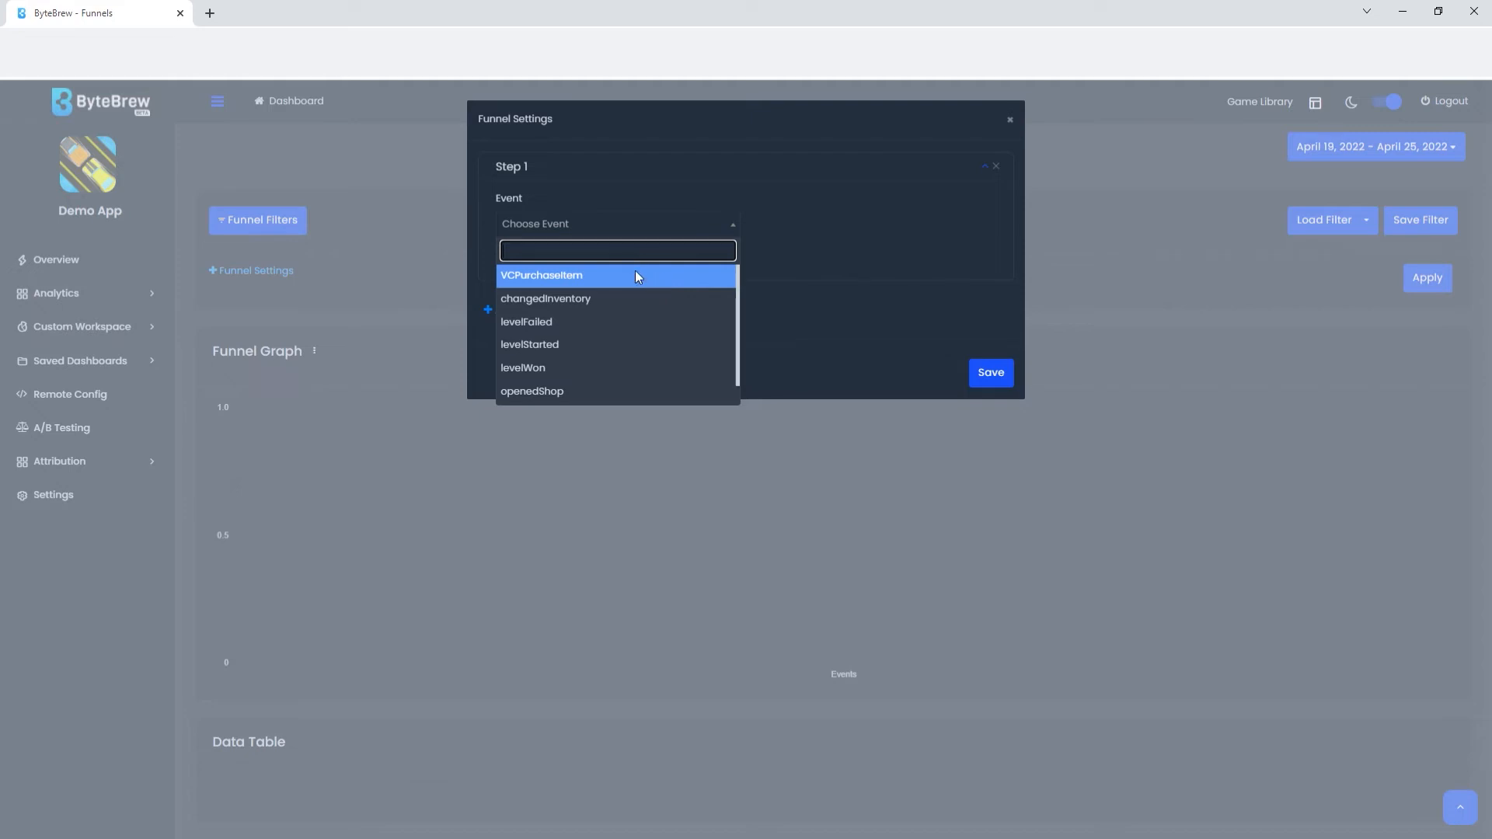
mouse_move(626, 290)
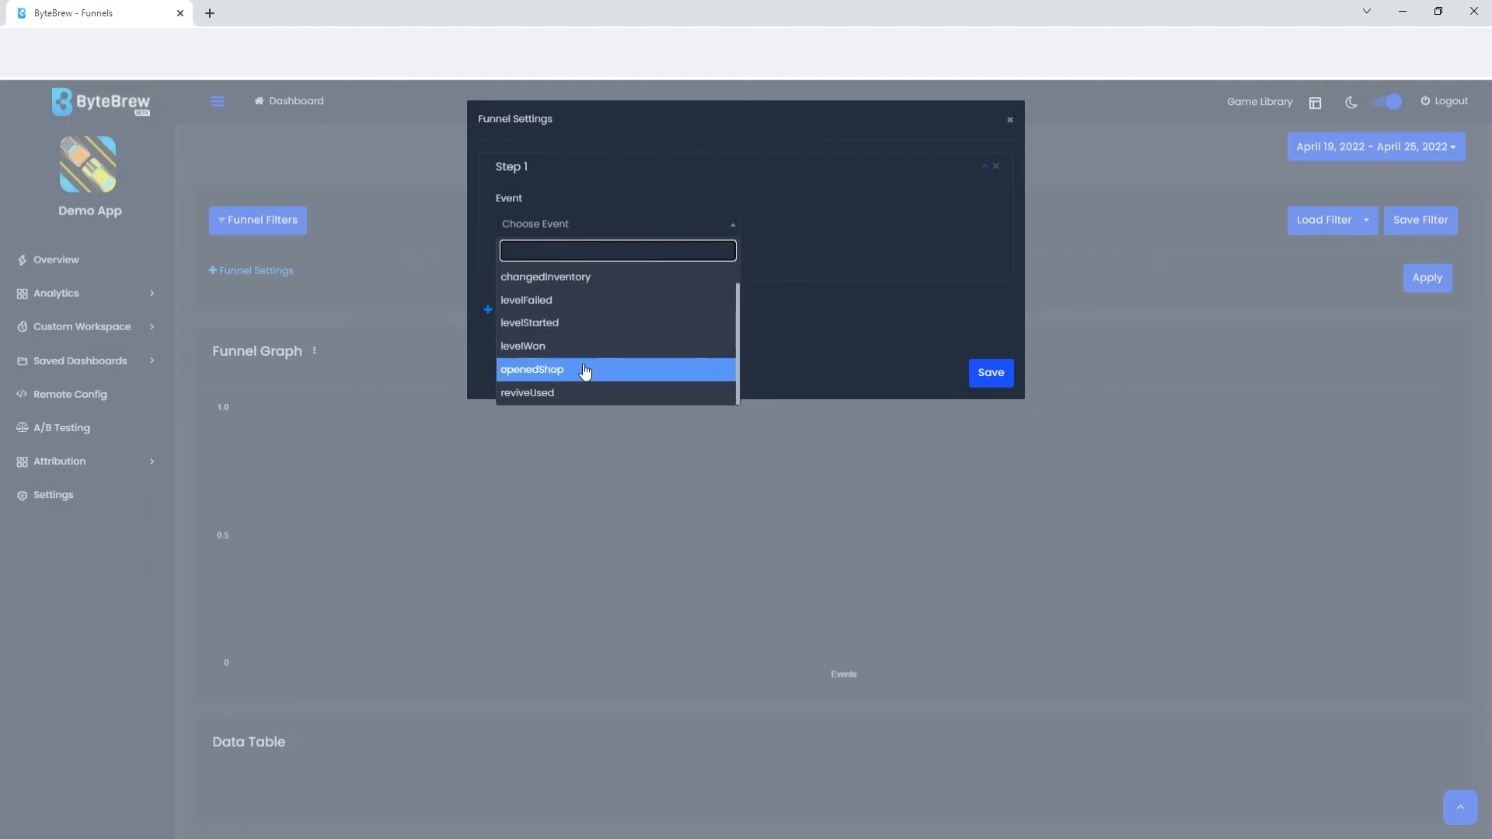
left_click(532, 369)
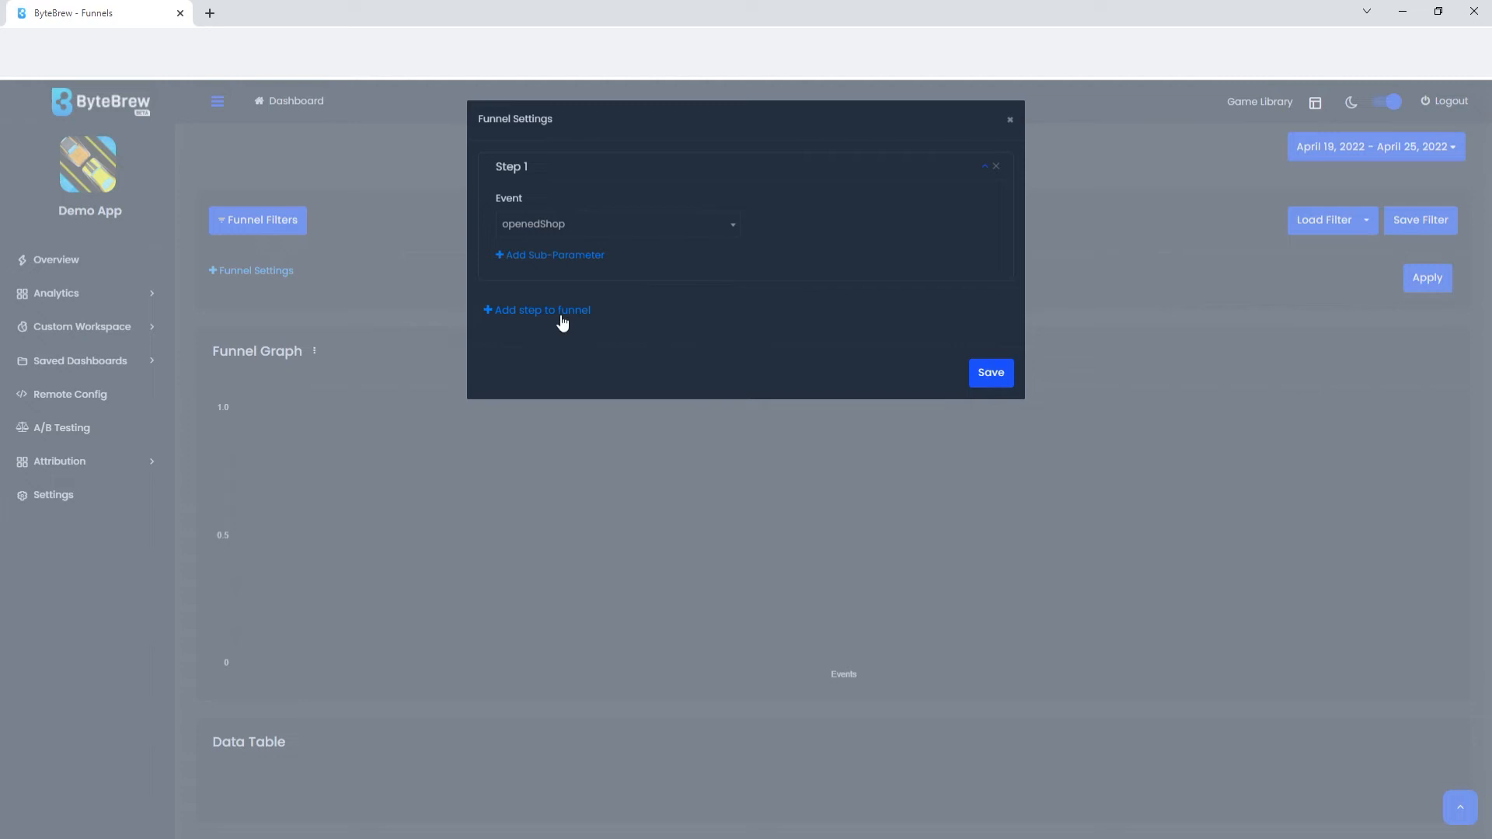
Step: Add funnel Step 2 with VCPurchaseItem as its event
left_click(541, 309)
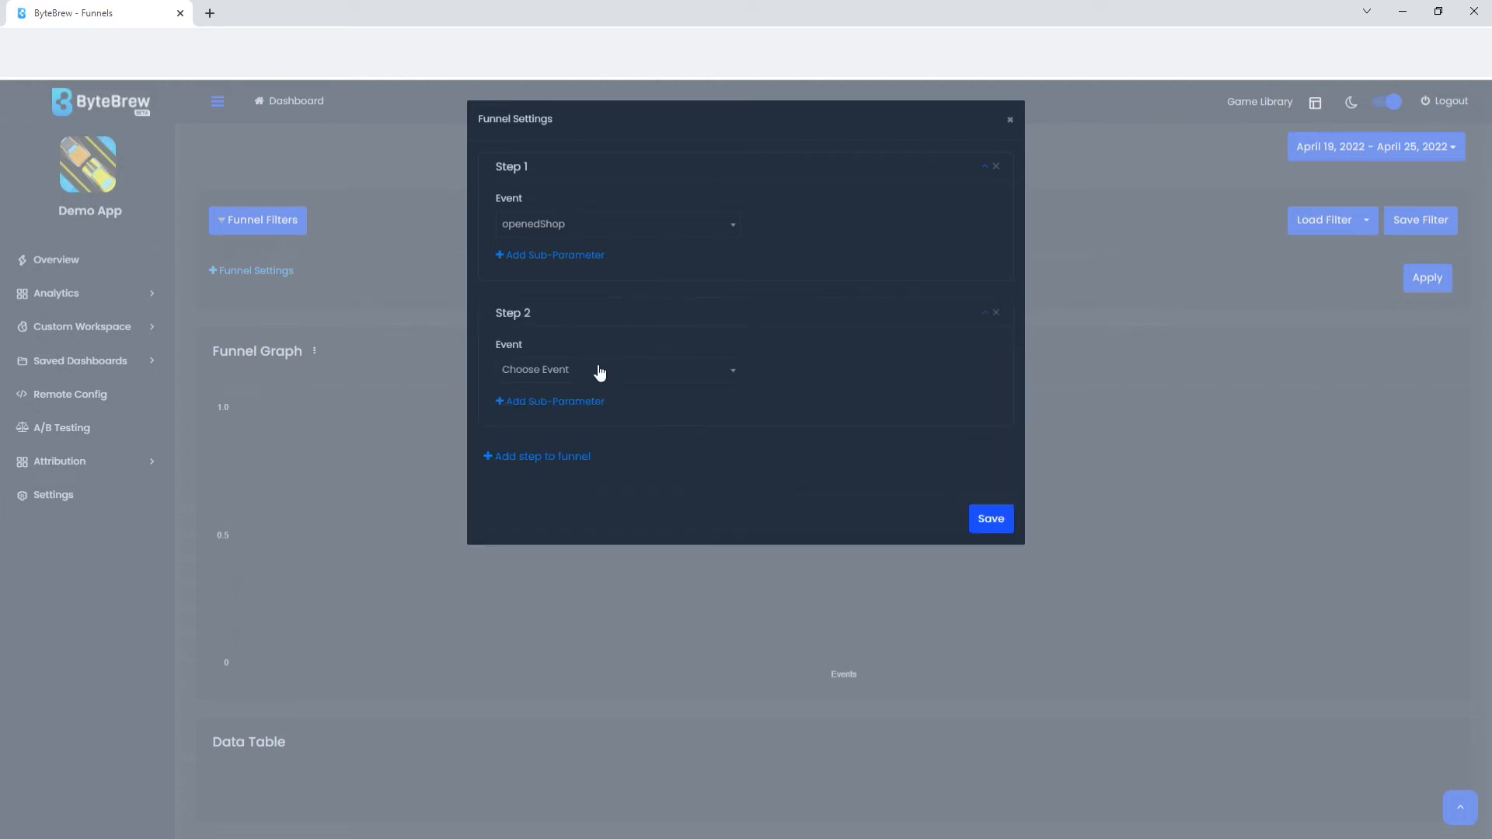
left_click(617, 369)
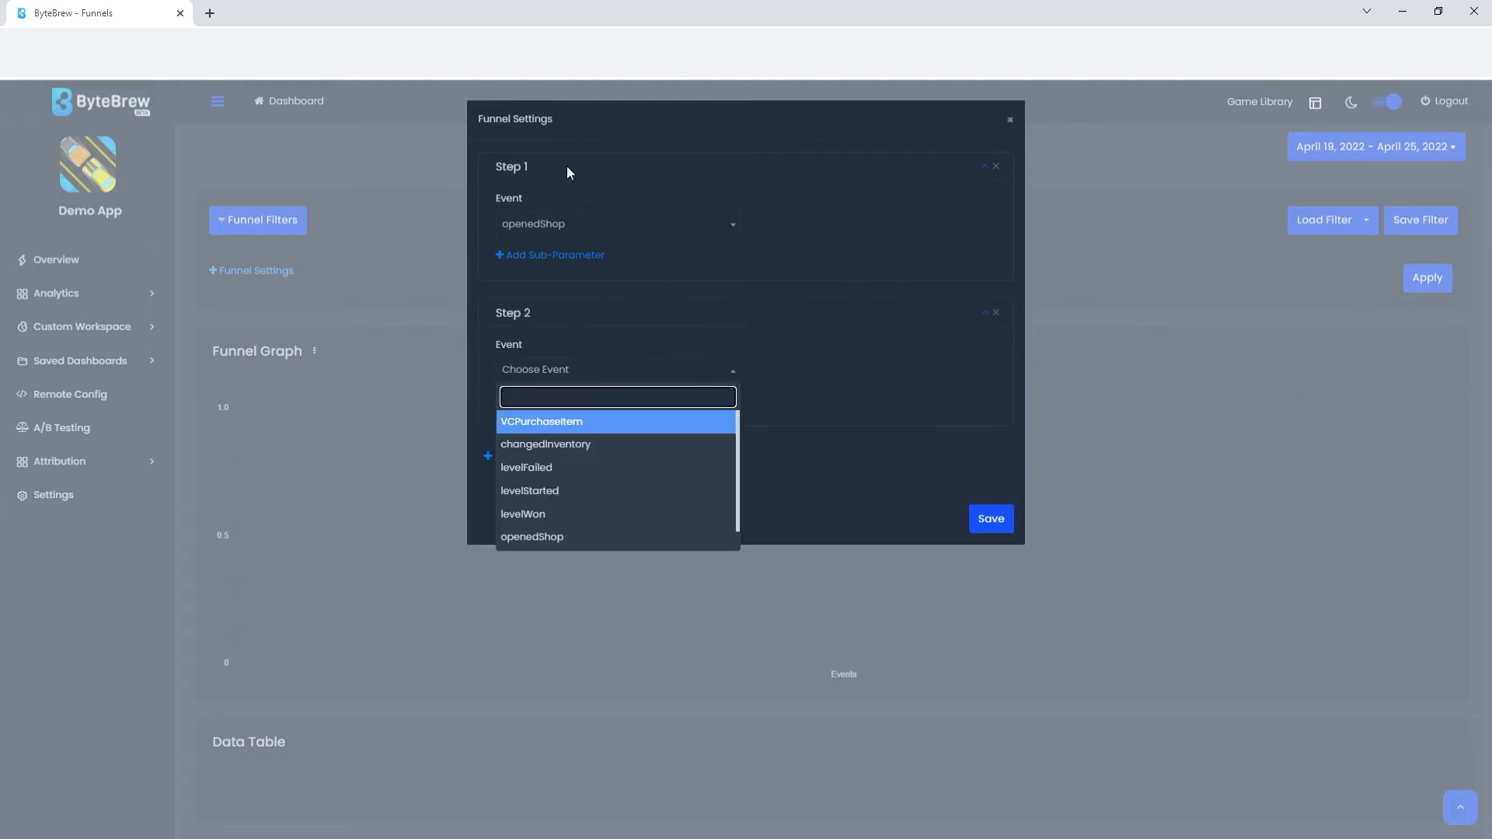
left_click(542, 421)
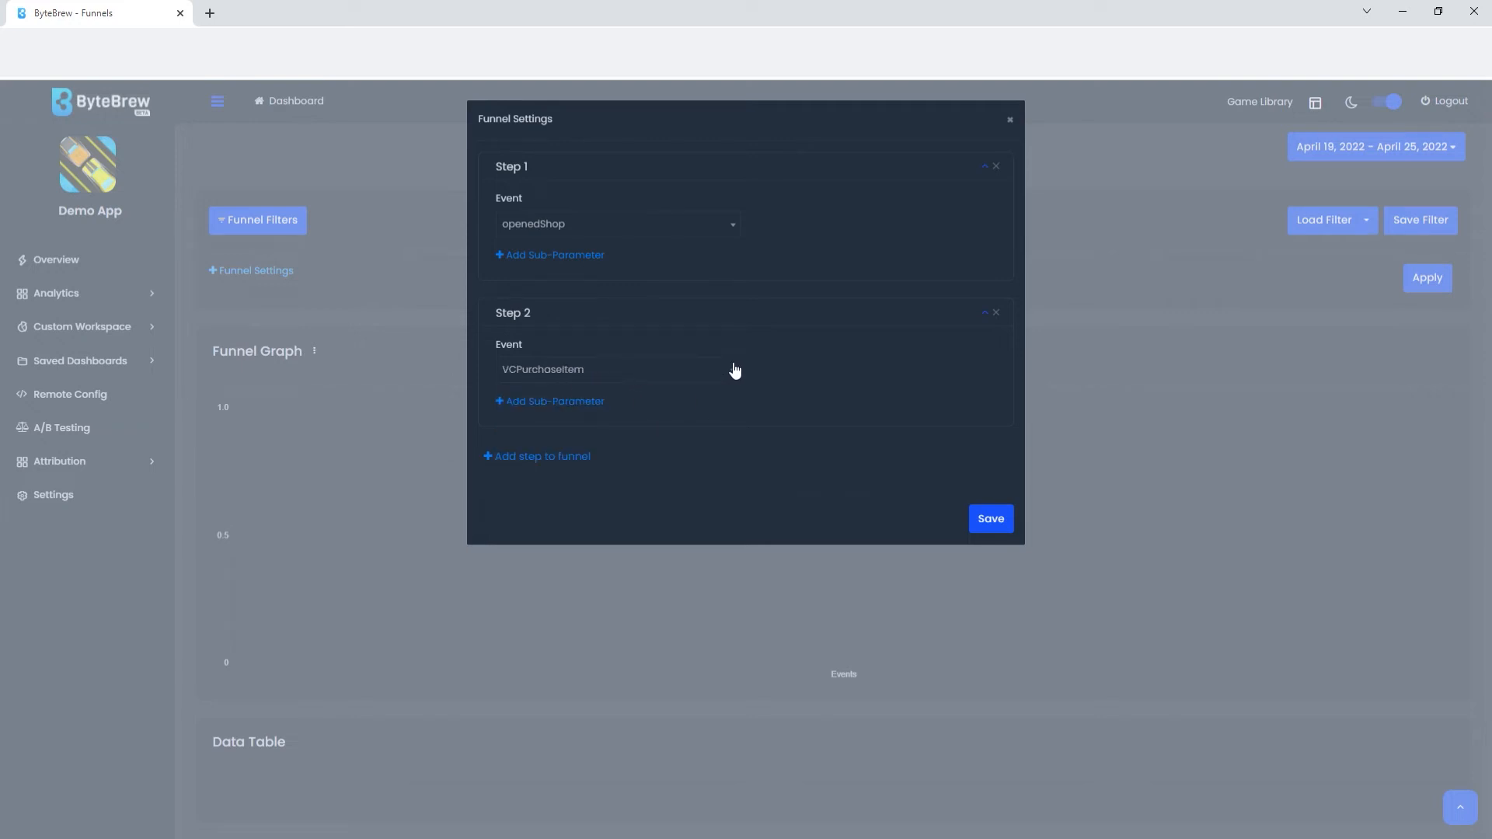
mouse_move(639, 448)
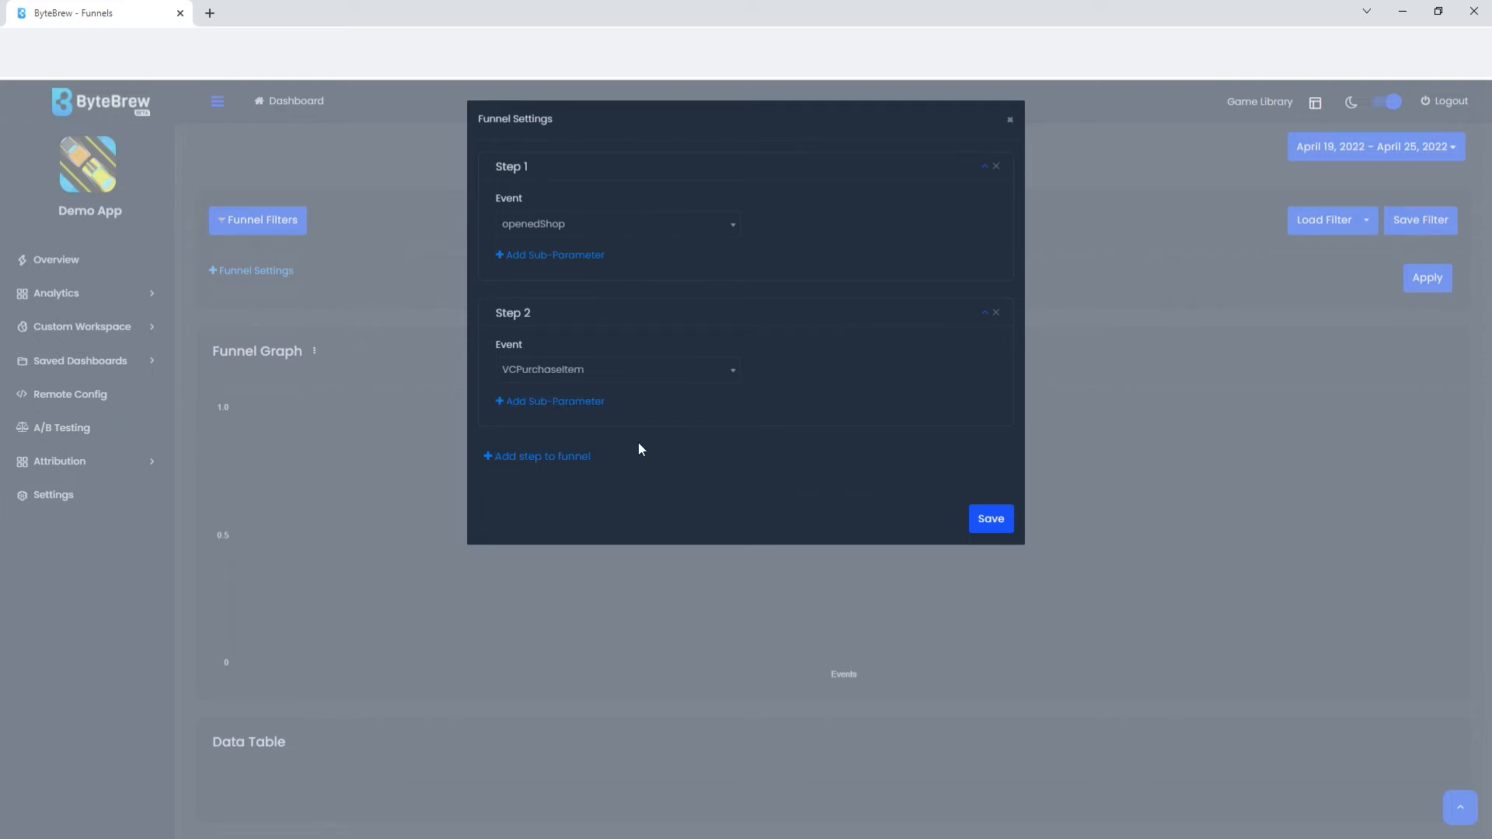
Step: Add Step 3 as levelStarted and save the three-step funnel
left_click(535, 456)
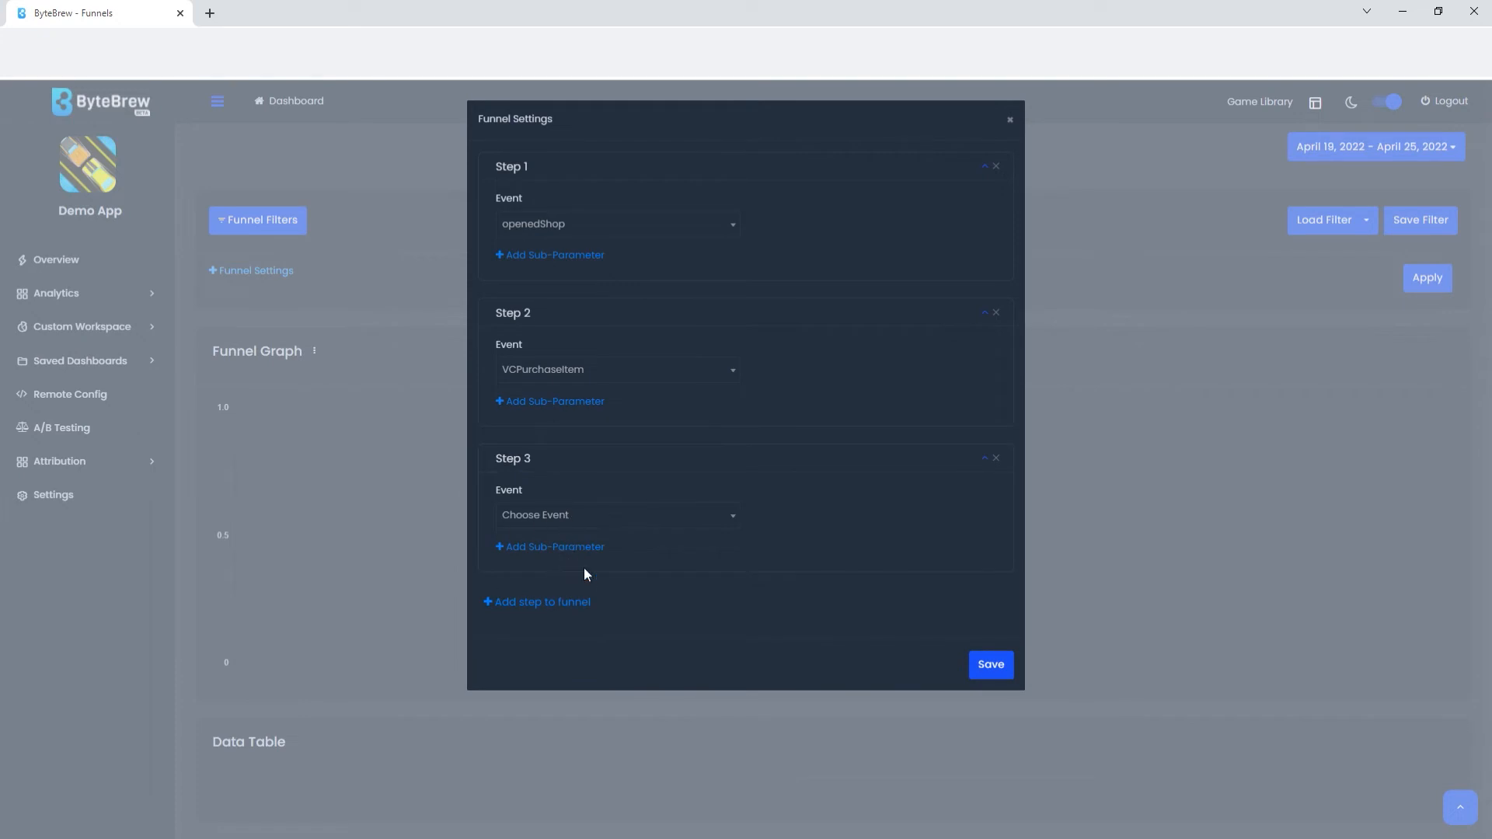
left_click(616, 514)
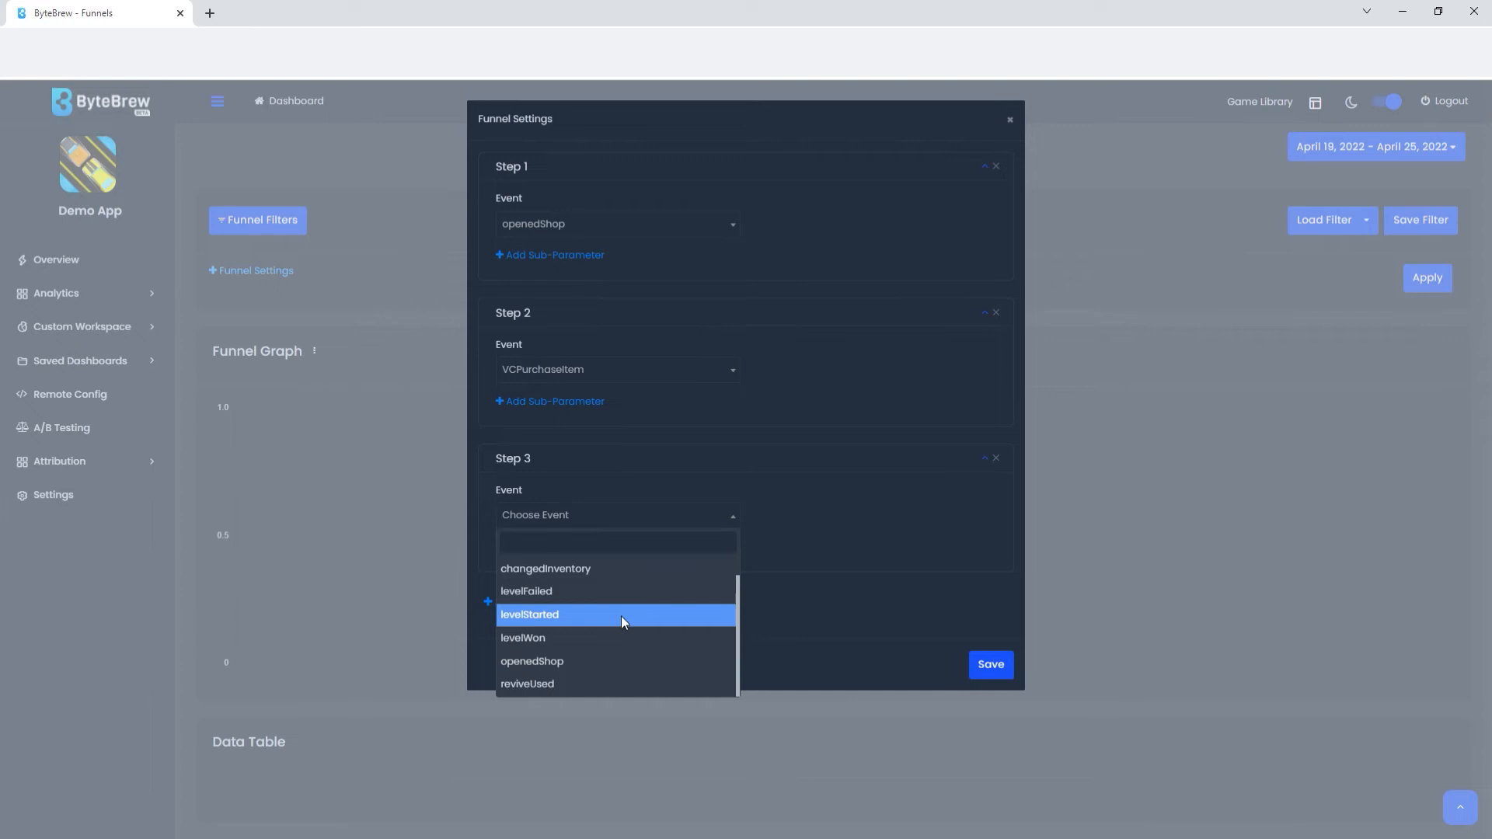
left_click(530, 614)
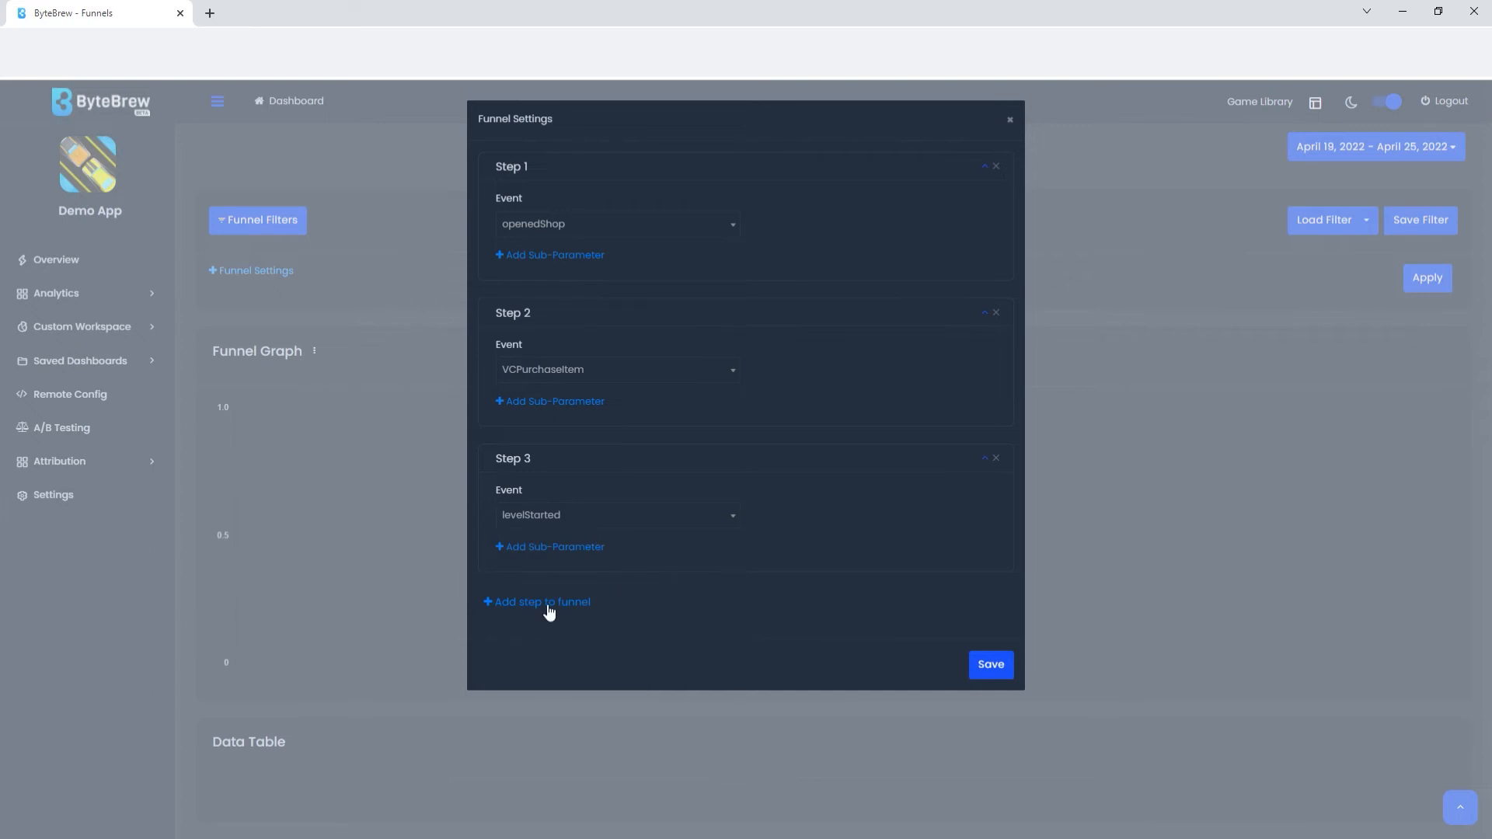
left_click(541, 602)
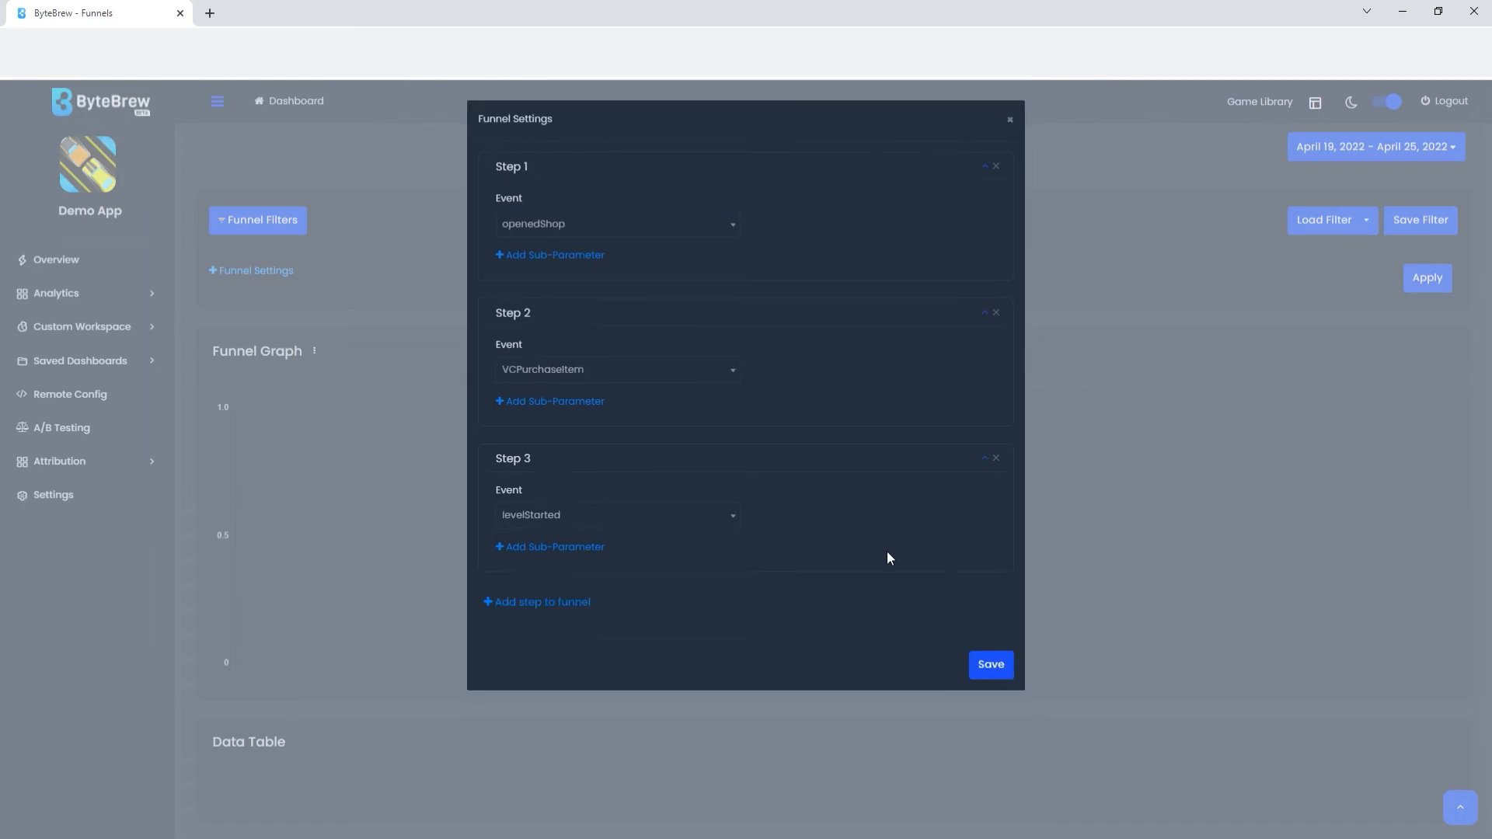
left_click(989, 665)
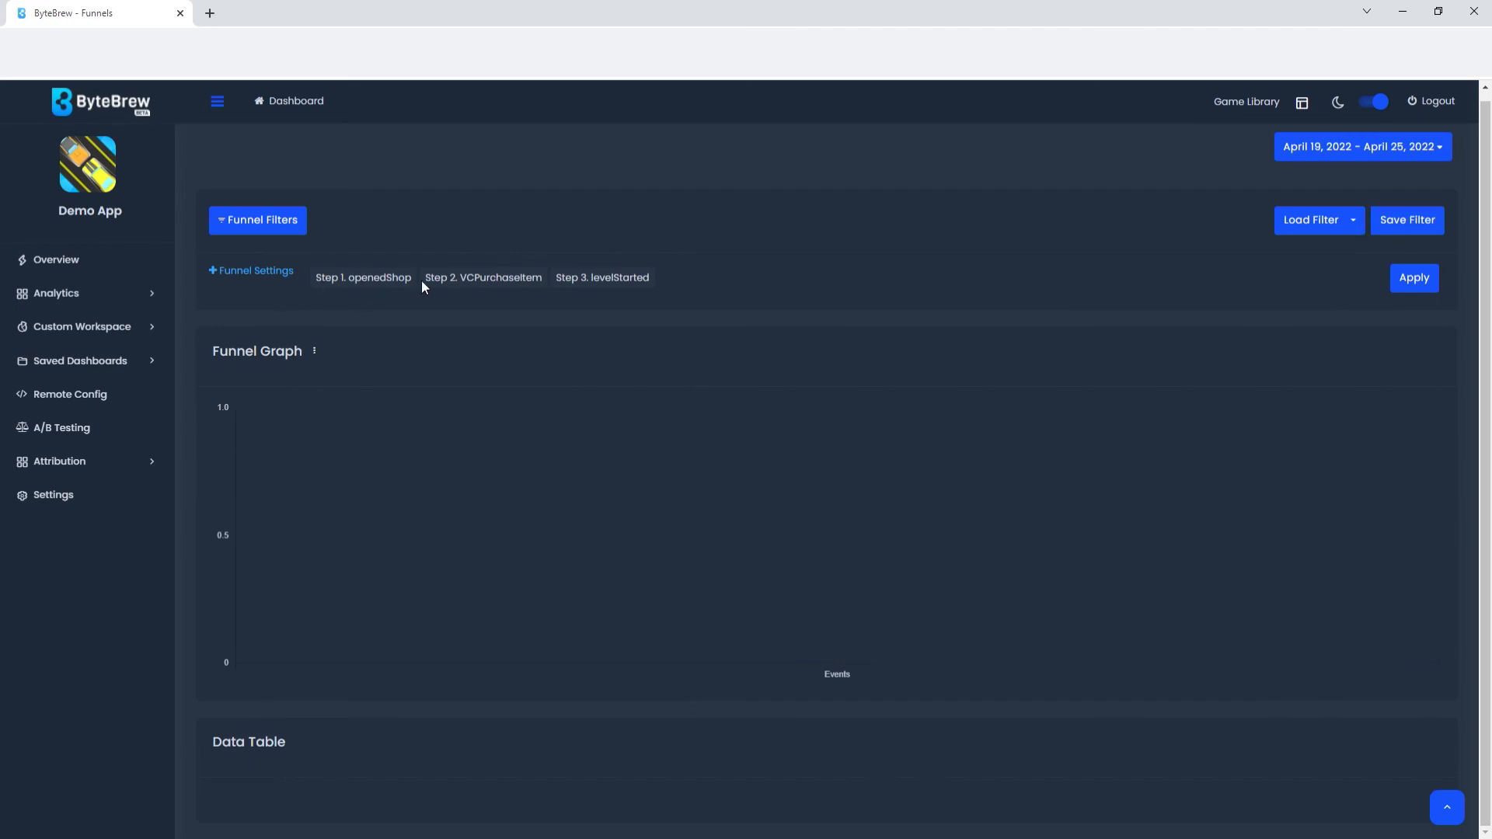
mouse_move(602, 281)
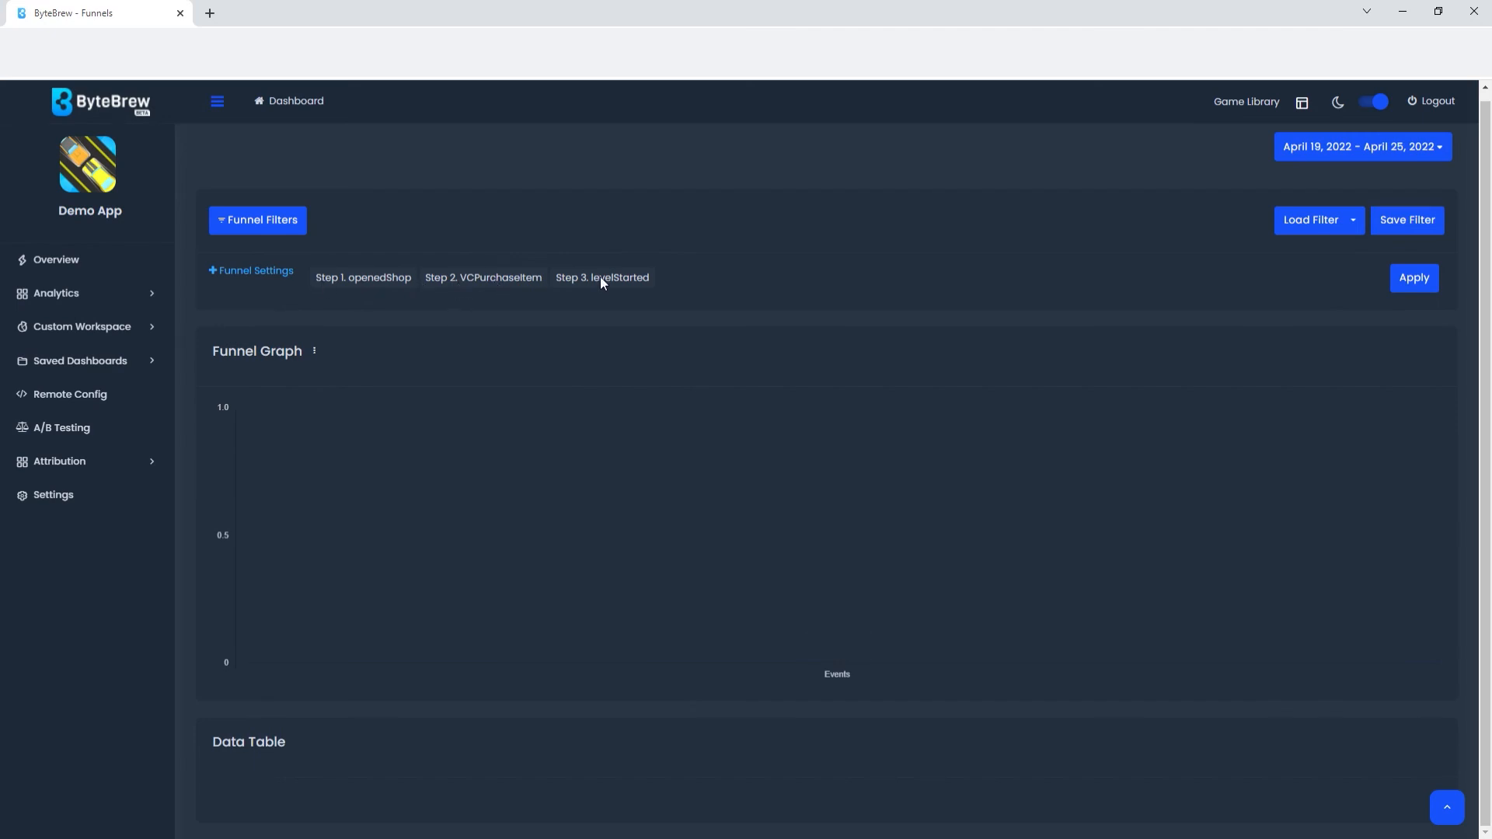
mouse_move(555, 245)
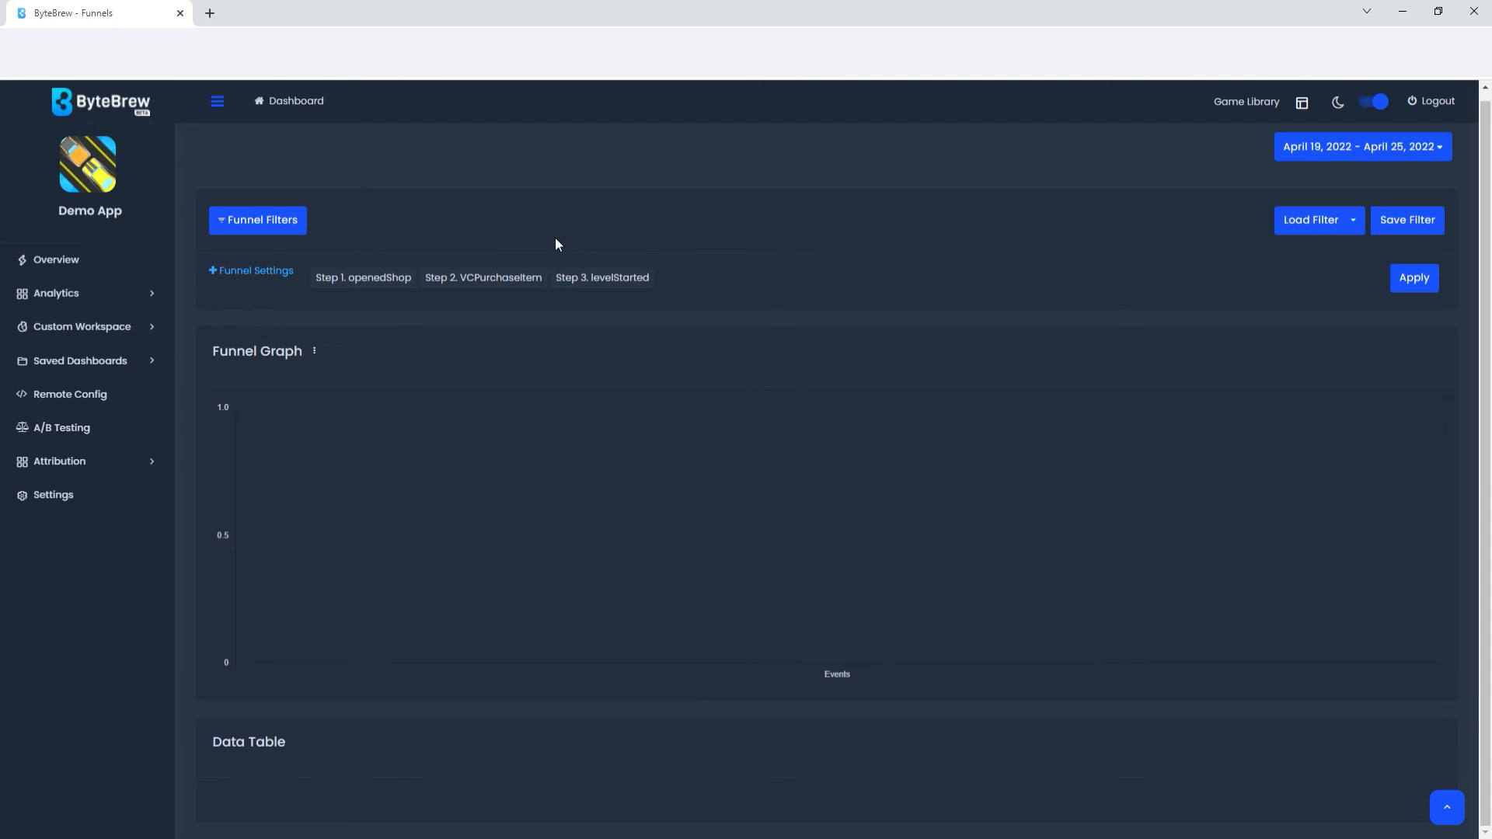
left_click(1413, 276)
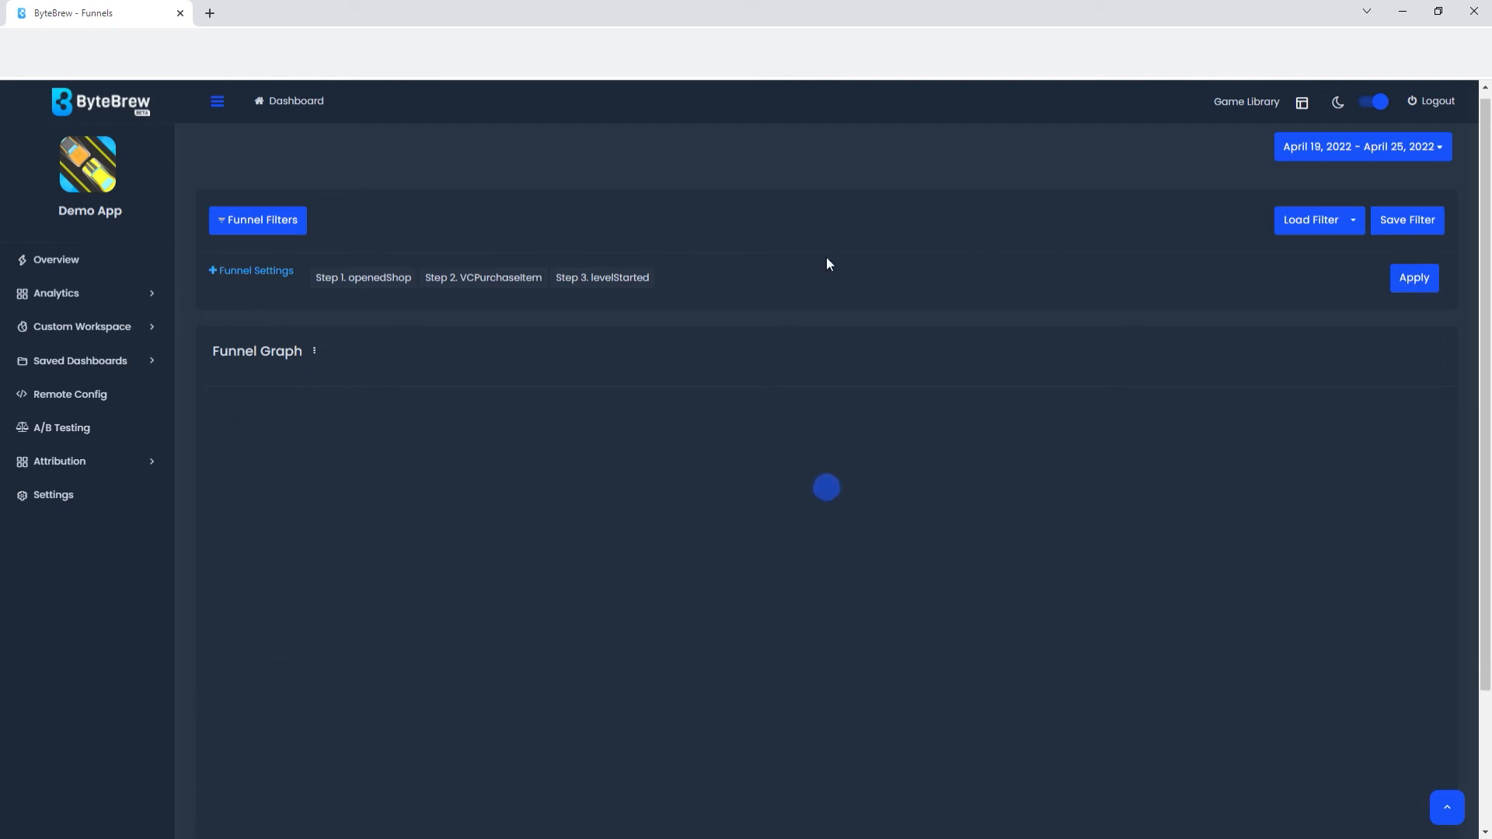
left_click(1413, 277)
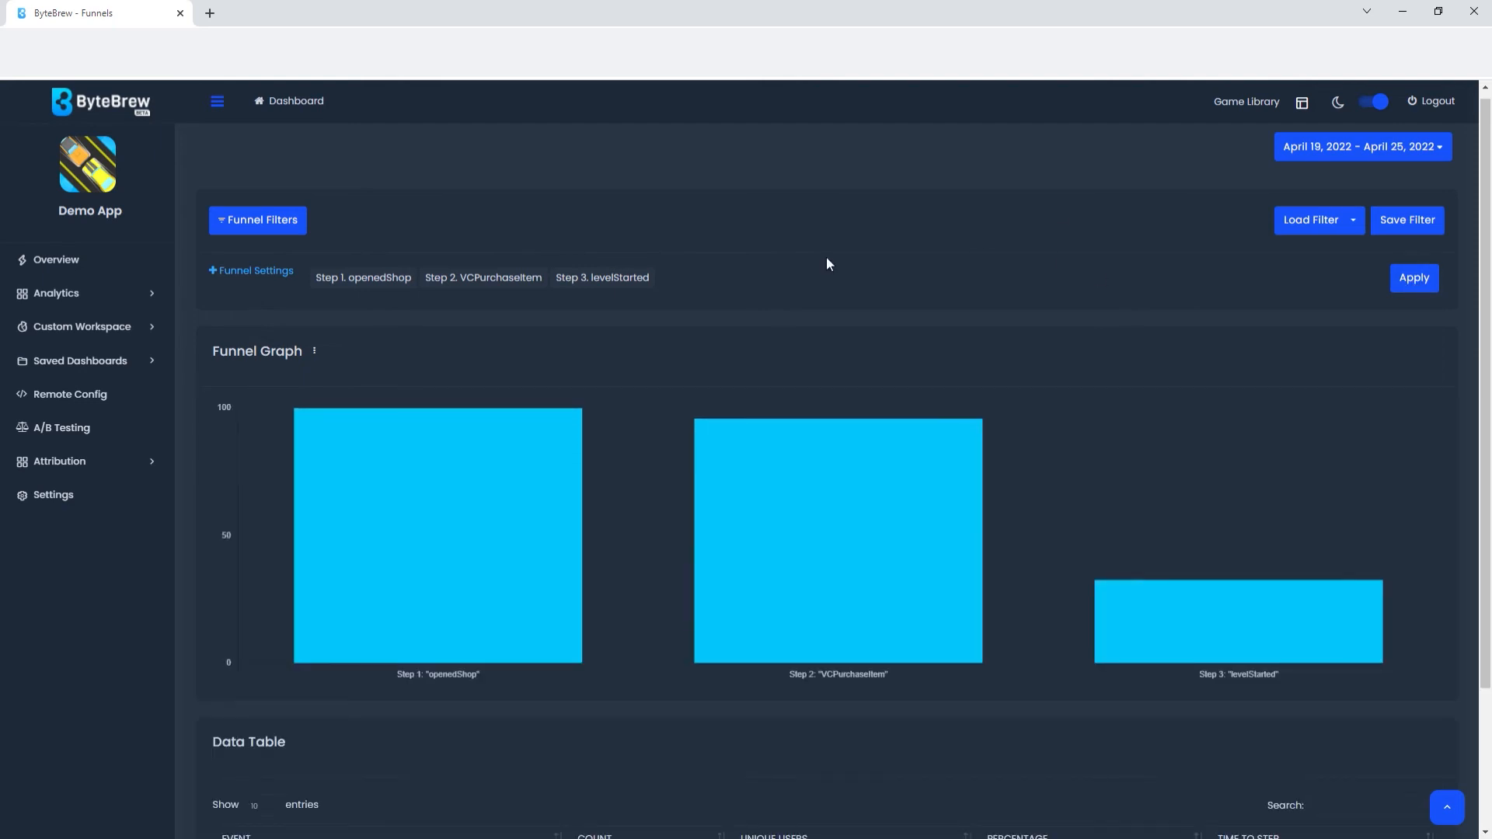
mouse_move(458, 357)
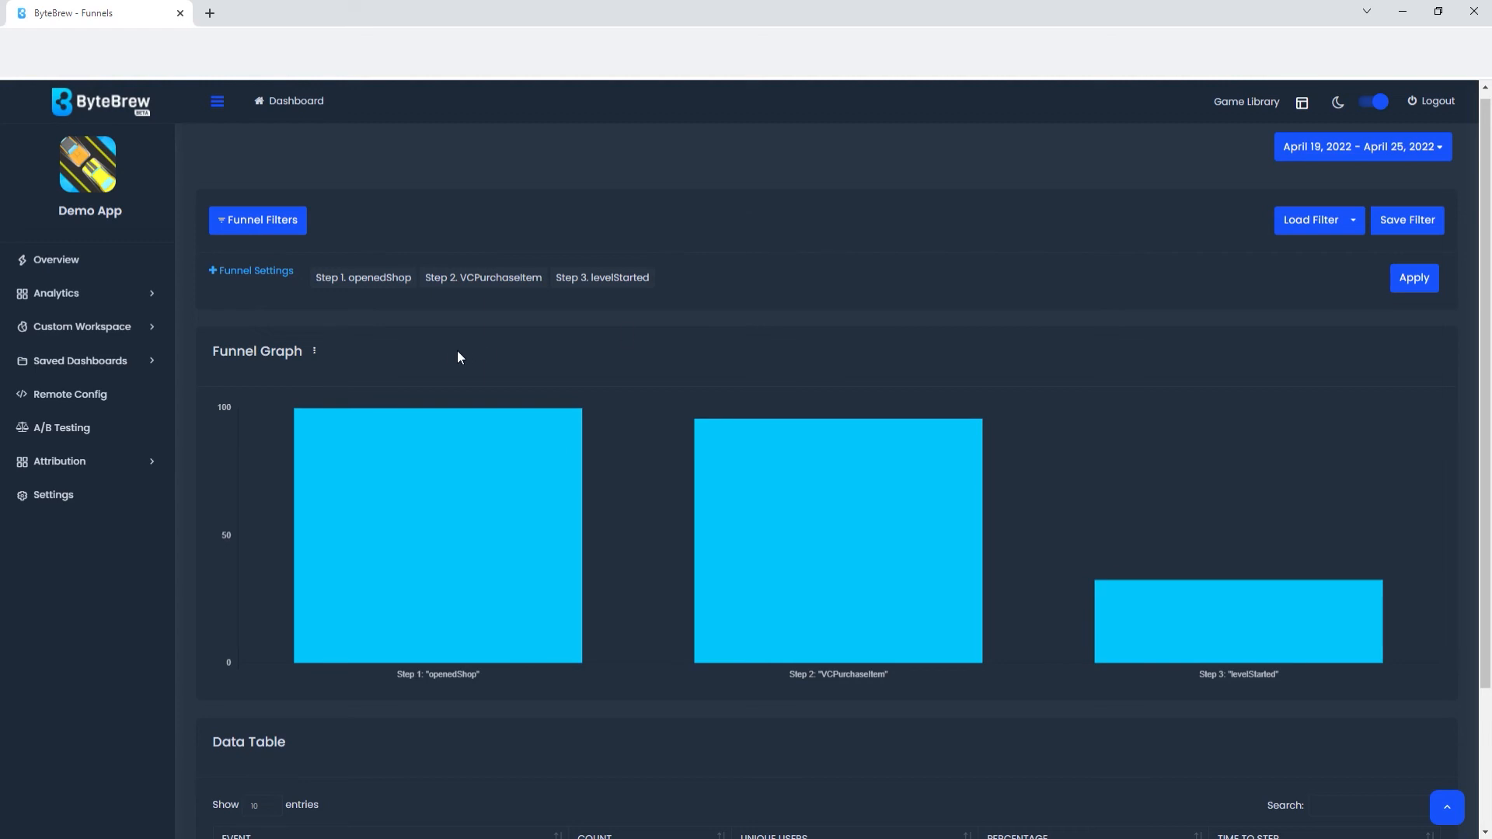
mouse_move(263, 364)
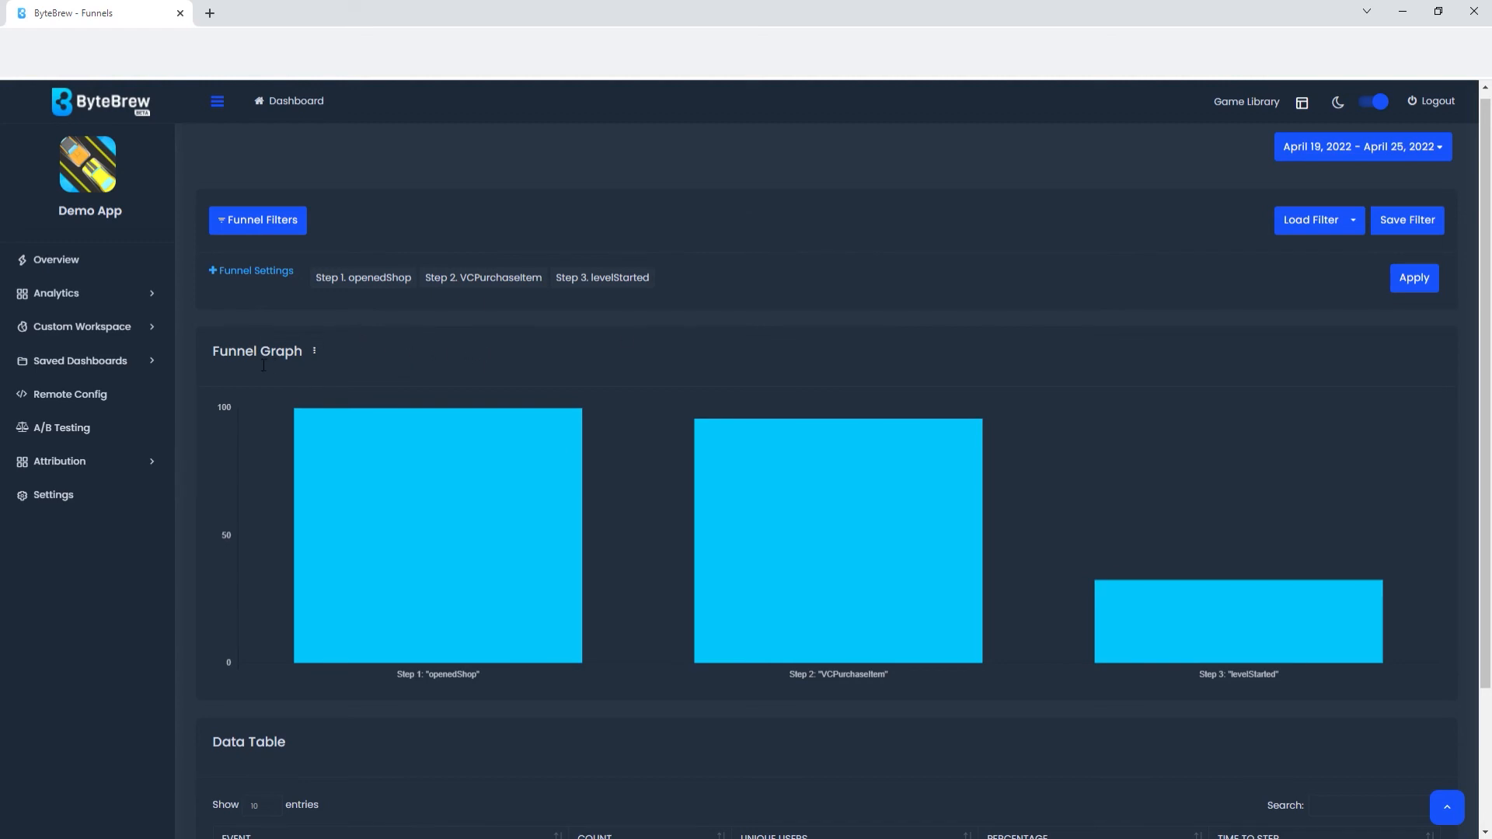
mouse_move(409, 455)
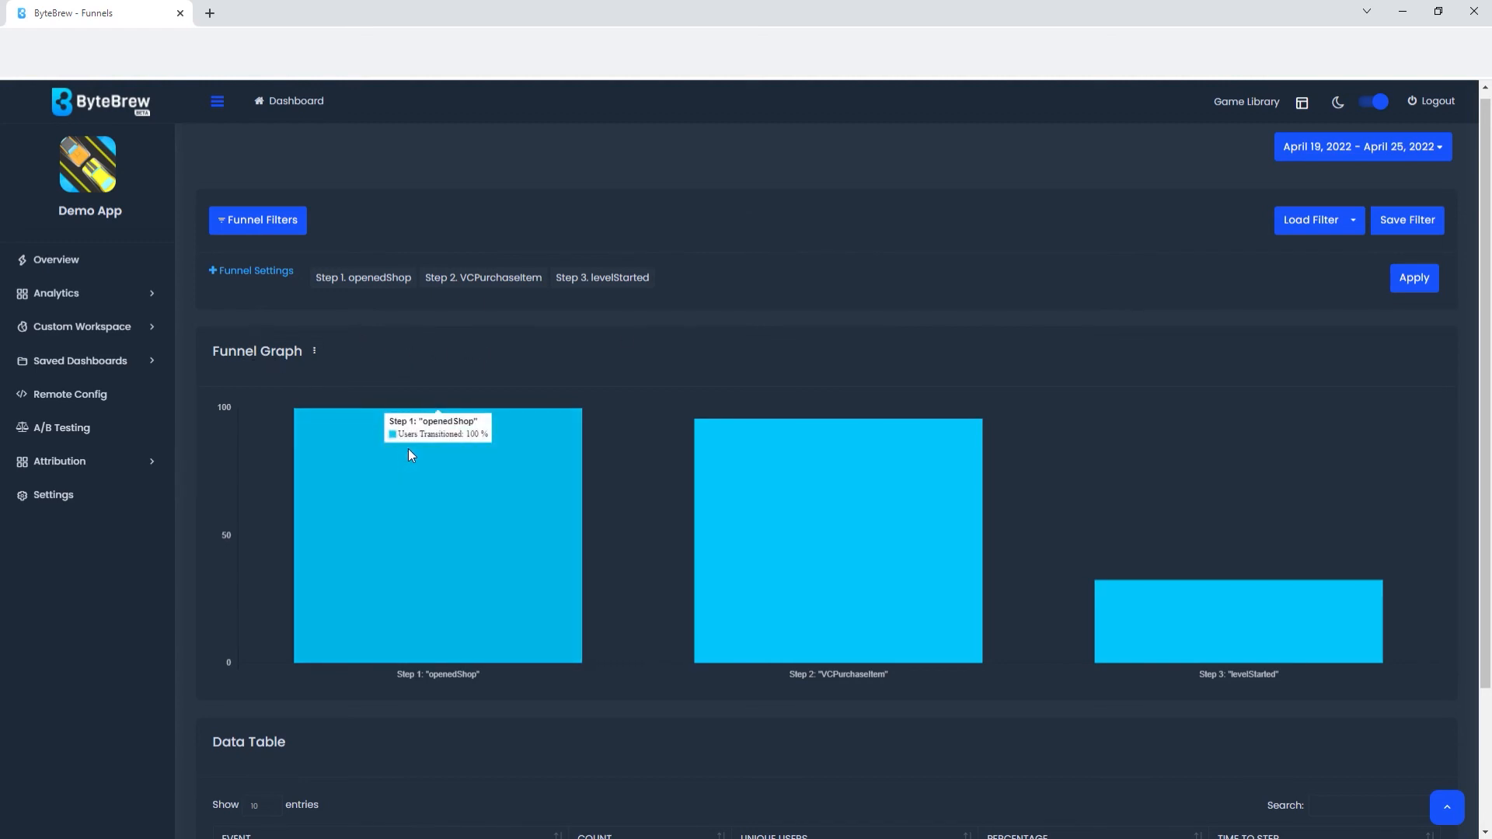
mouse_move(811, 475)
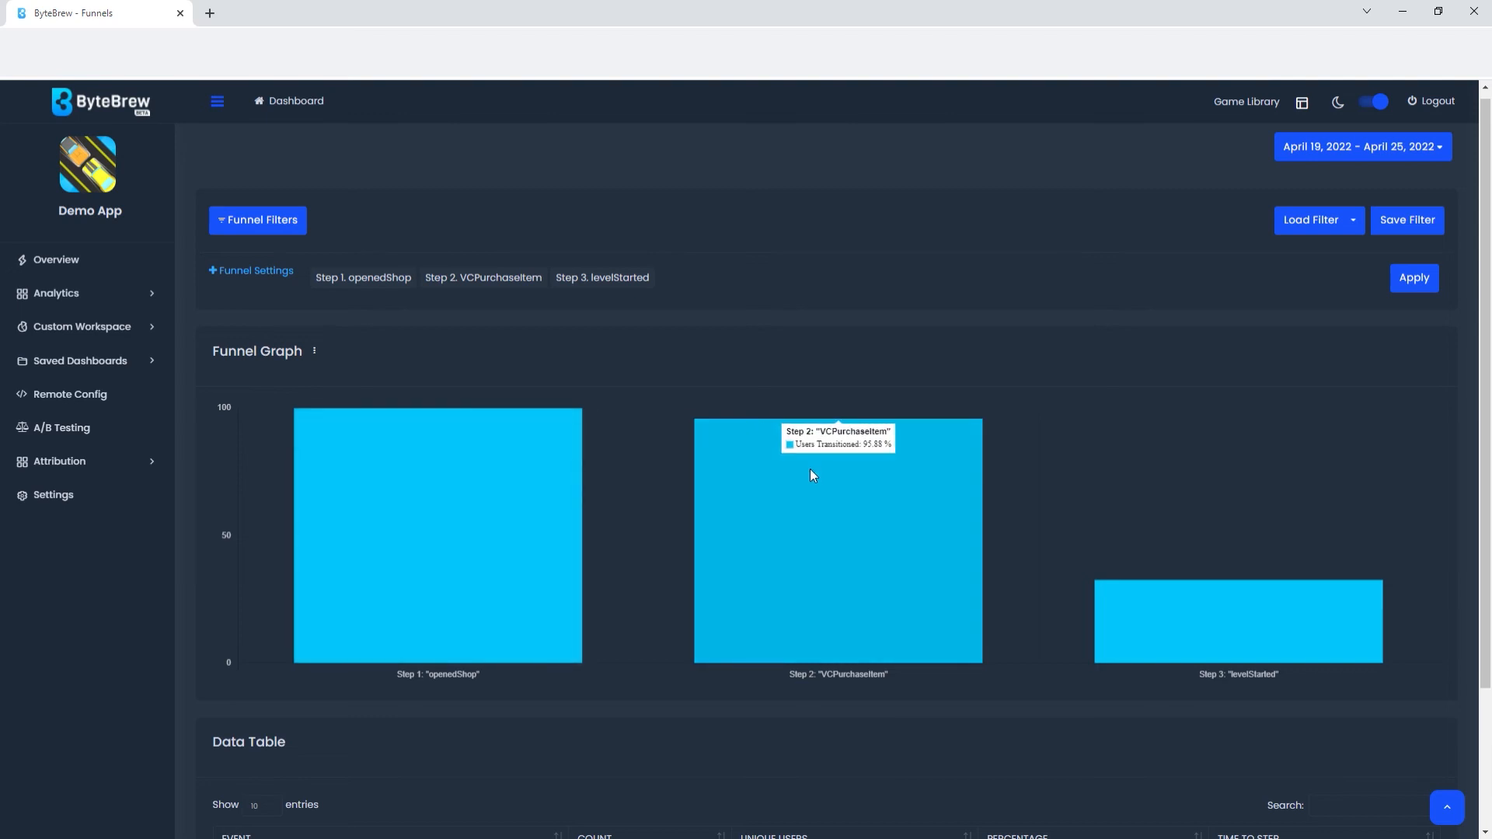
mouse_move(821, 487)
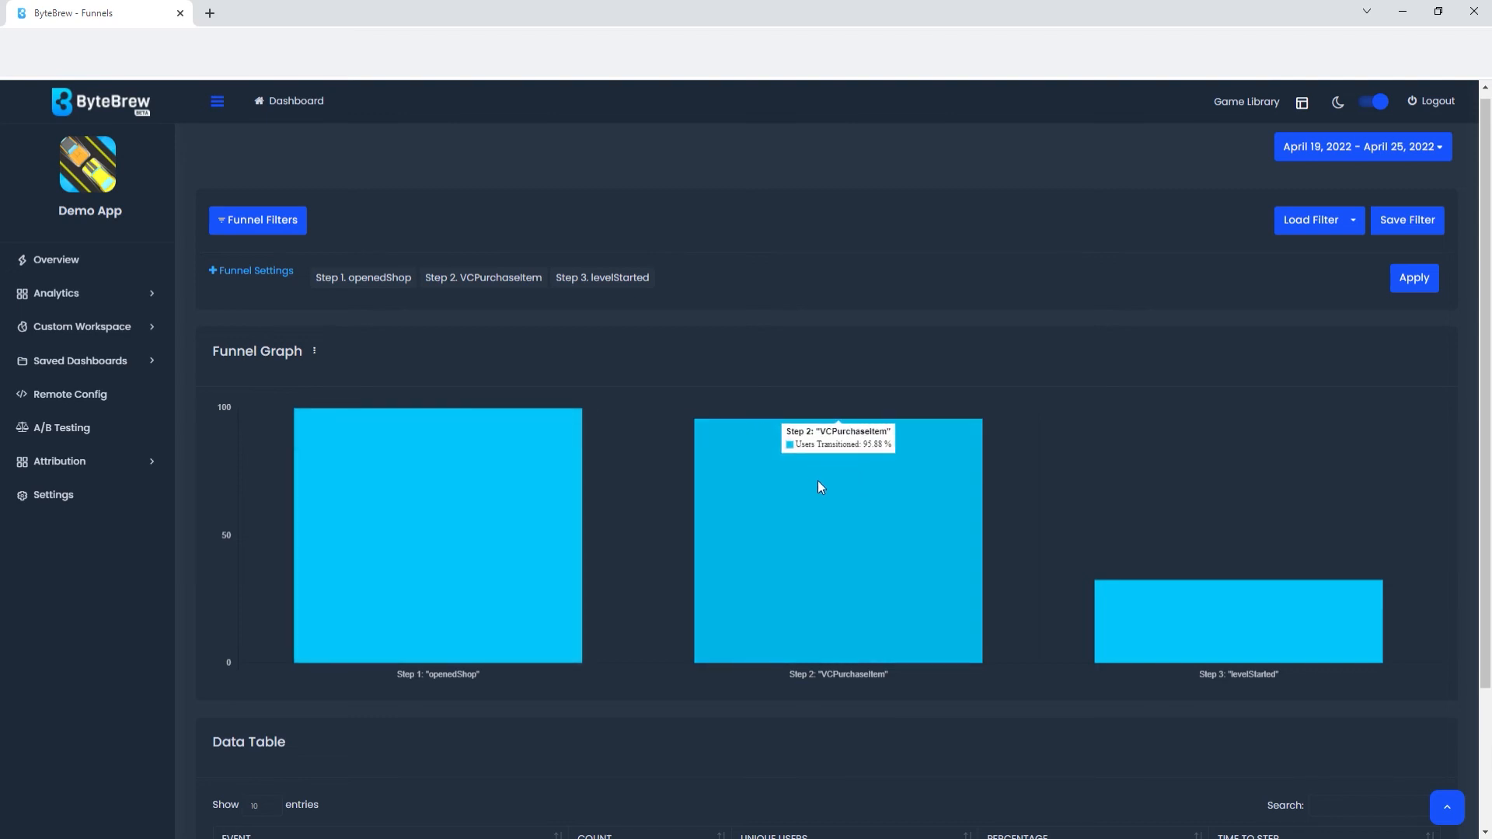
mouse_move(1240, 615)
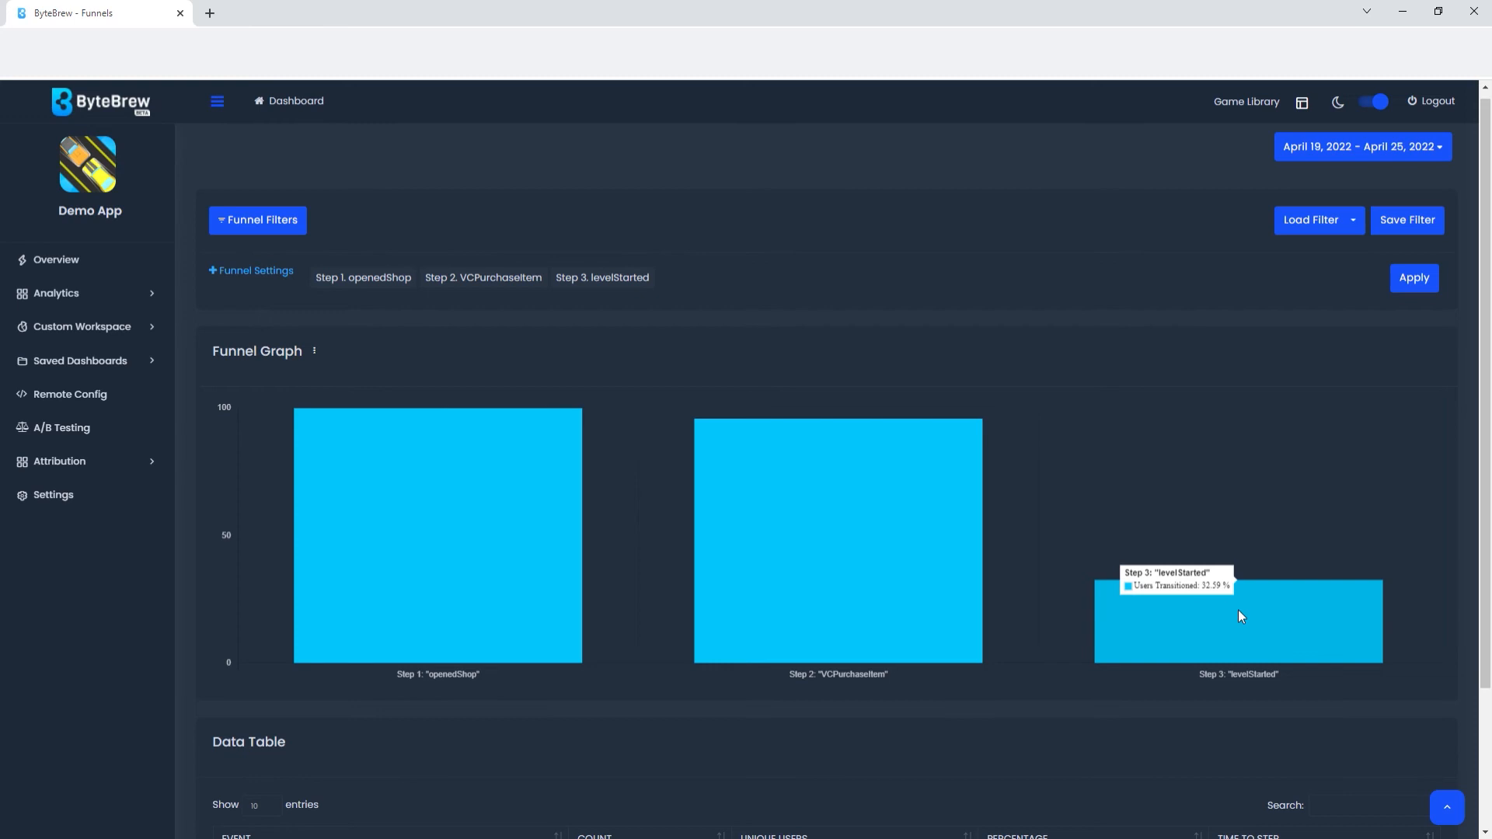
mouse_move(1259, 610)
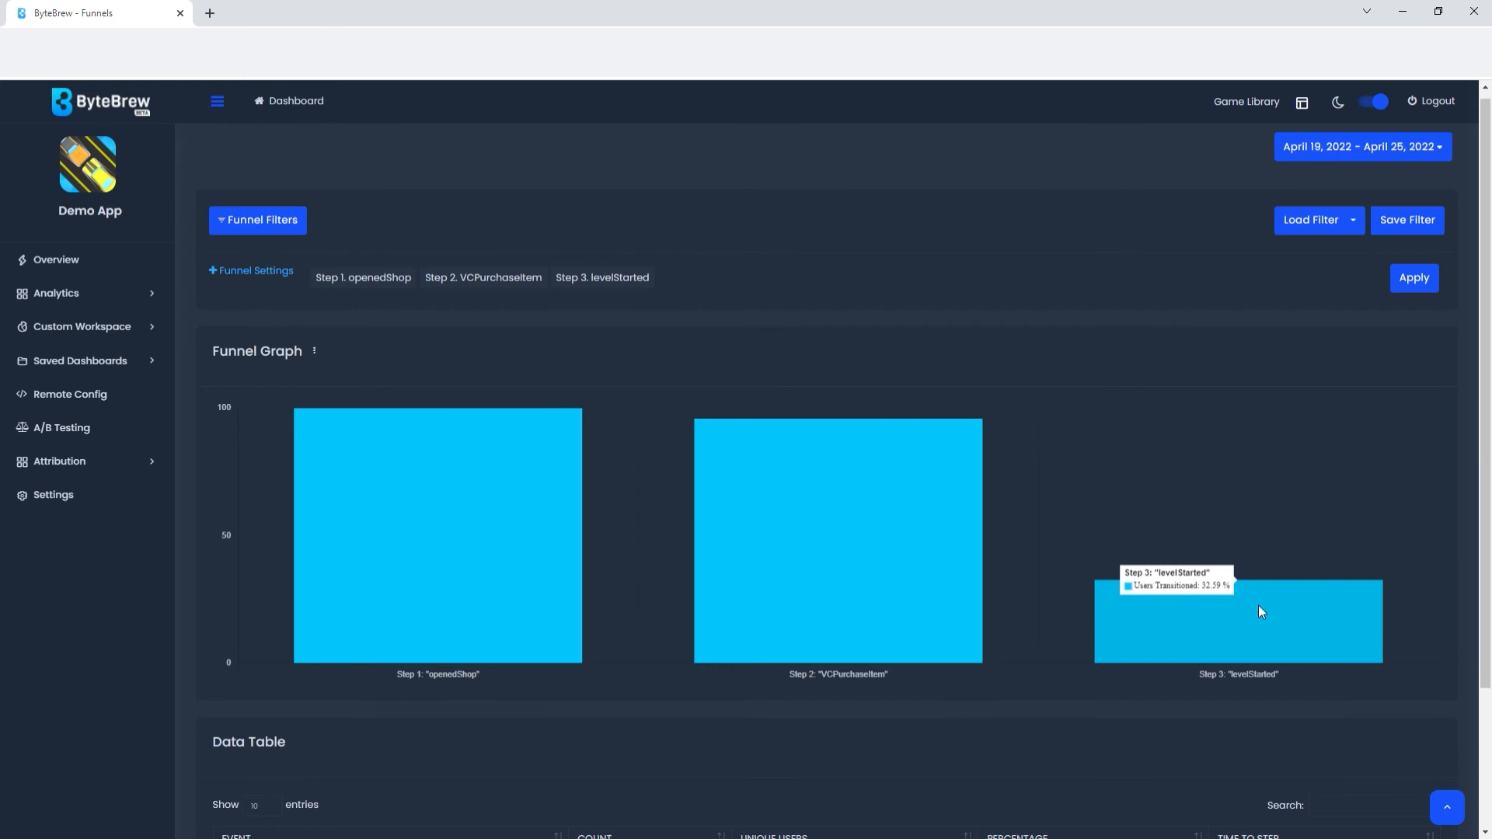
scroll("down", 3)
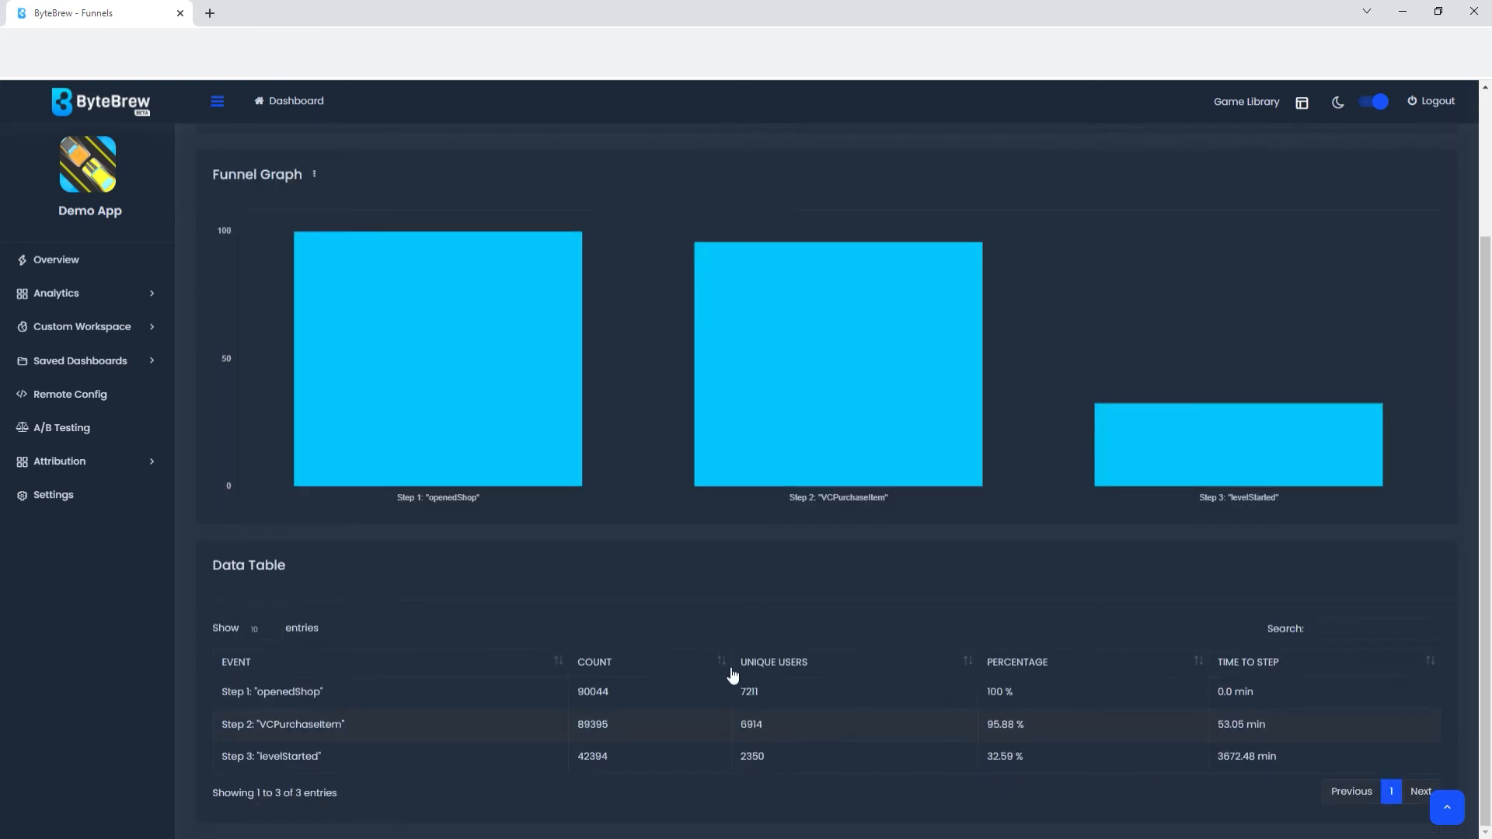
mouse_move(900, 690)
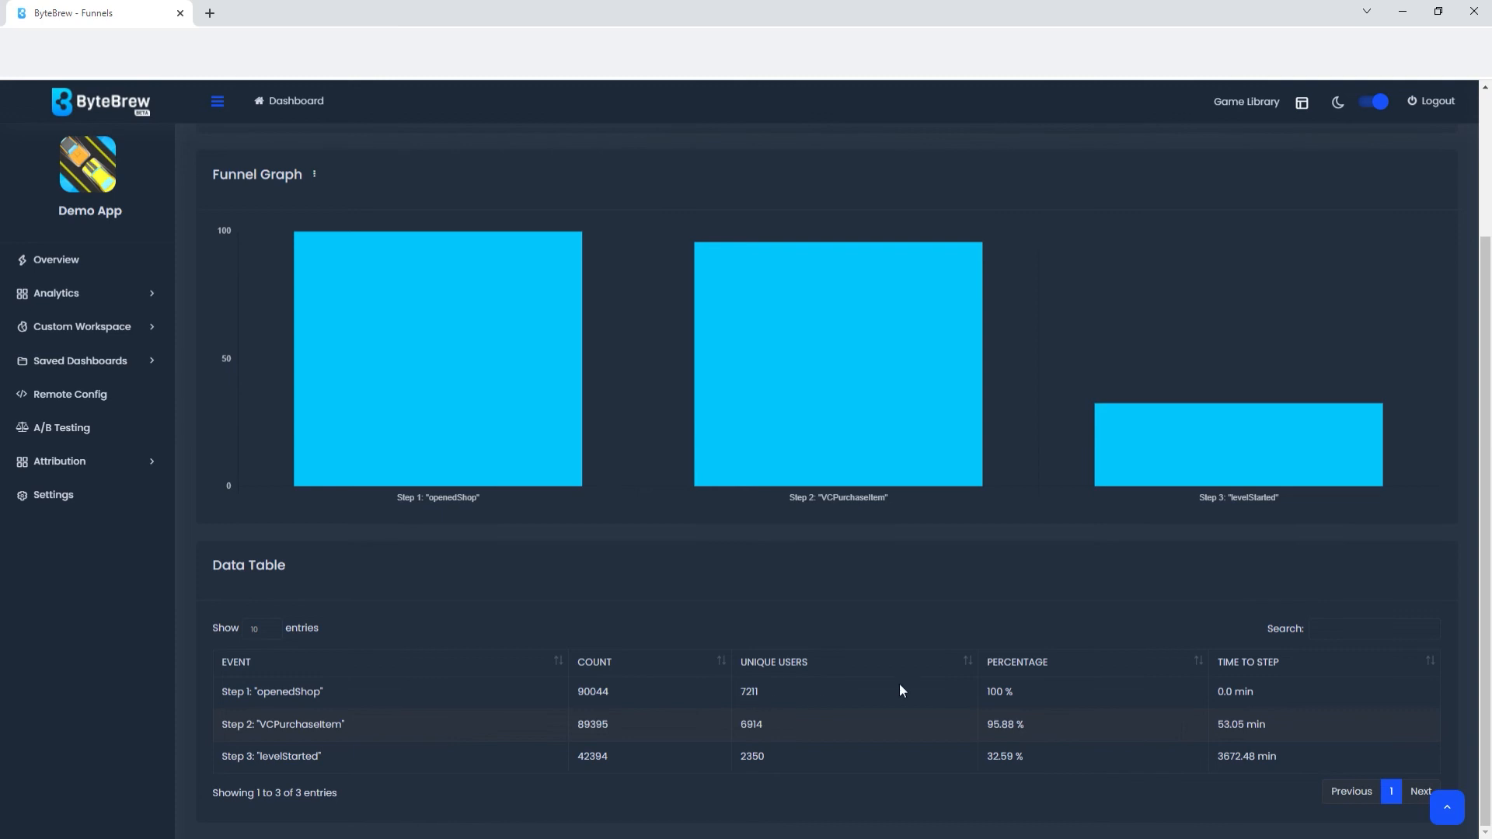
mouse_move(1095, 559)
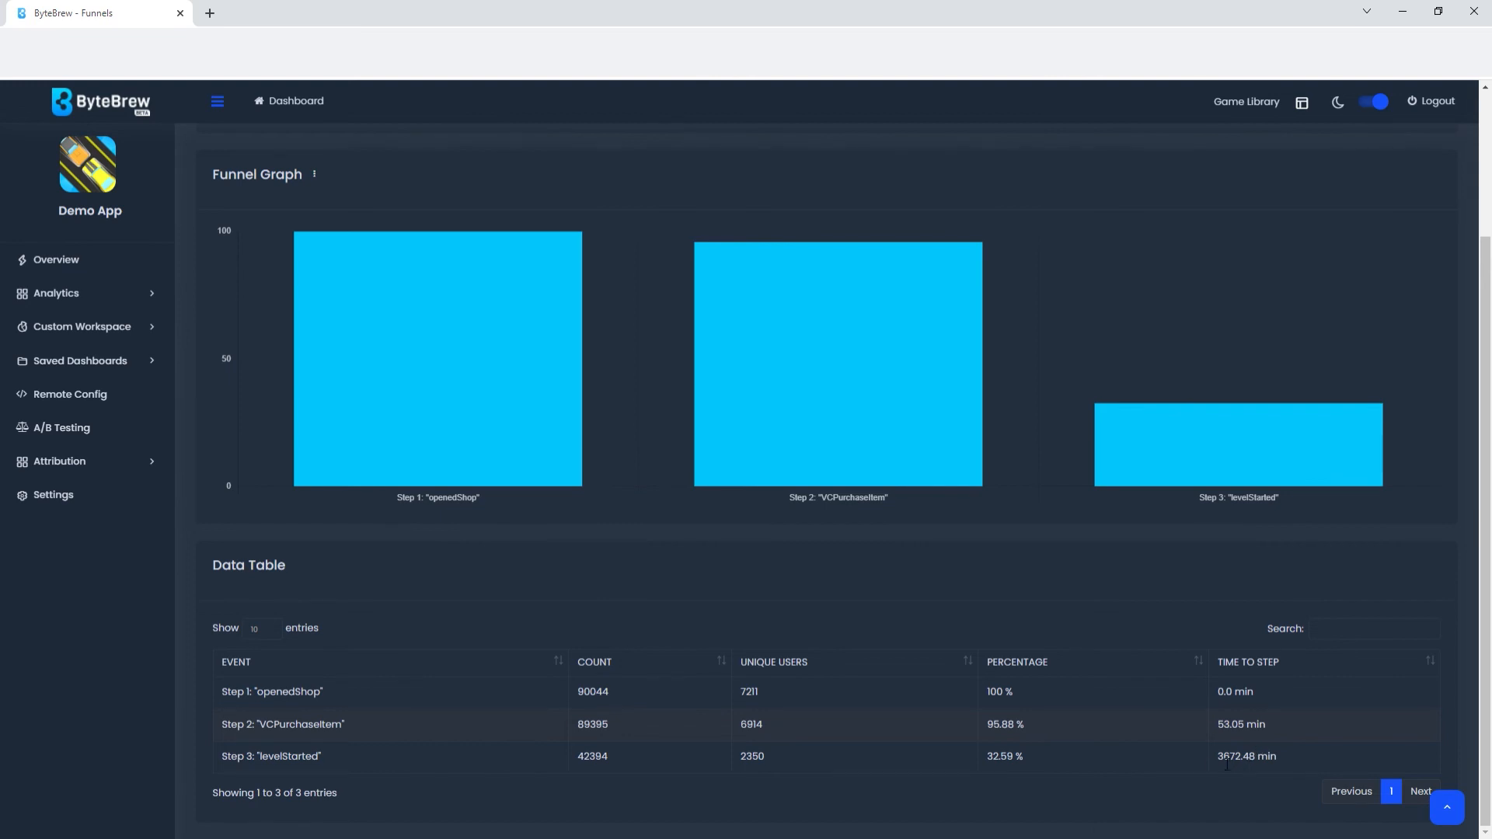
mouse_move(1152, 740)
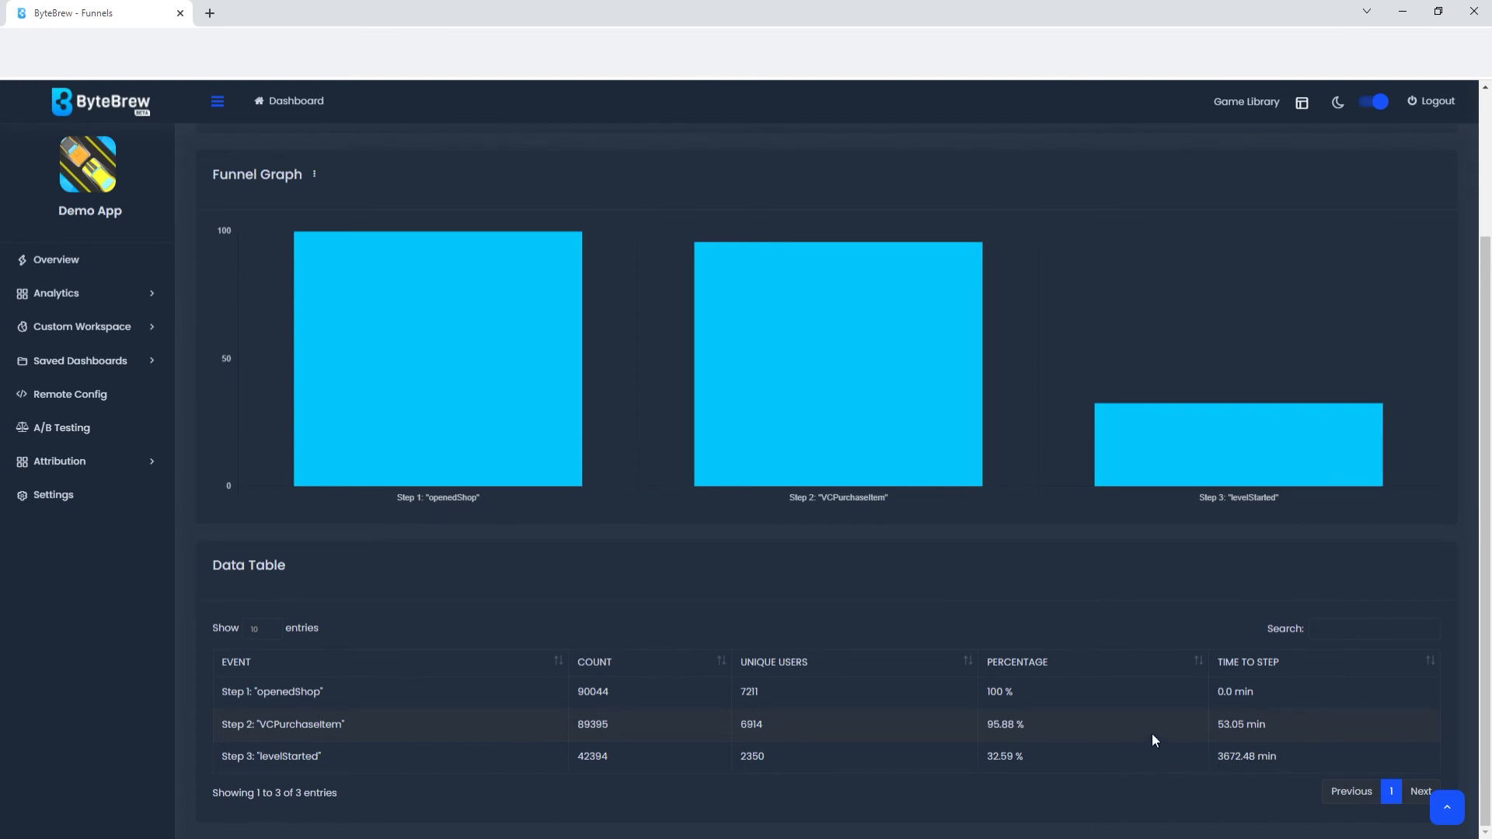
mouse_move(1195, 754)
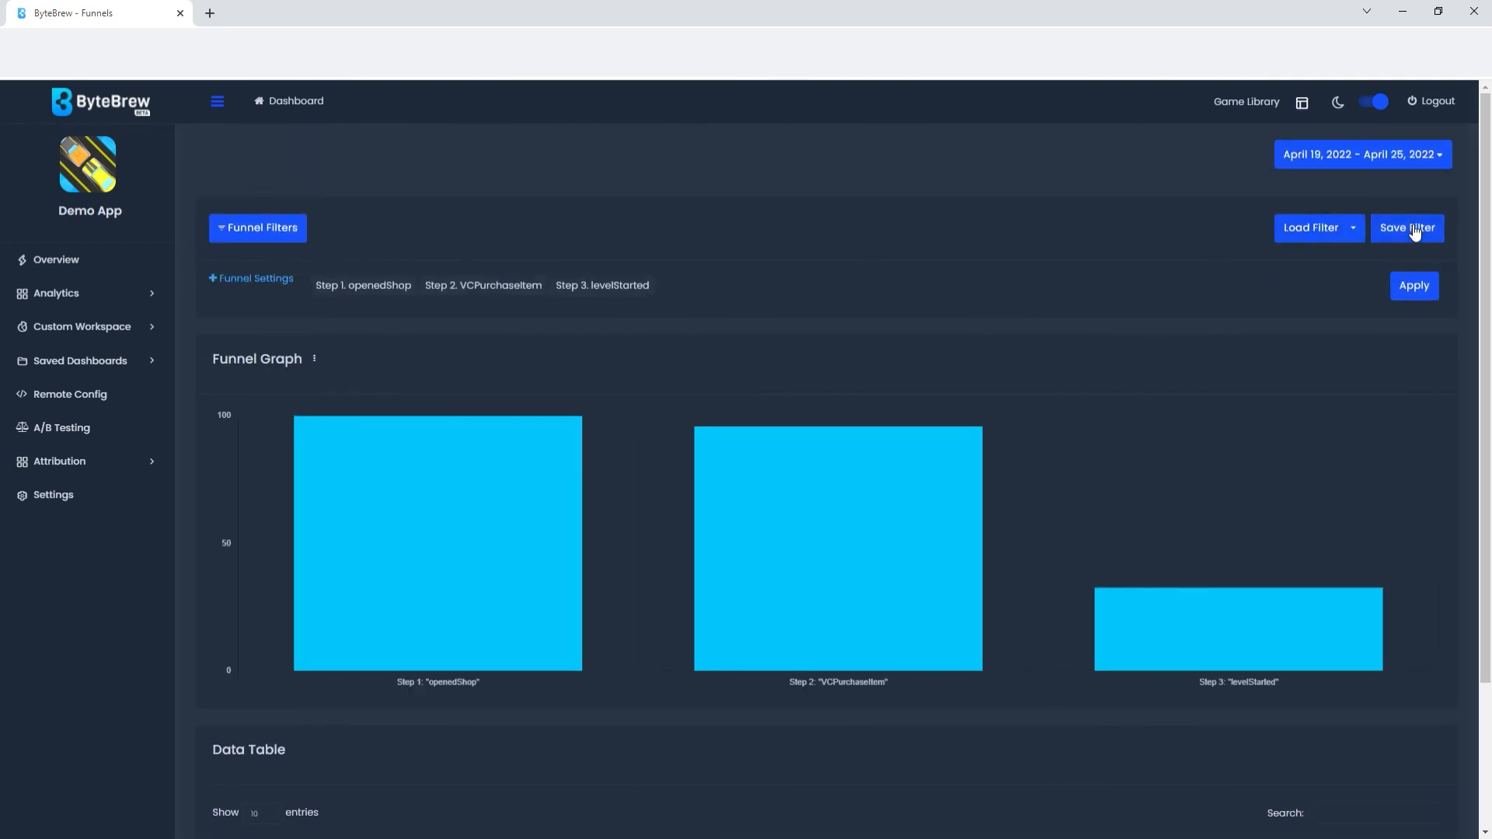
left_click(1407, 228)
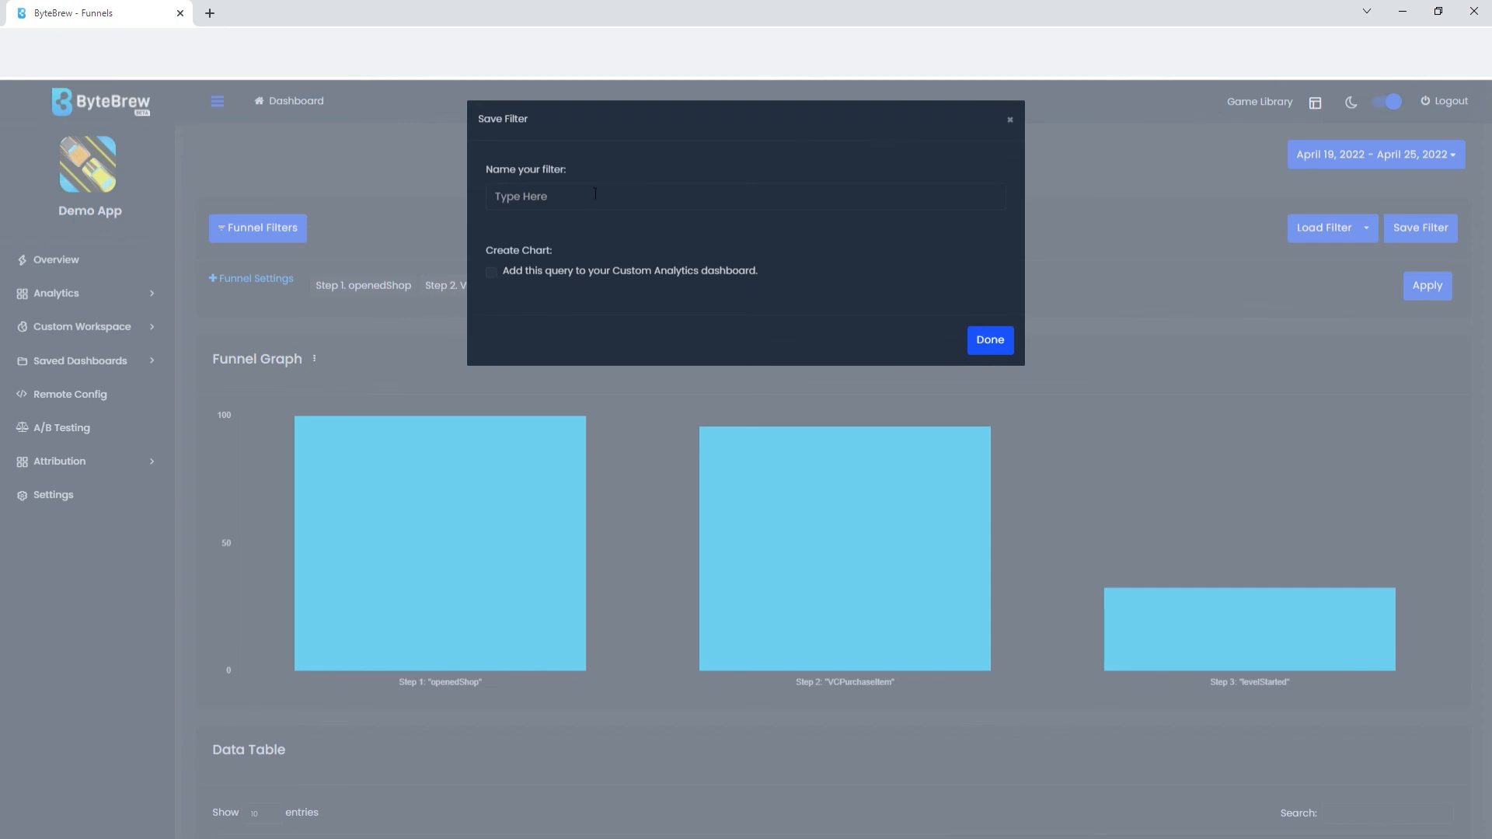
left_click(744, 196)
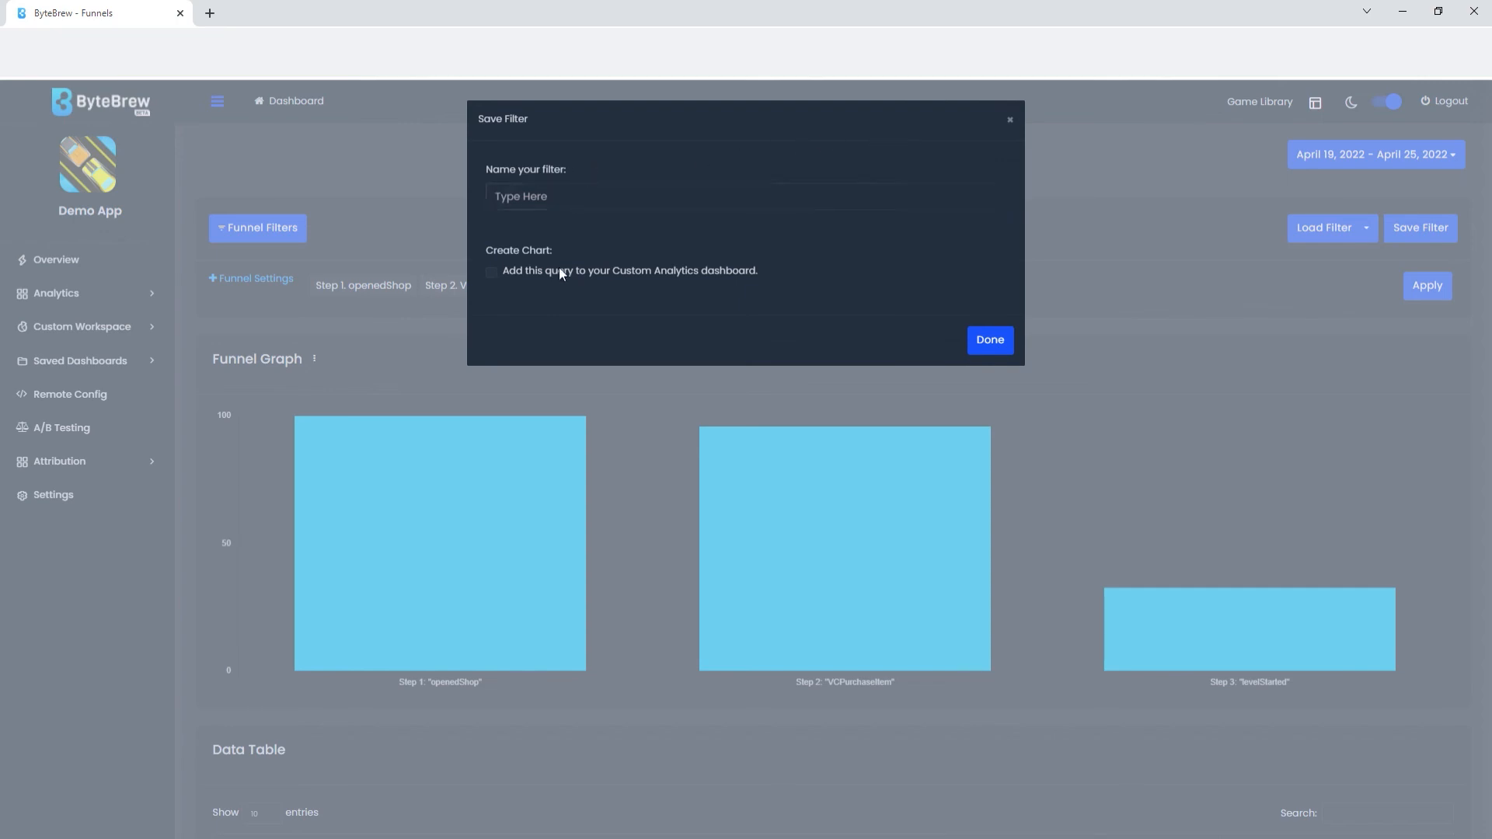
left_click(492, 271)
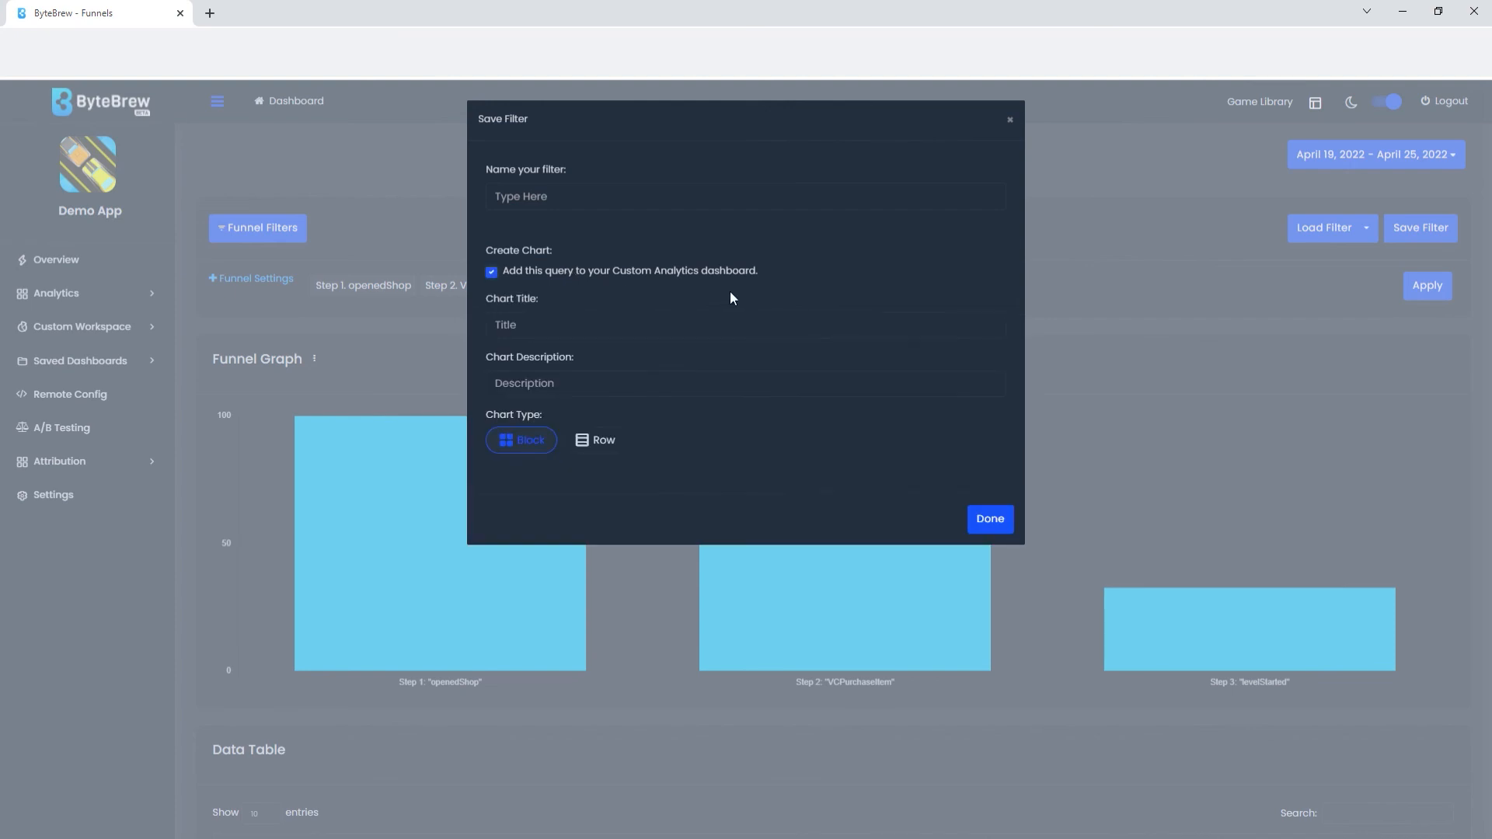
mouse_move(701, 284)
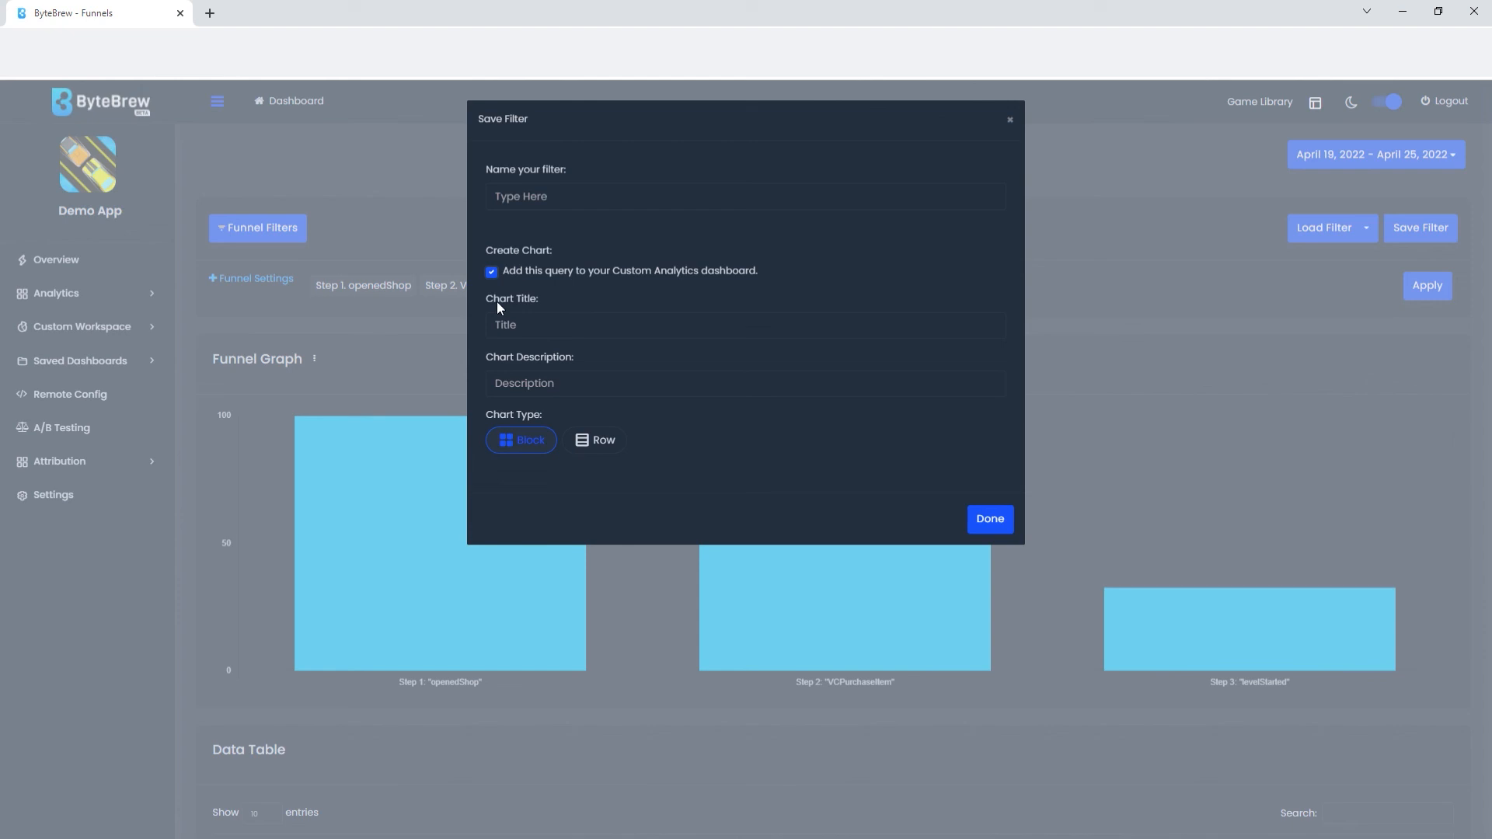
mouse_move(925, 555)
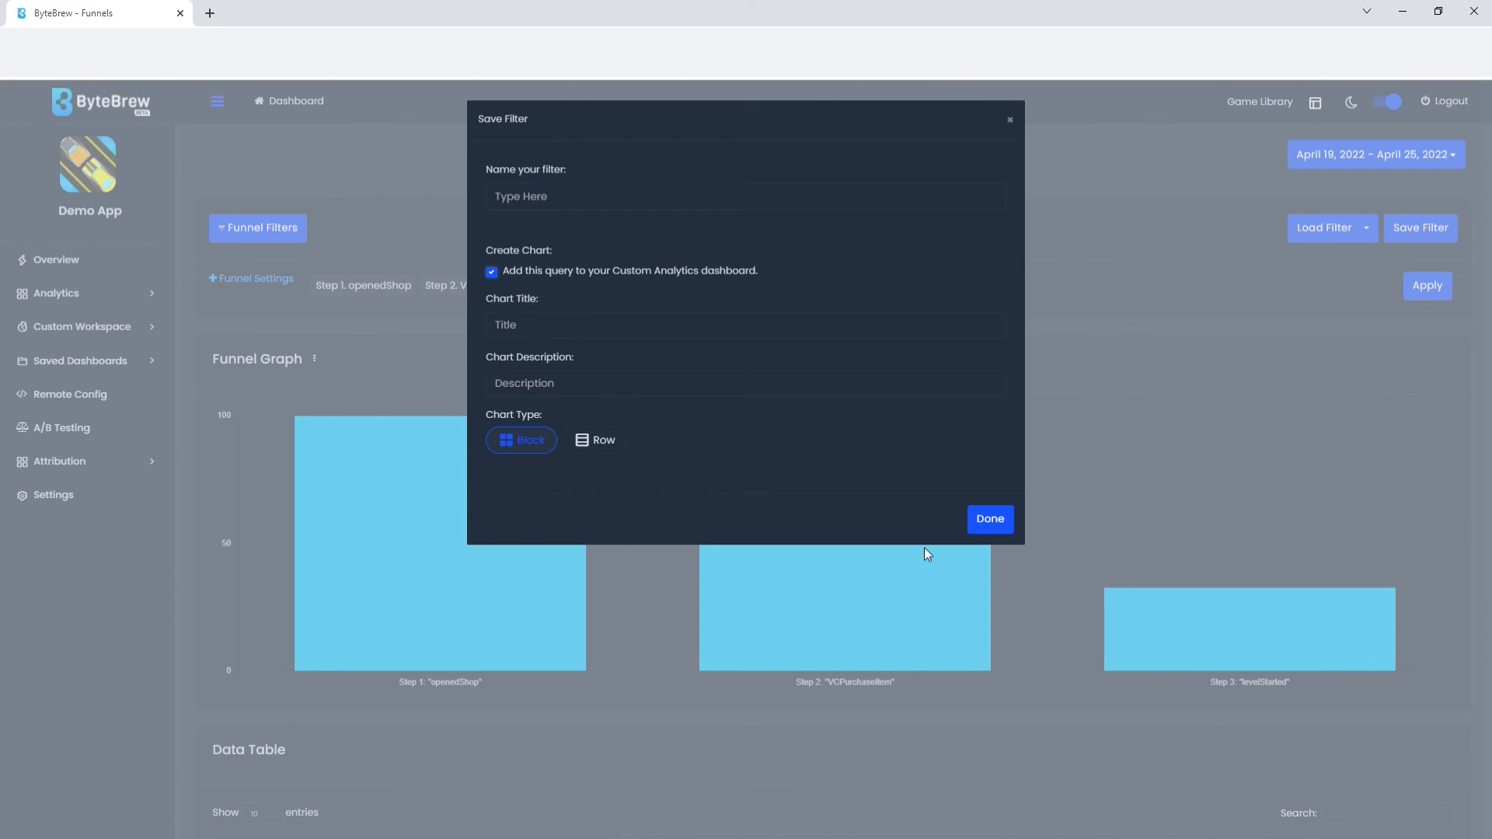
left_click(989, 519)
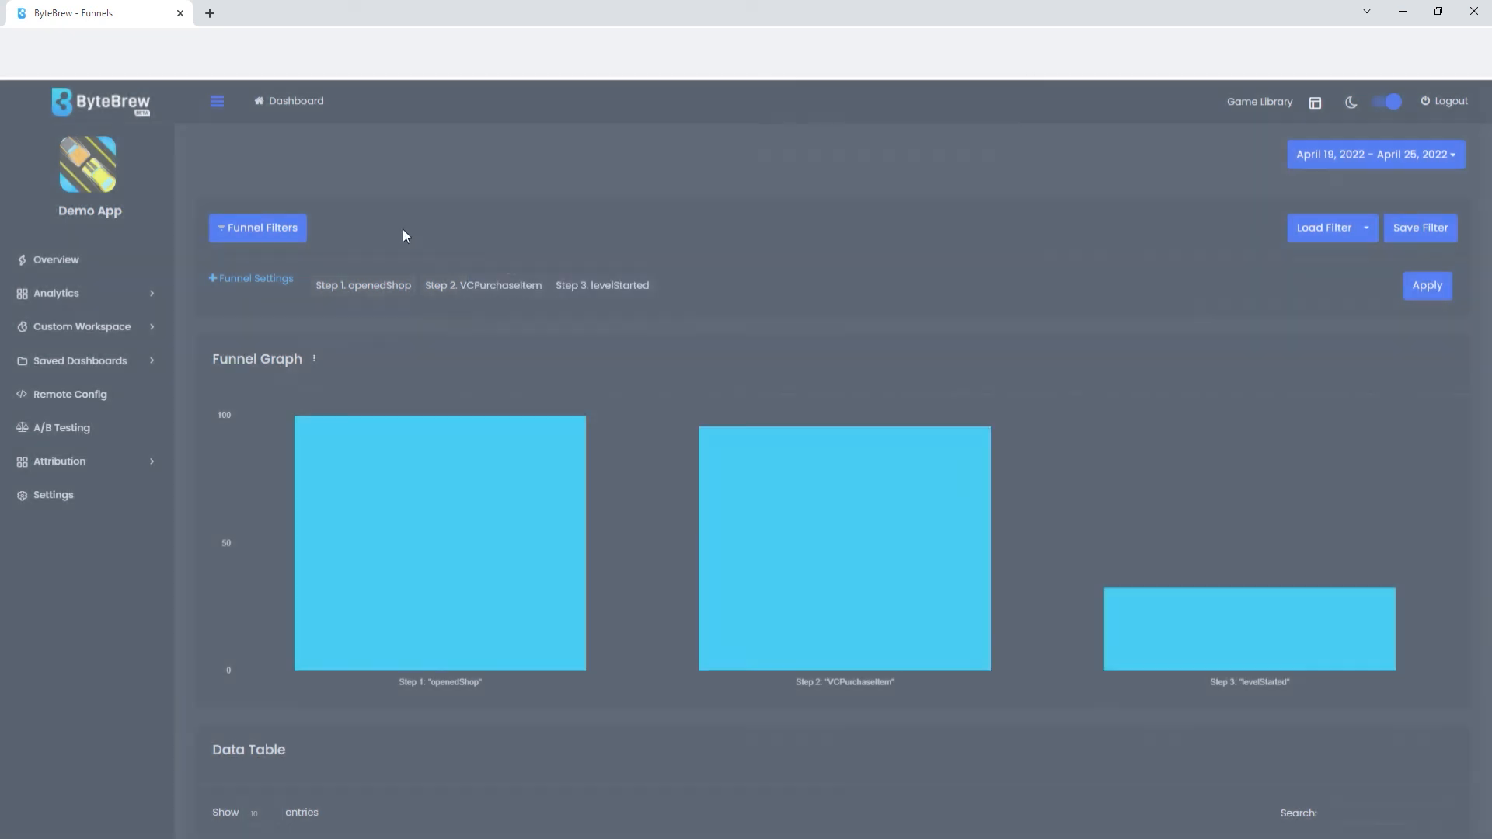
Step: Expand Saved Dashboards and Custom Workspace to list Funnels, Breakdowns, Cohorts and Analytics
left_click(80, 360)
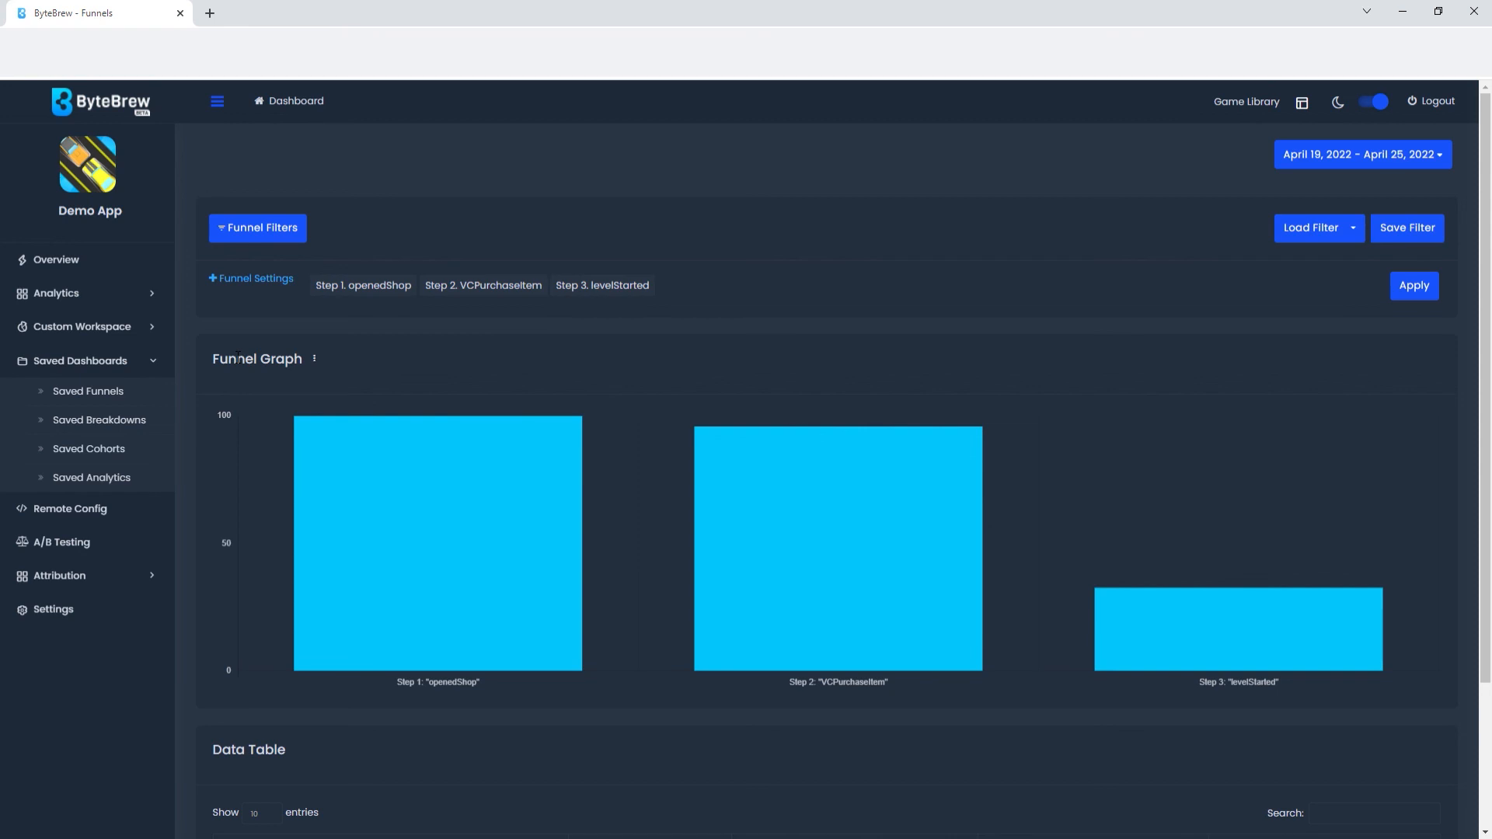
mouse_move(588, 339)
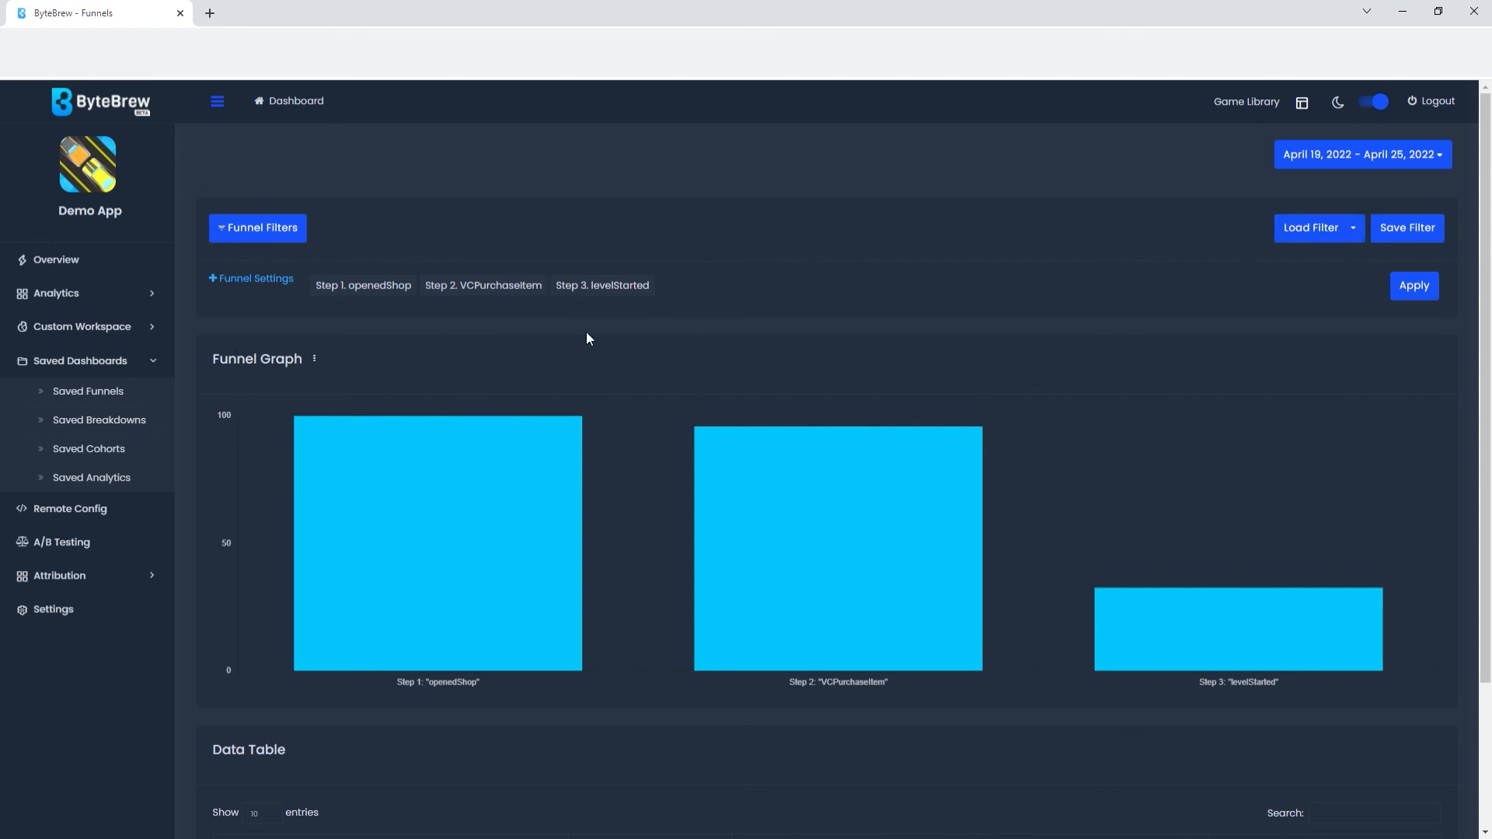
mouse_move(208, 385)
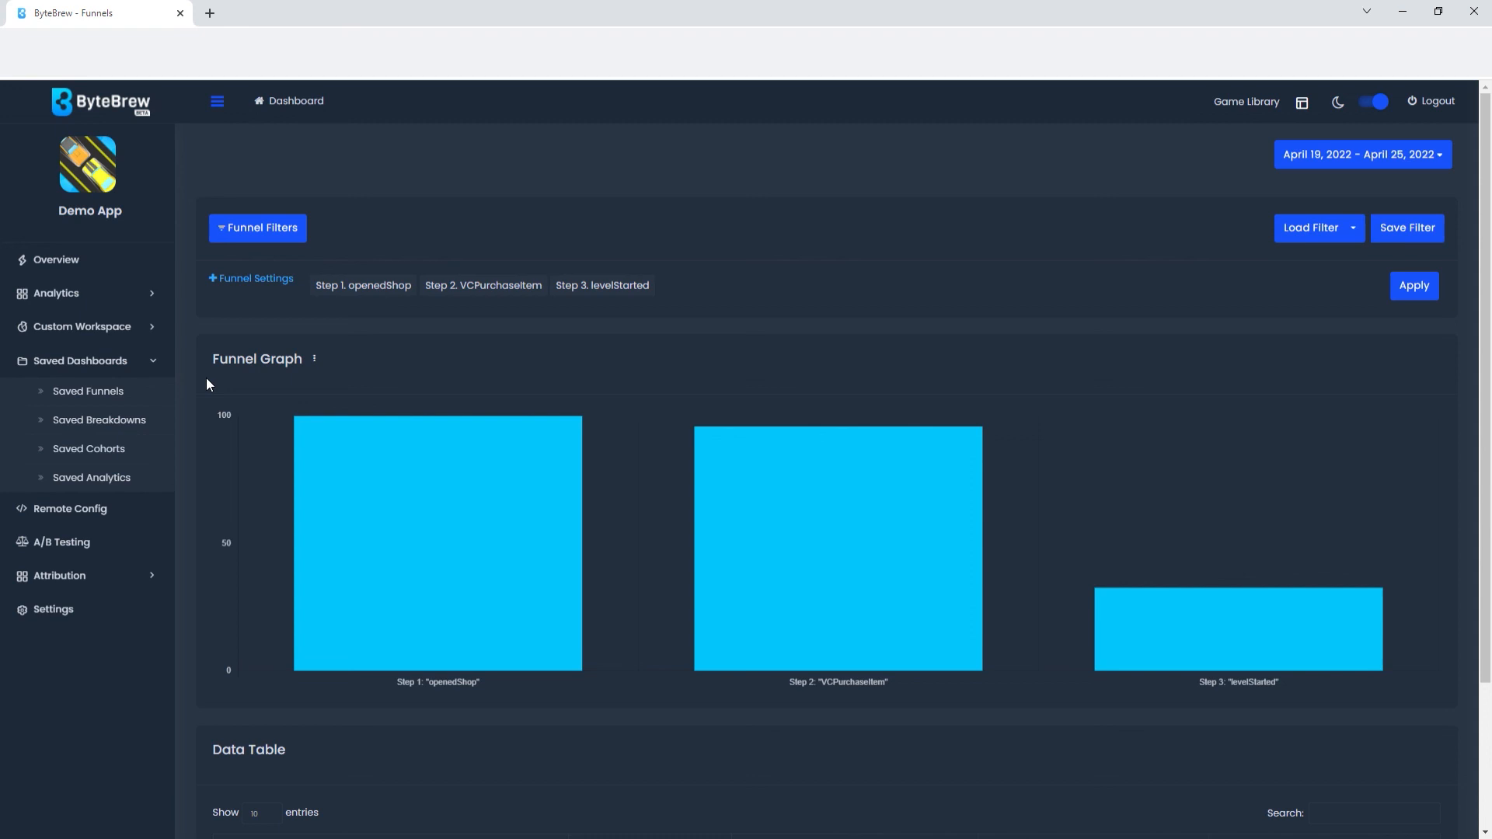
mouse_move(197, 392)
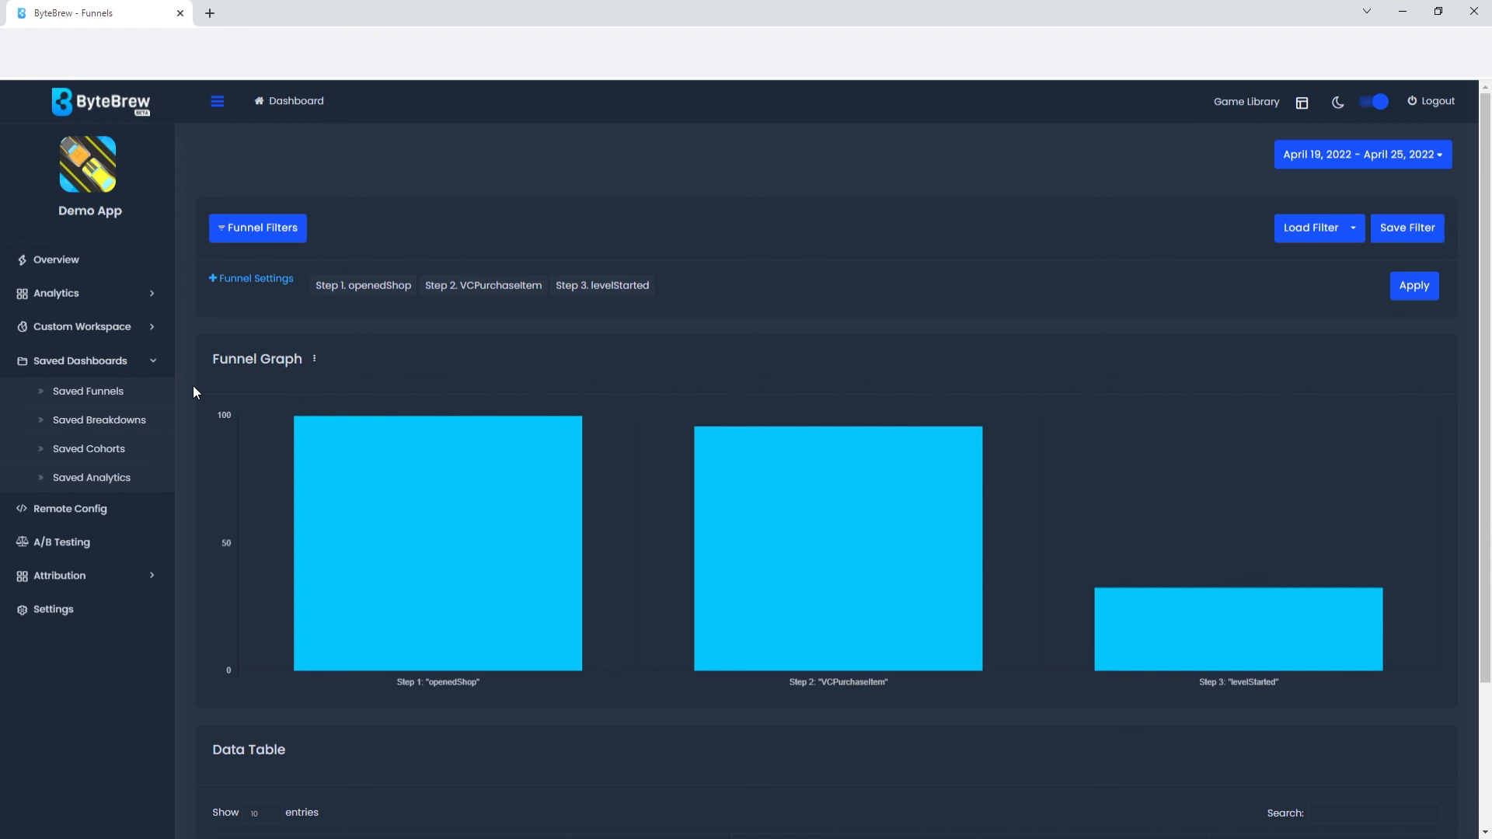
left_click(82, 326)
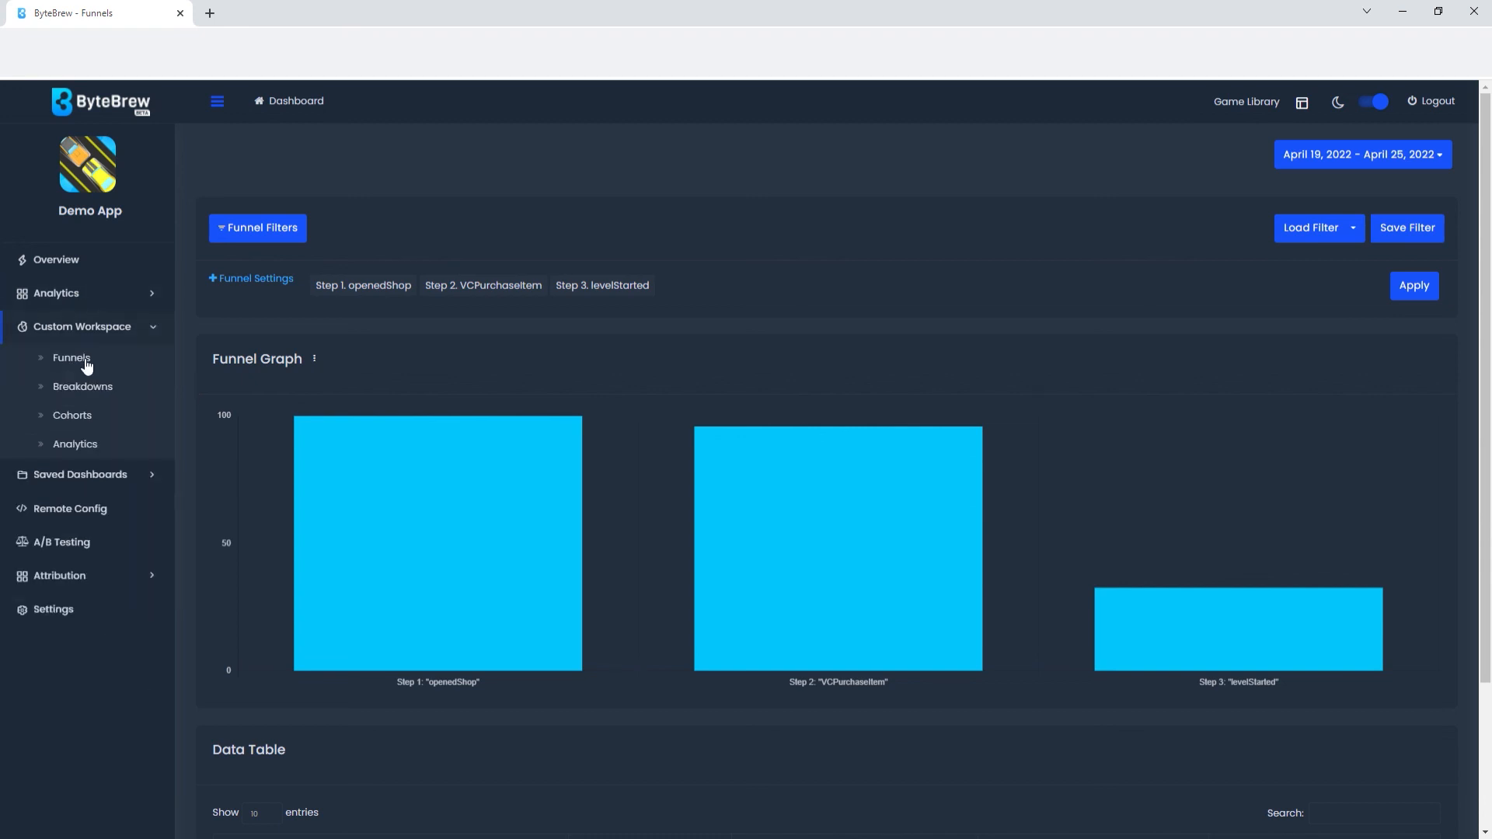
mouse_move(491, 352)
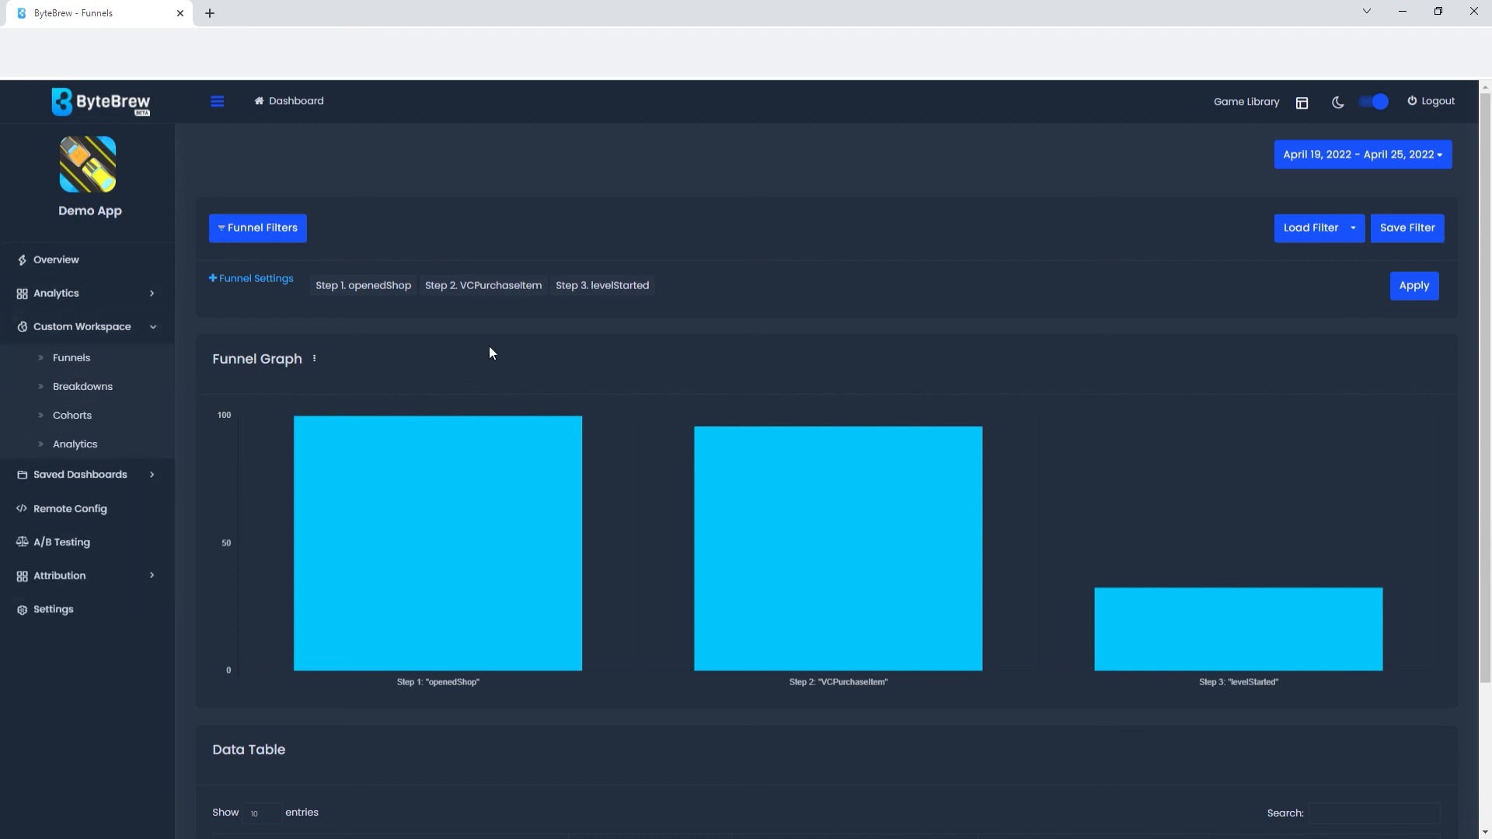
mouse_move(1190, 297)
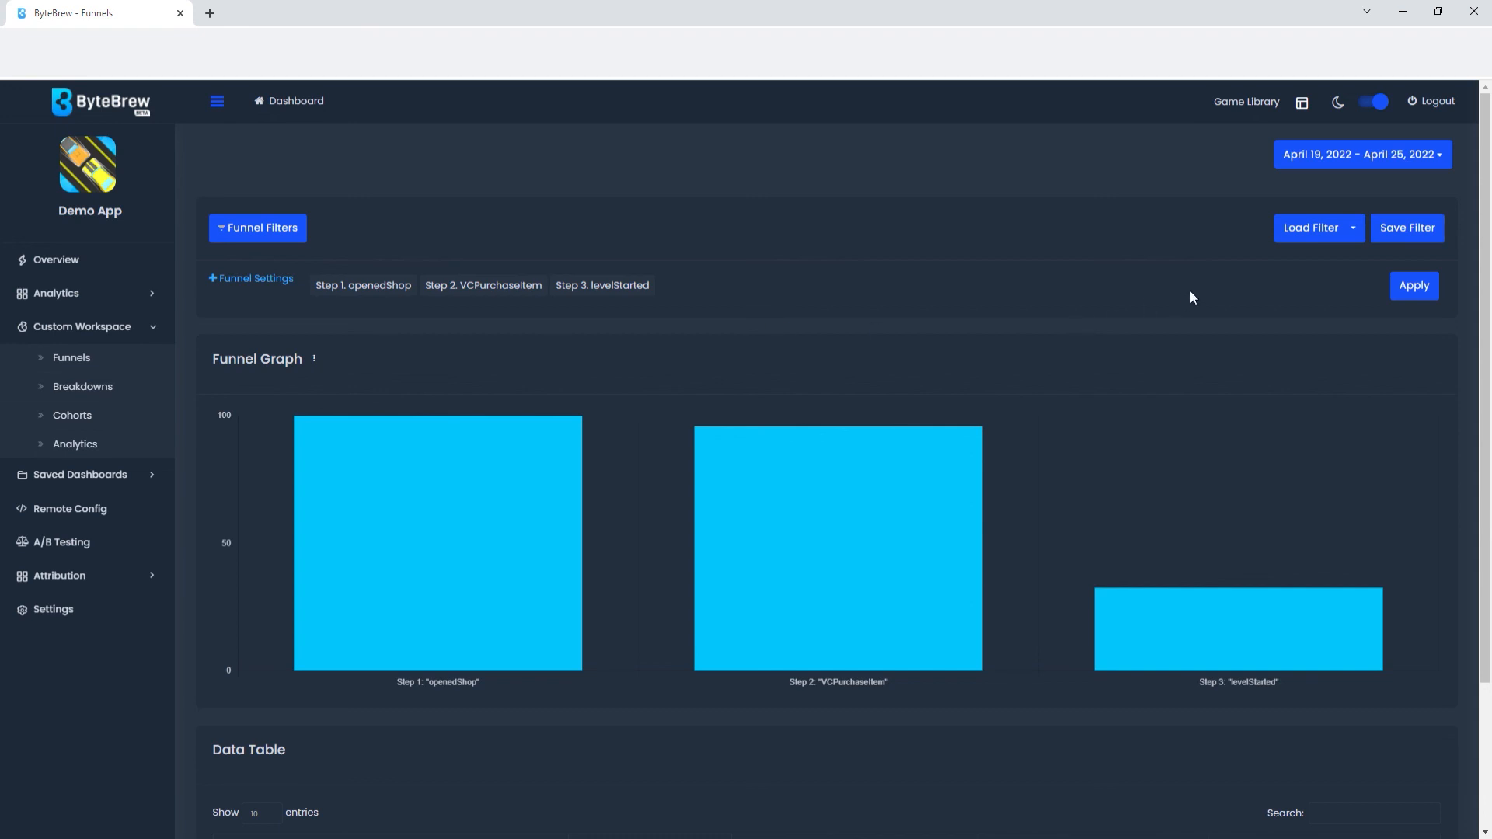